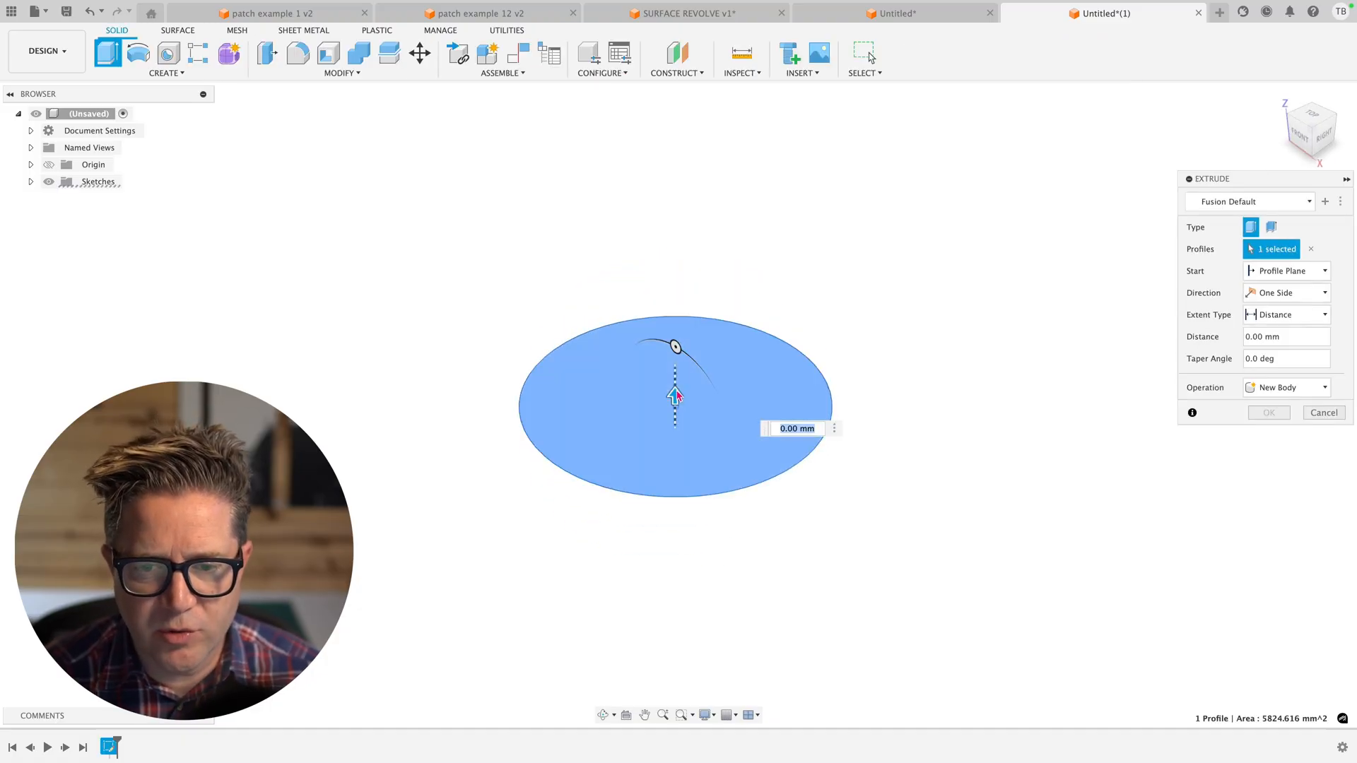
- Extrude the circle profile into a solid cylinder and slide a section cut through it
left_click(1268, 412)
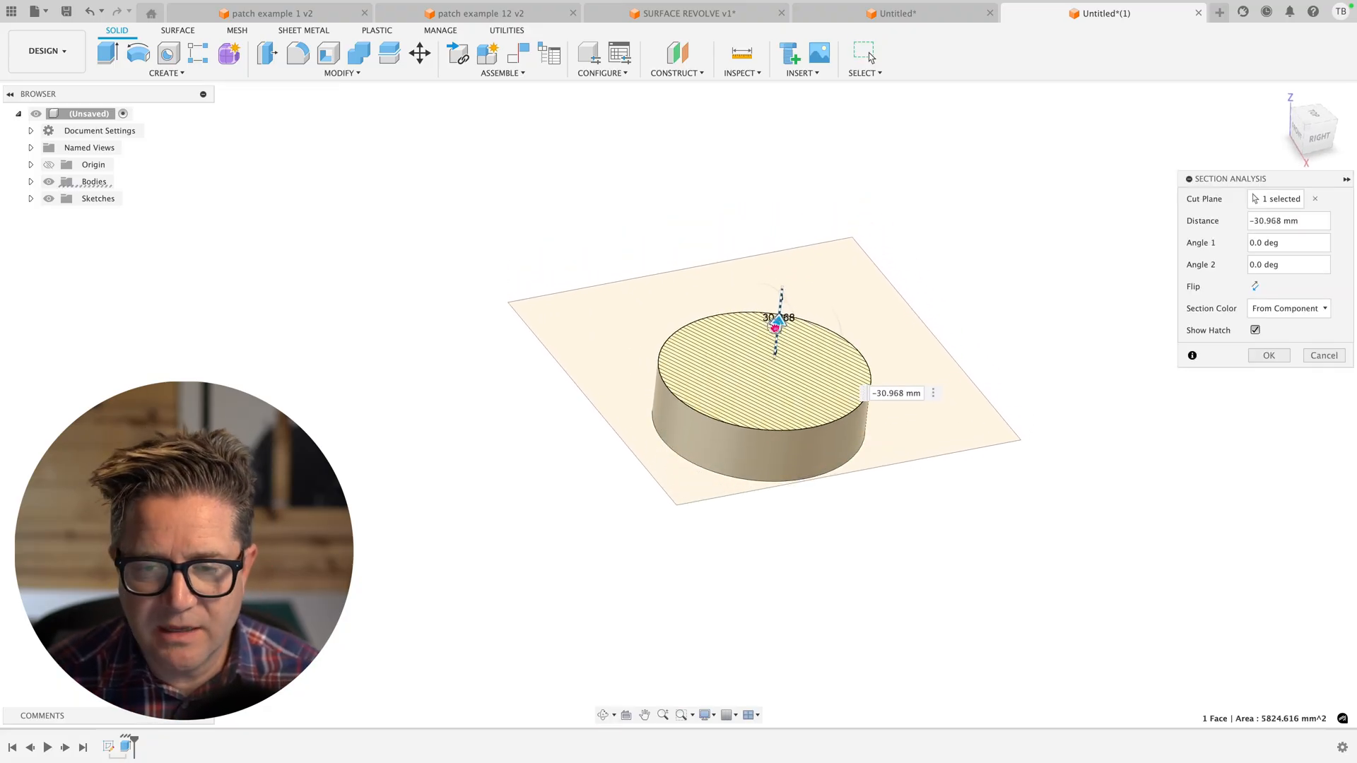
left_click_drag(776, 324, 776, 346)
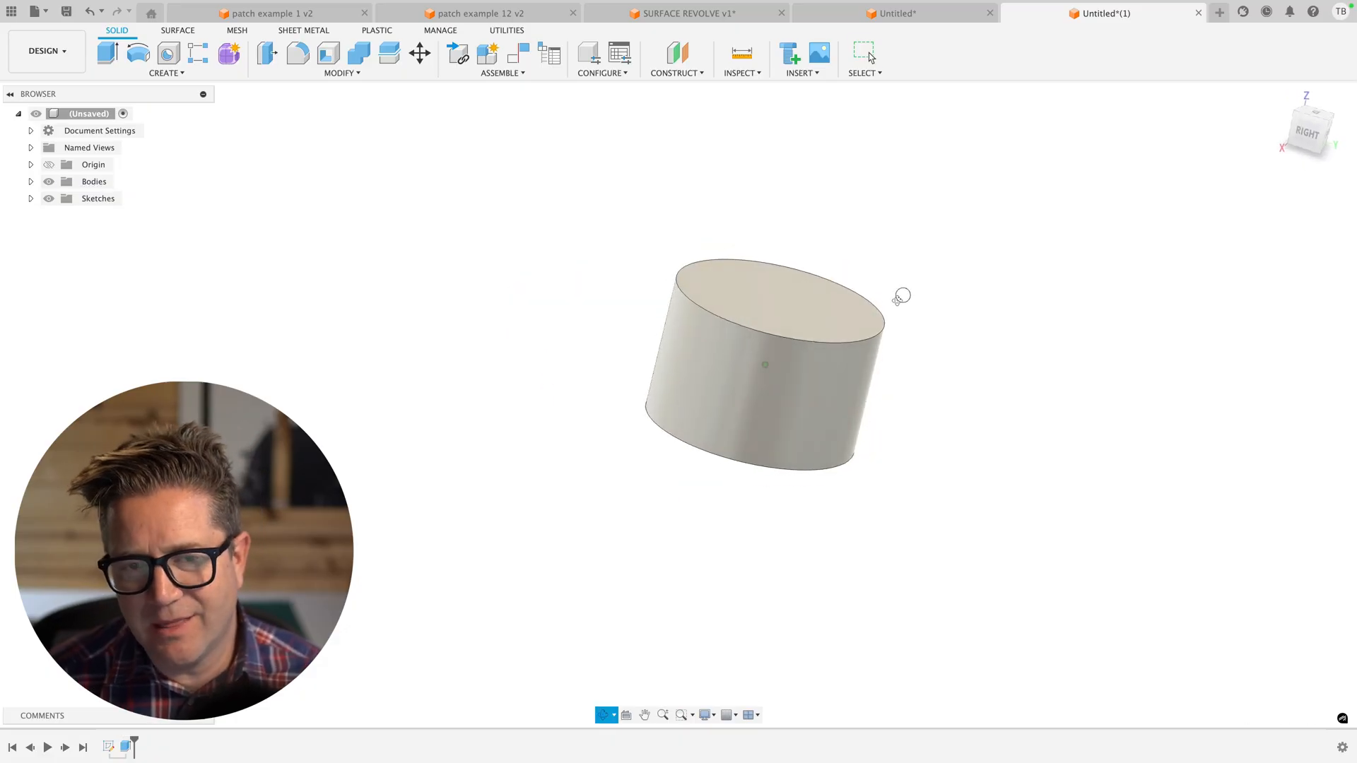
- Switch to the Untitled design holding the open-ended cylindrical surface
left_click(863, 54)
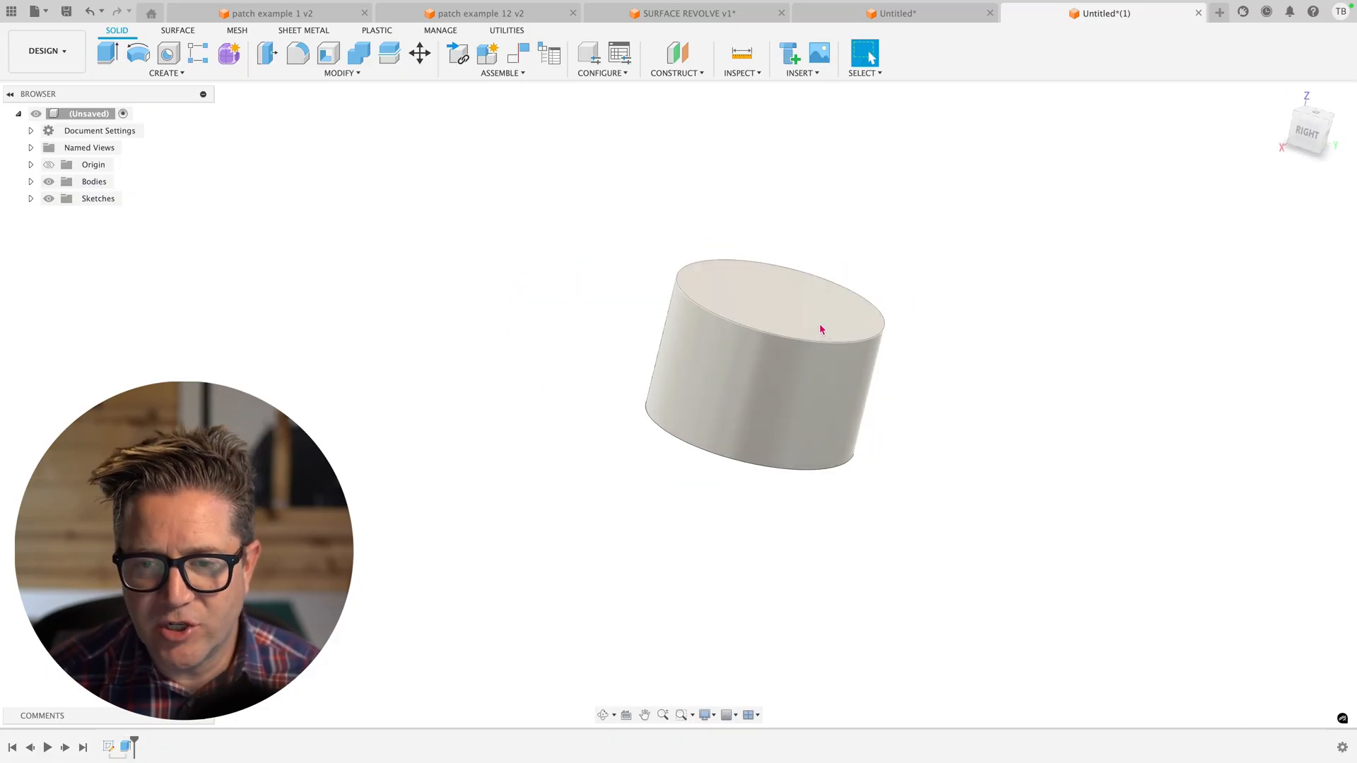
left_click(821, 328)
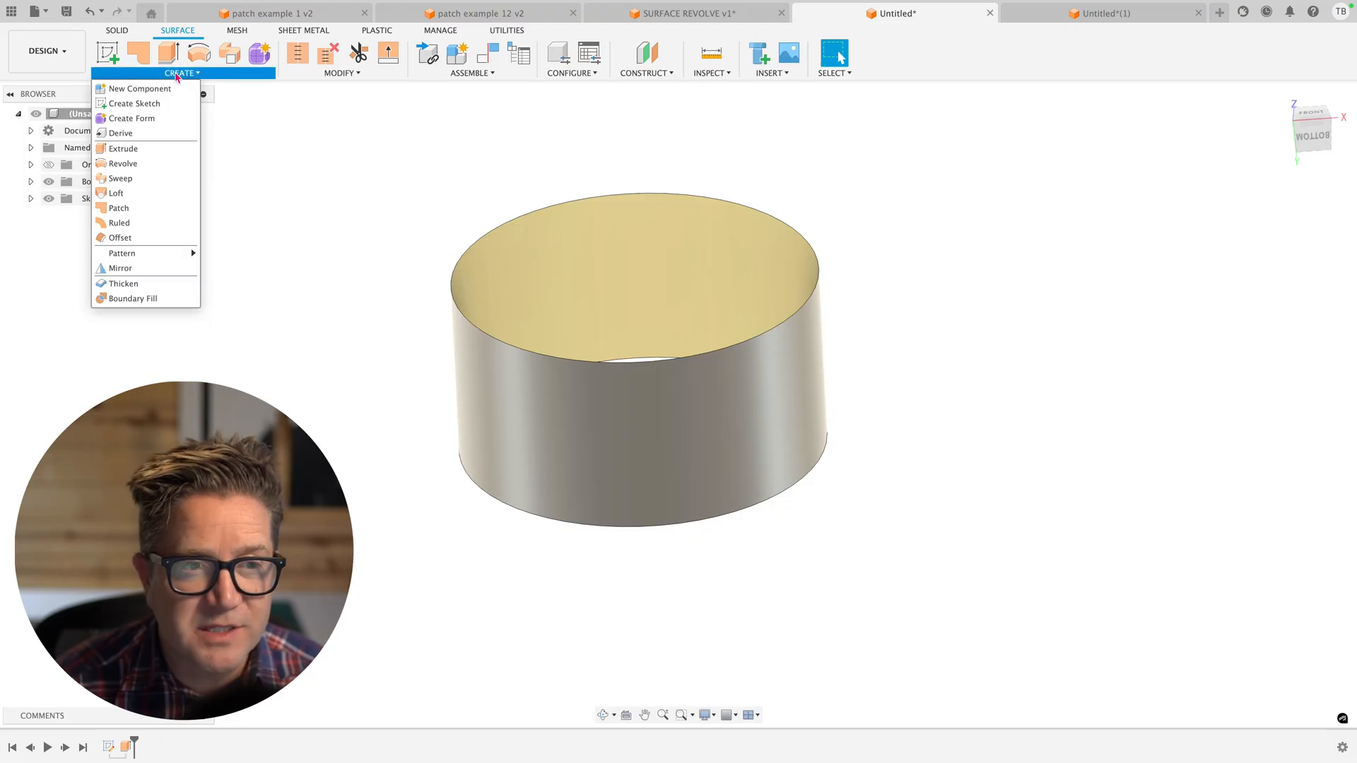
mouse_move(118, 208)
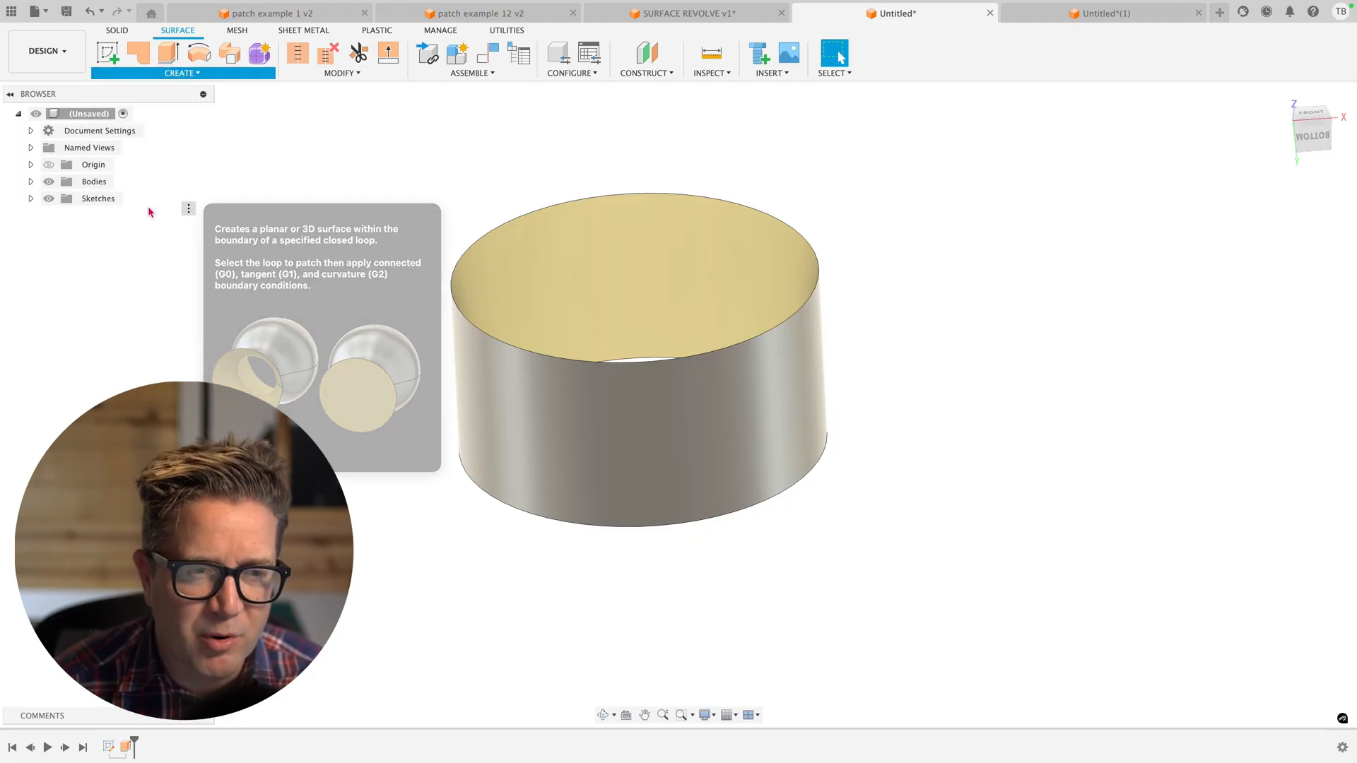
- Create Patch caps on the tube's top open edge and bottom open edge
left_click(138, 52)
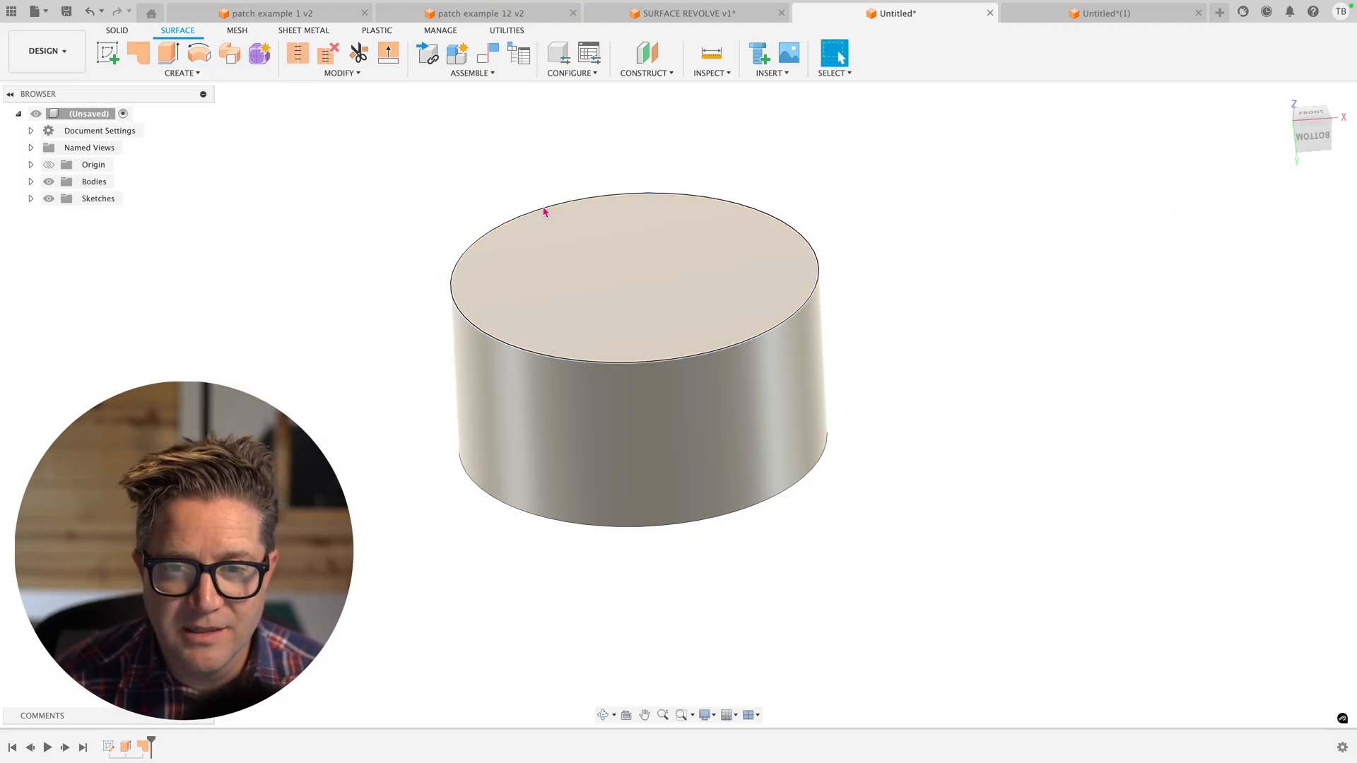
left_click(137, 51)
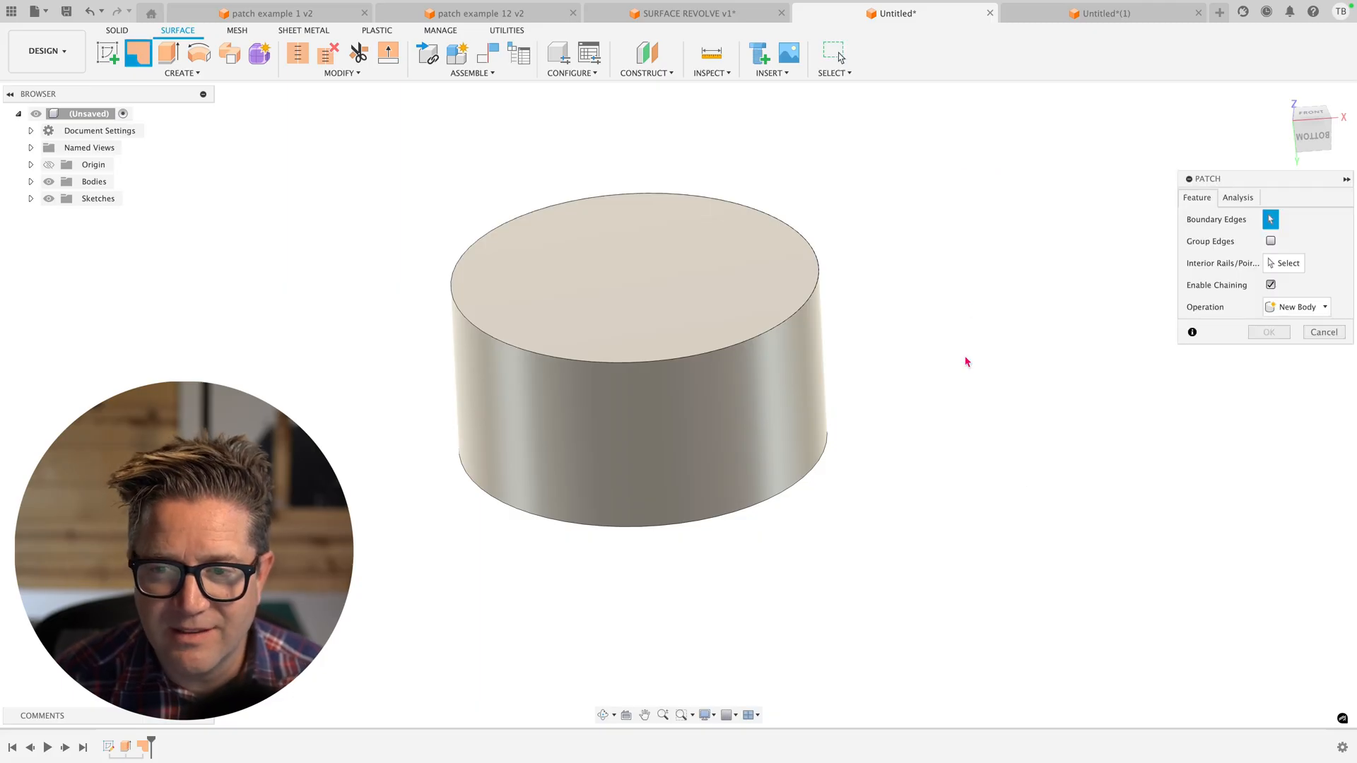
left_click(791, 338)
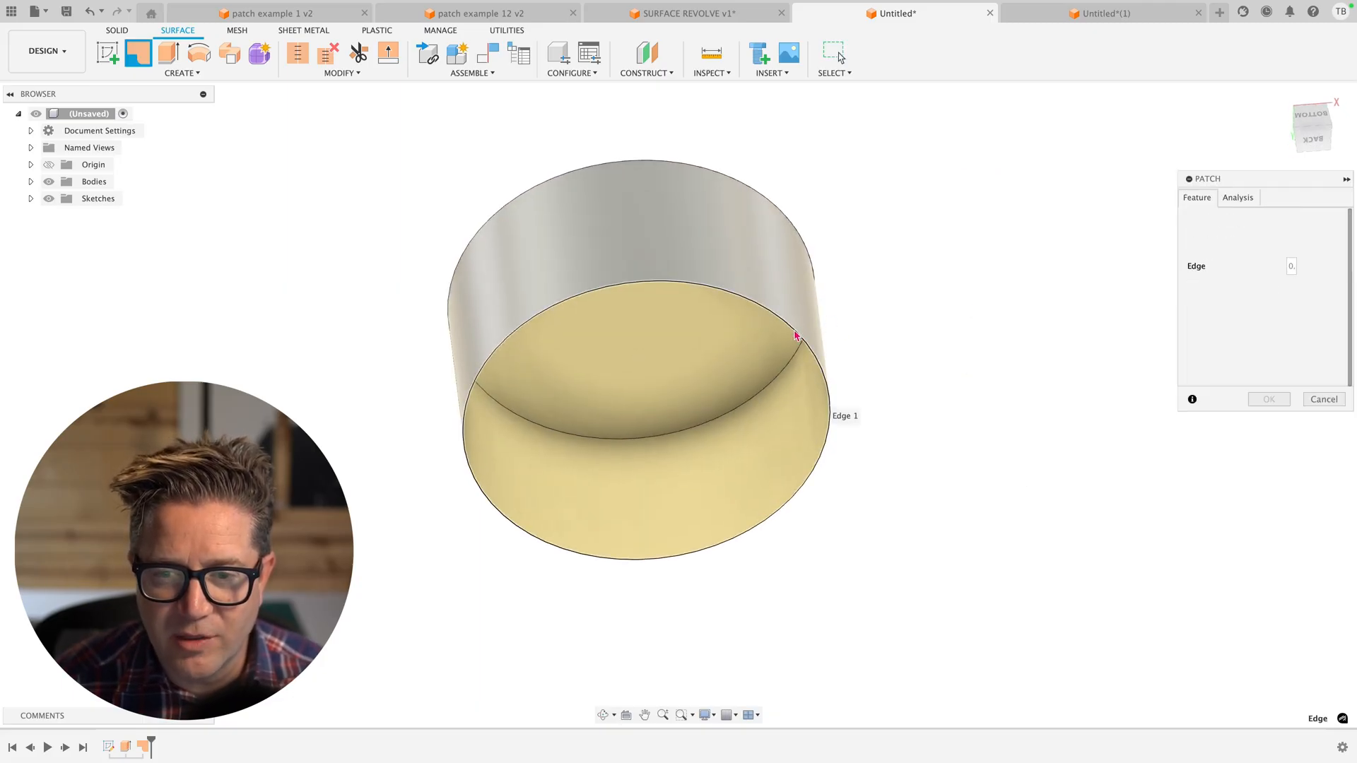
left_click(1267, 398)
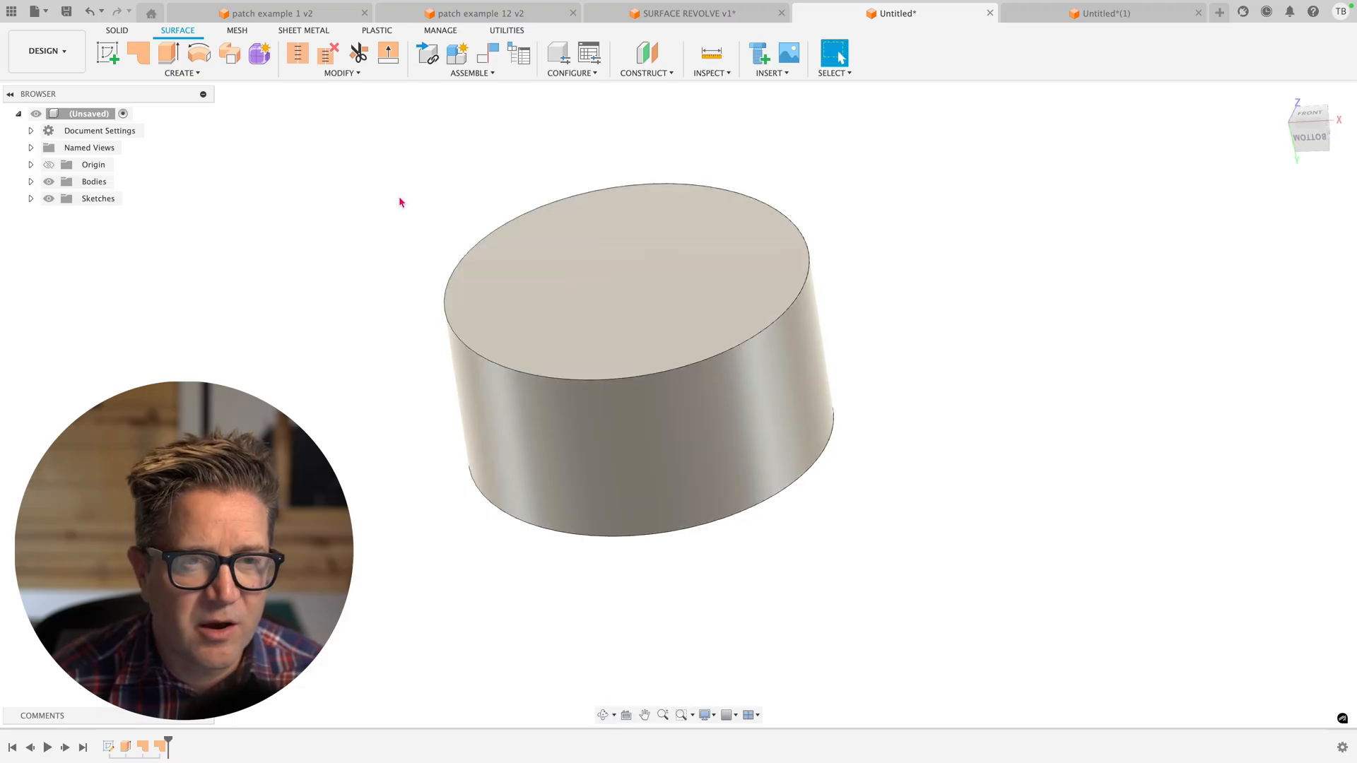
mouse_move(297, 53)
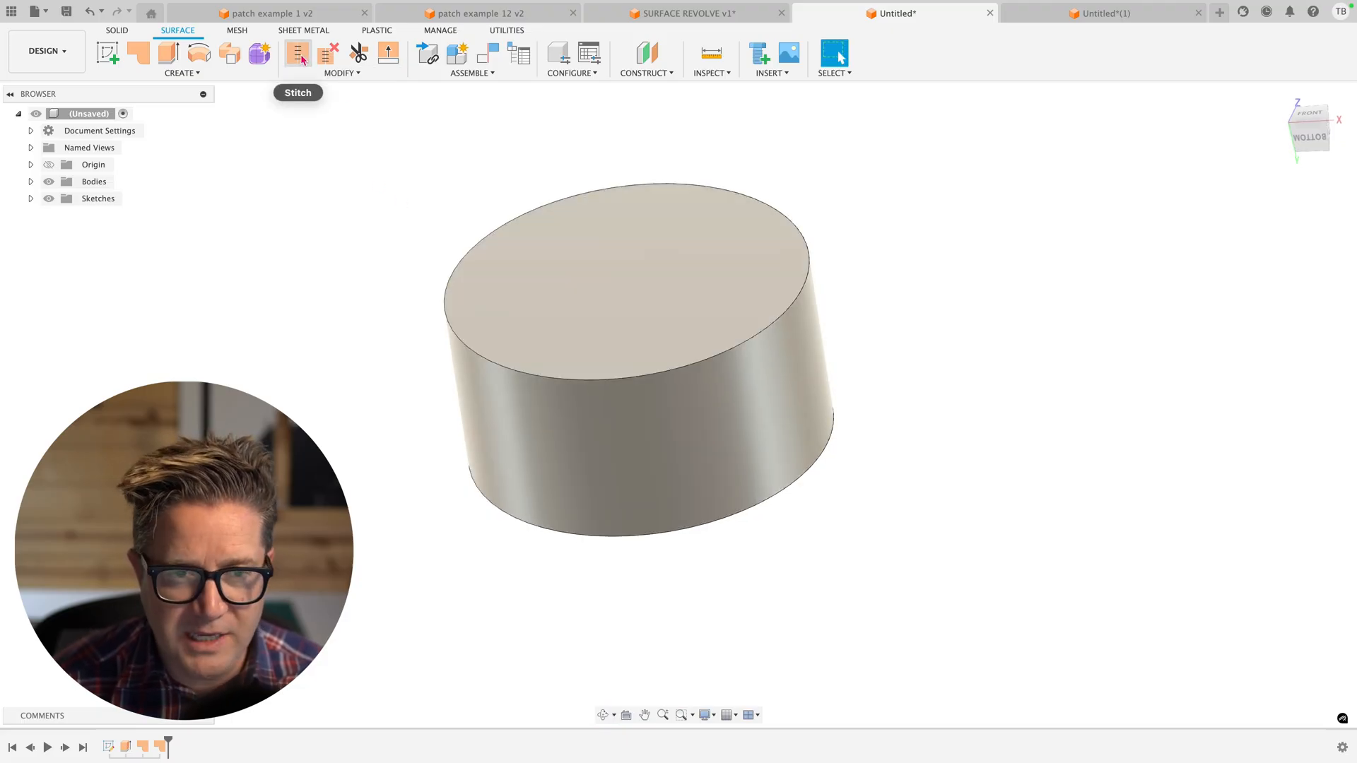
- Stitch Body1–Body3 into one closed body, orbit to verify, and open SURFACE REVOLVE
left_click(297, 54)
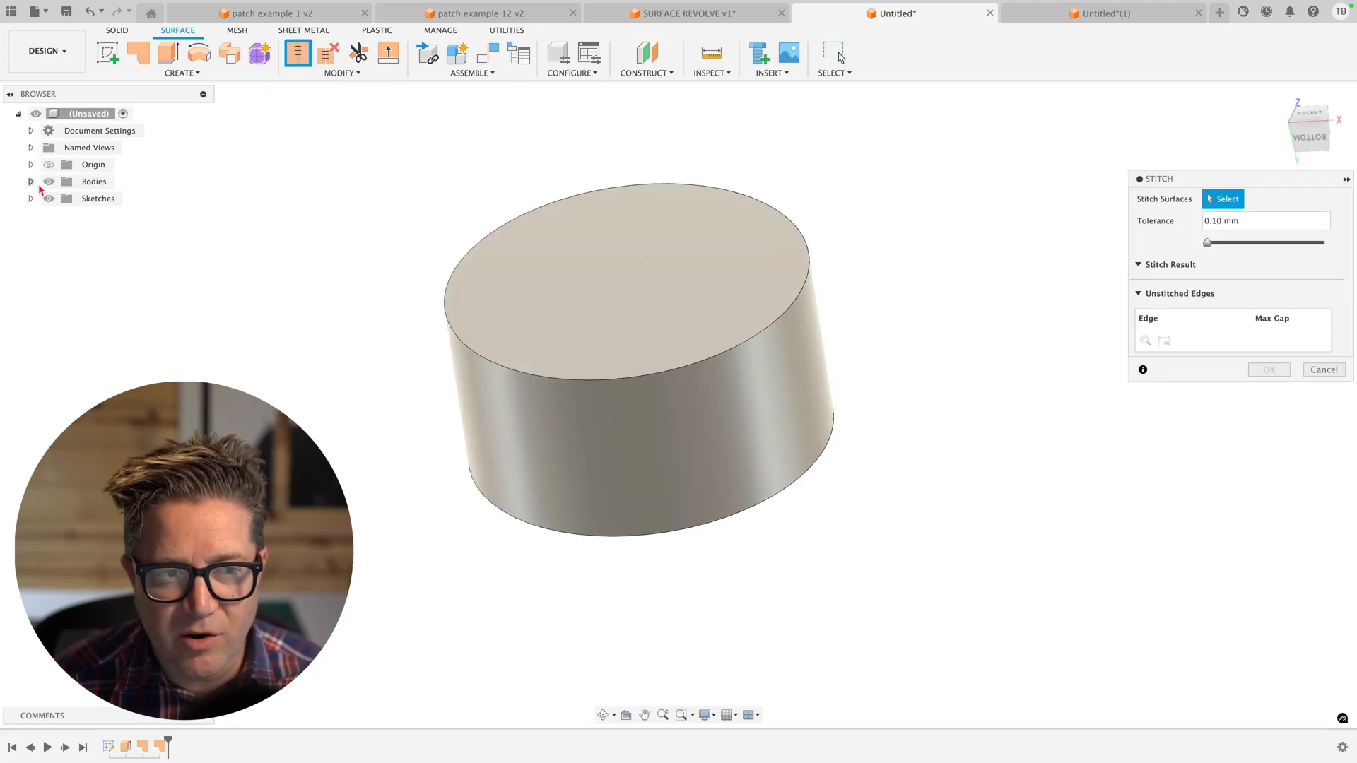
left_click(31, 180)
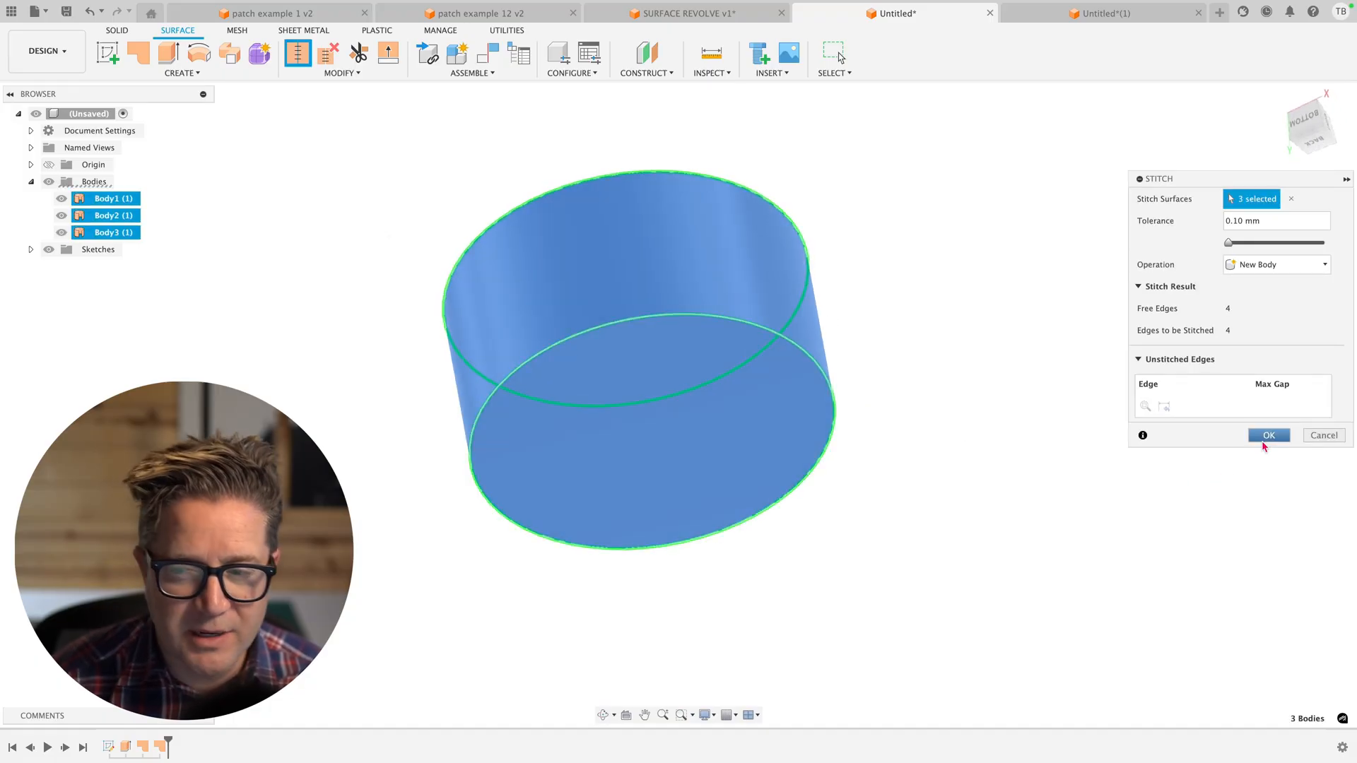
left_click(1268, 435)
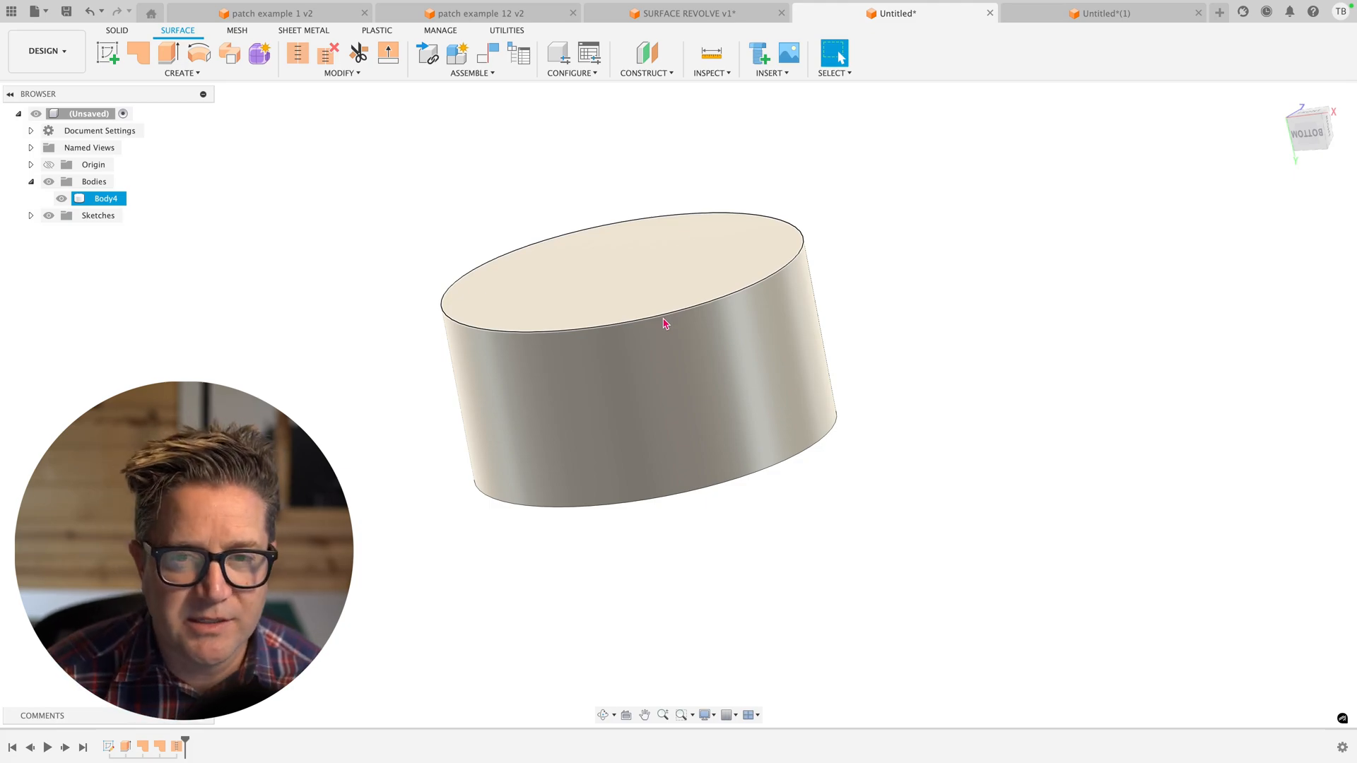
left_click_drag(664, 323, 715, 247)
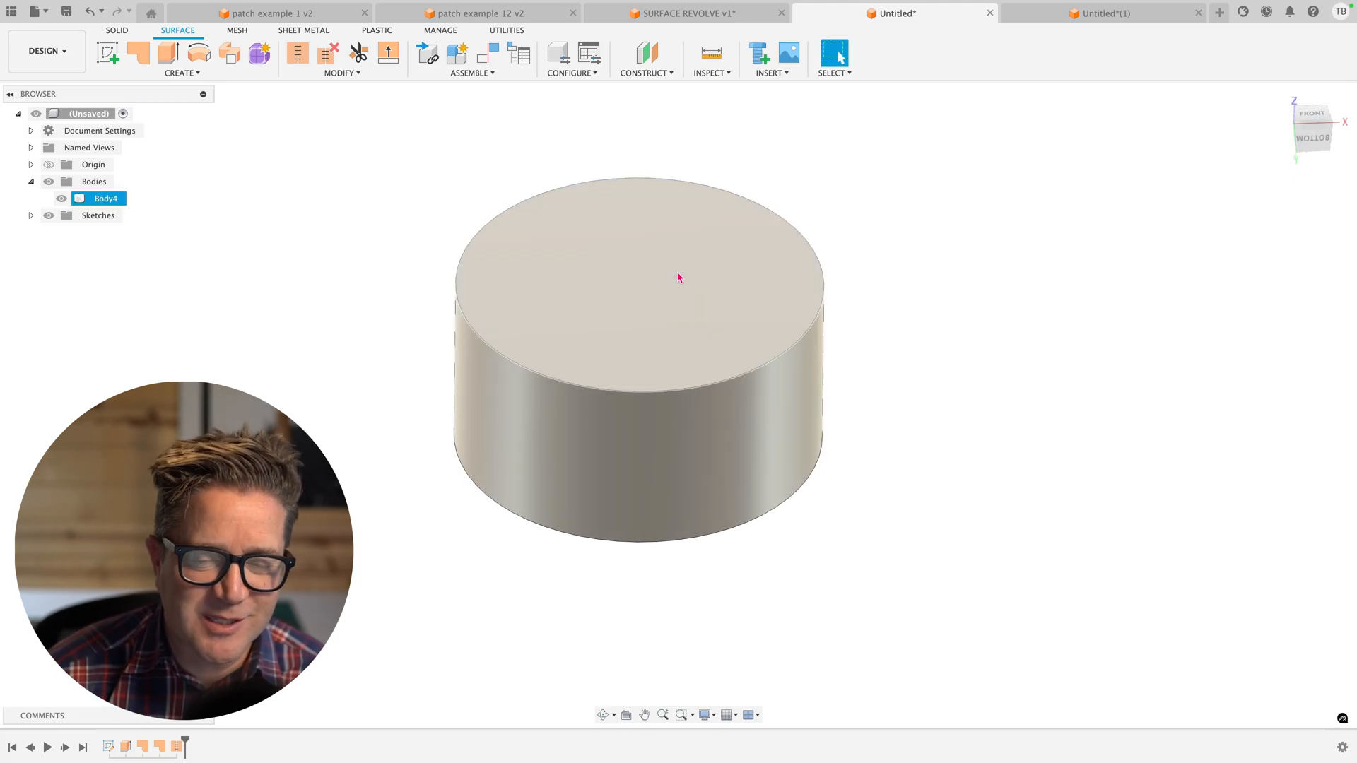
left_click(686, 12)
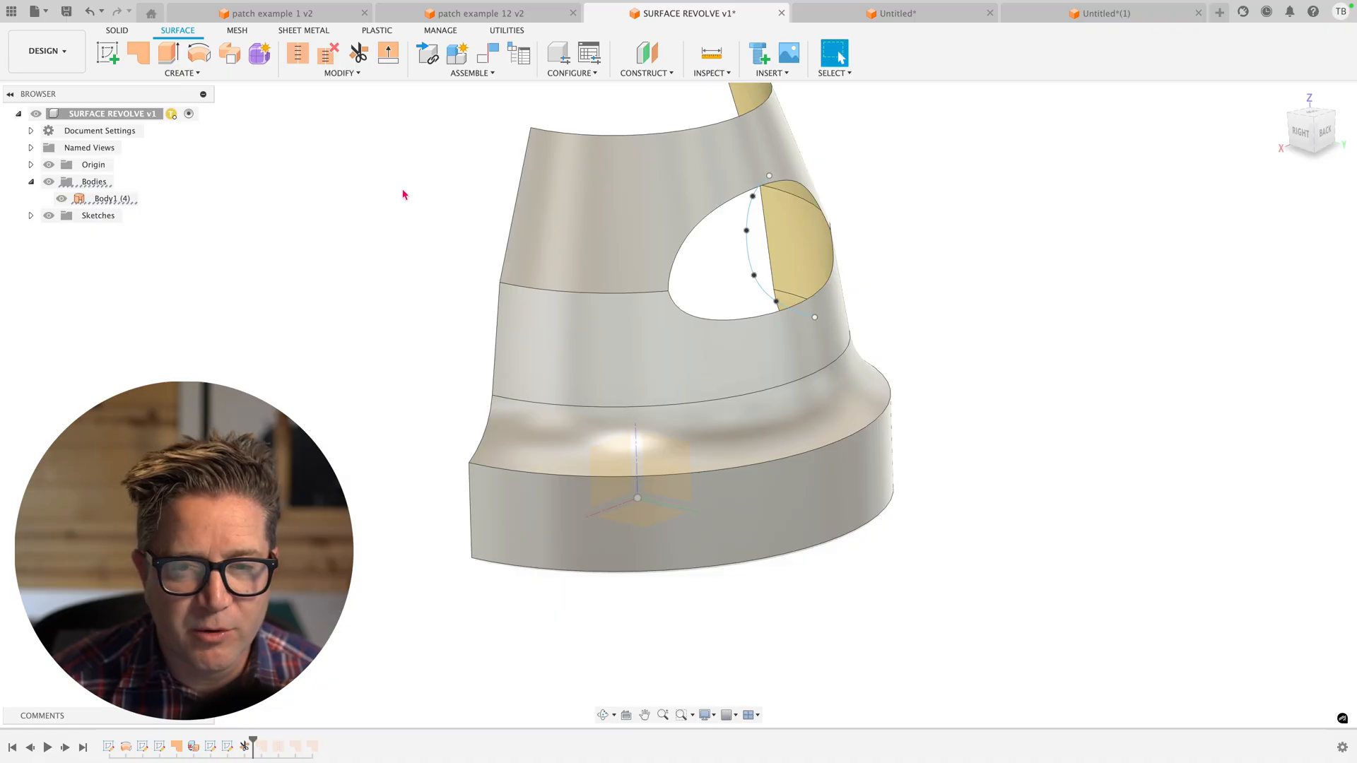
- Start a Patch with both oval-hole edges as boundaries and review each edge's continuity
left_click(180, 58)
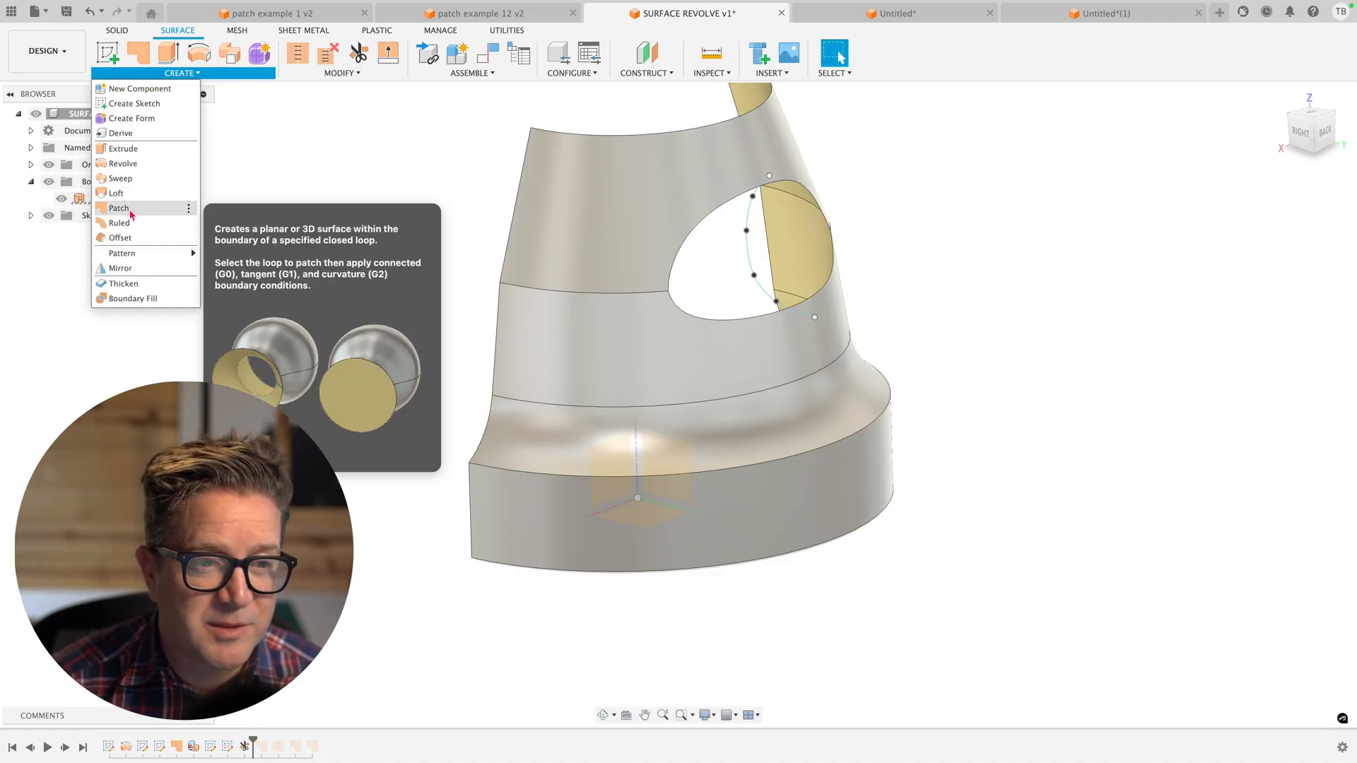
left_click(119, 208)
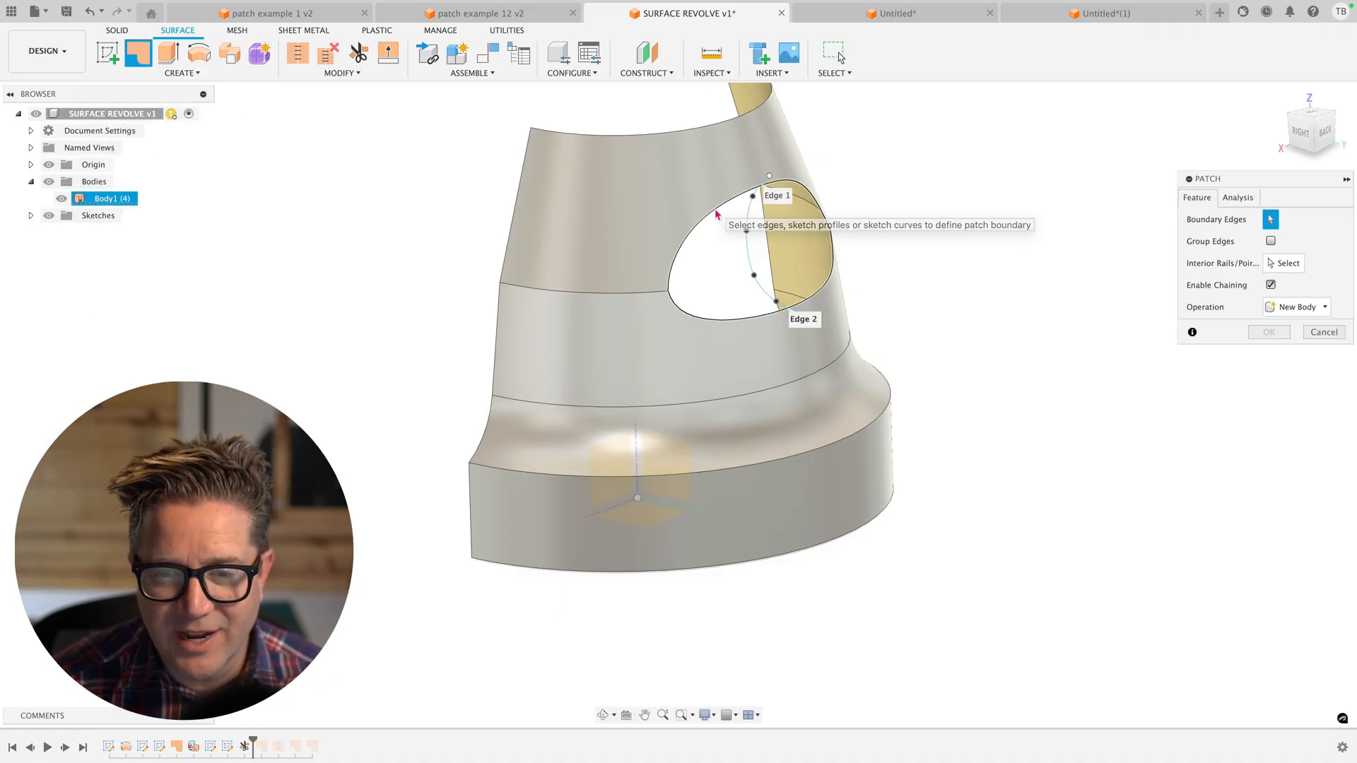
left_click(753, 251)
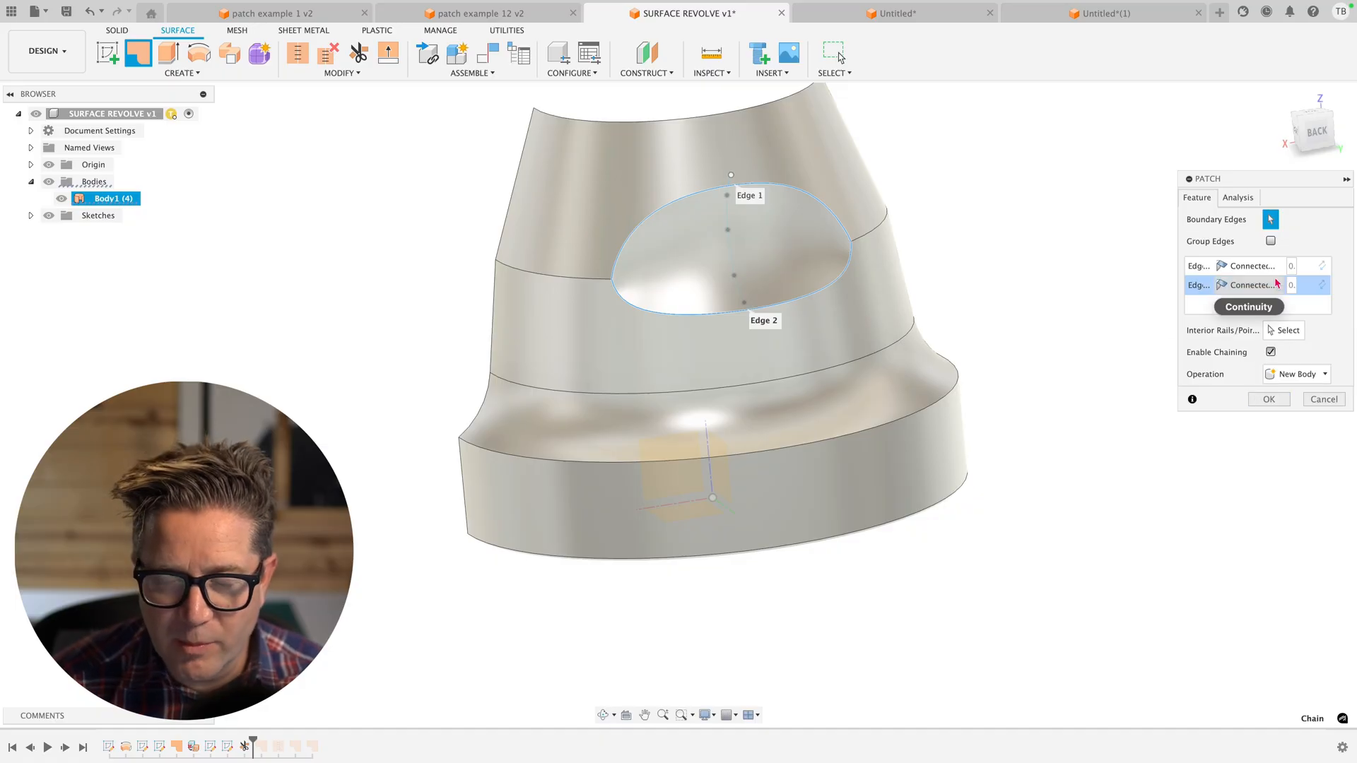
left_click(1268, 398)
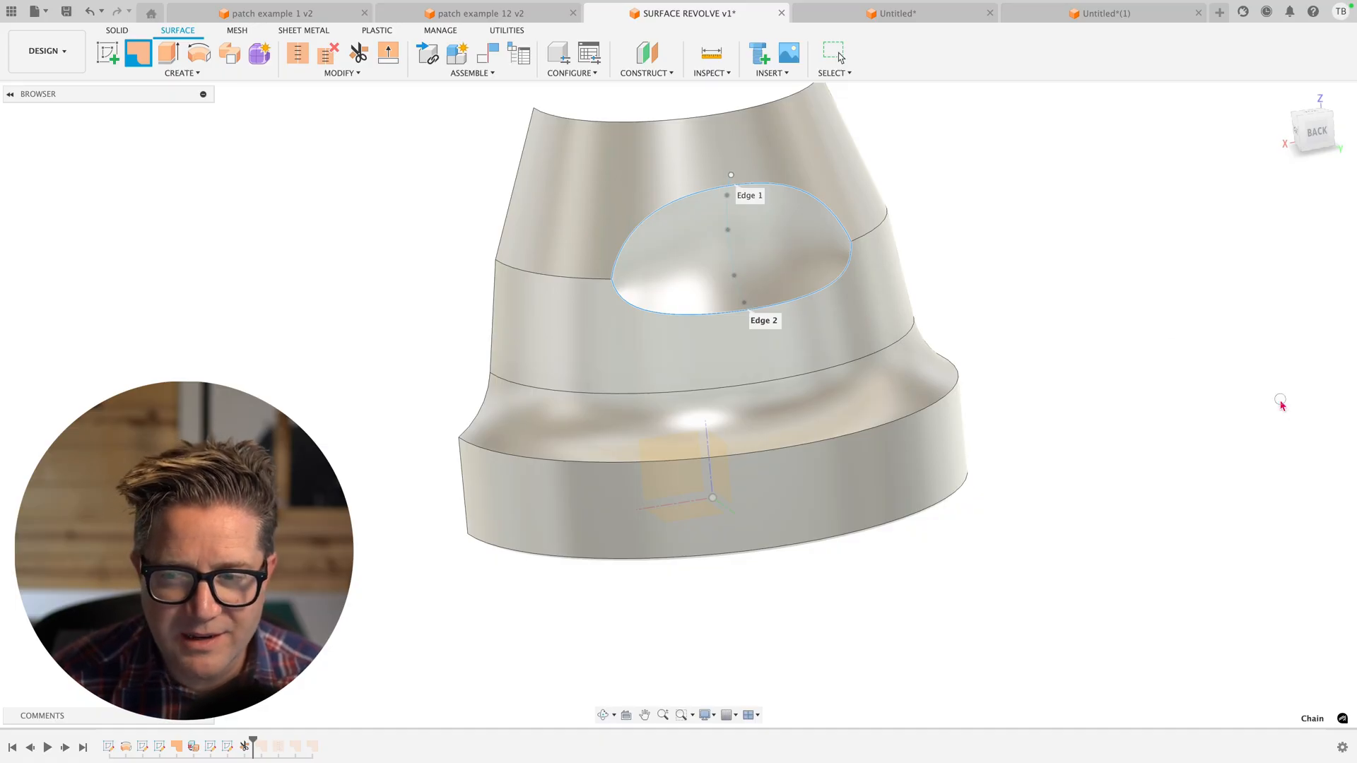
- Return to the open tube design and start a Patch on its top open edge
left_click(895, 13)
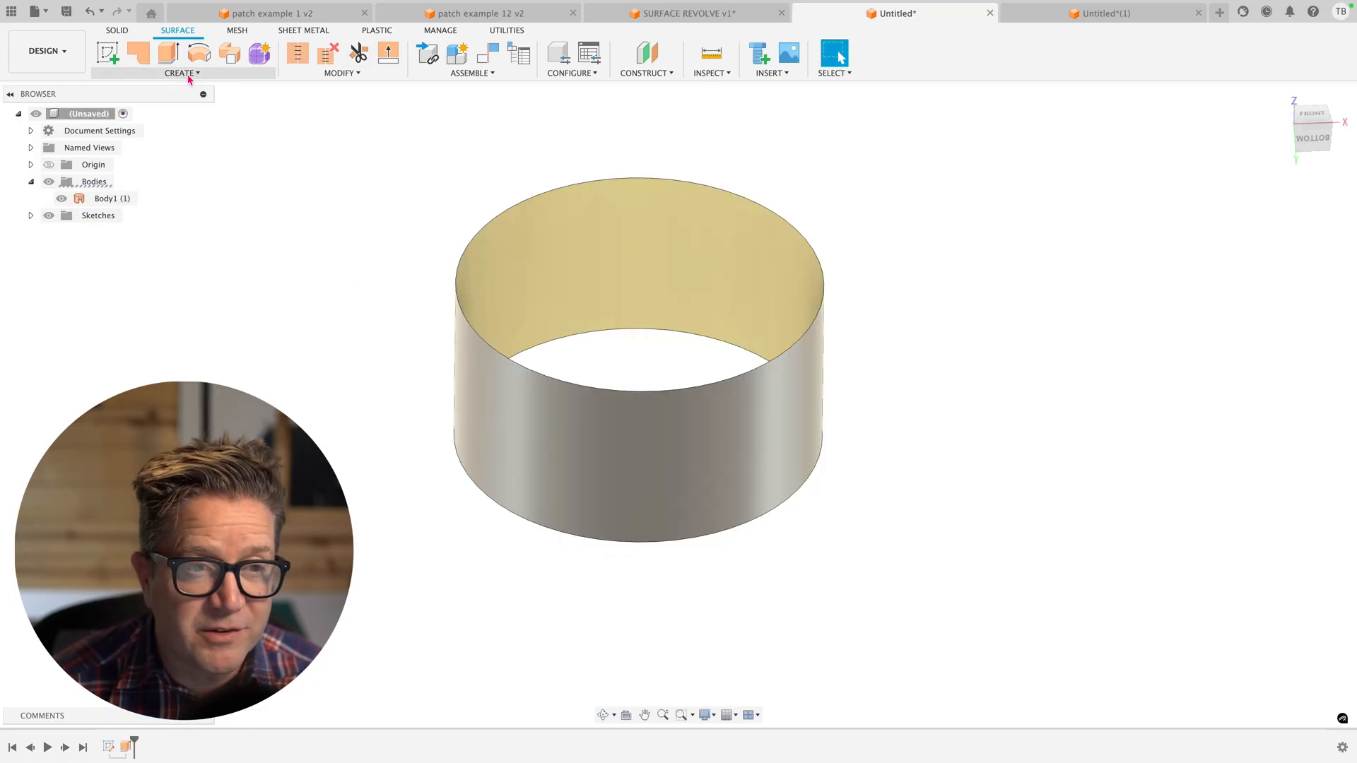
left_click(182, 73)
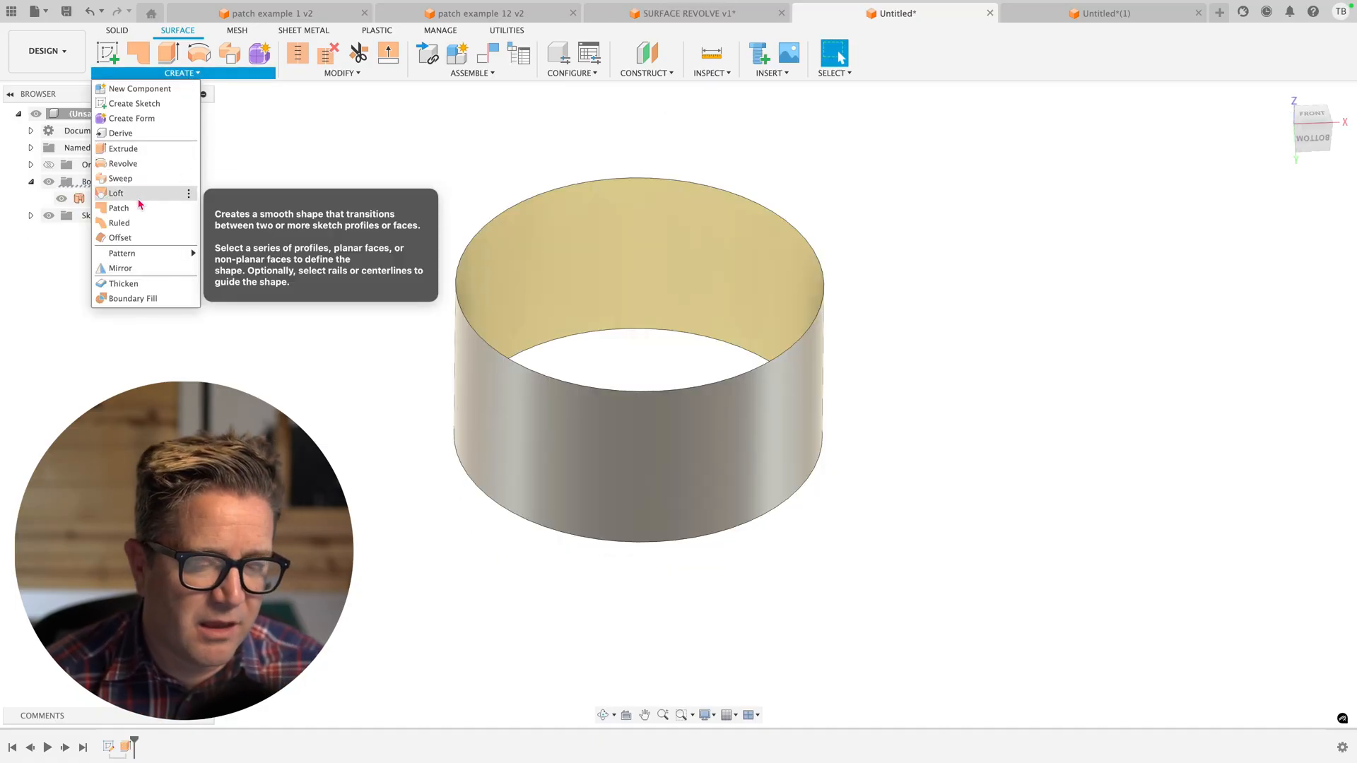
left_click(119, 207)
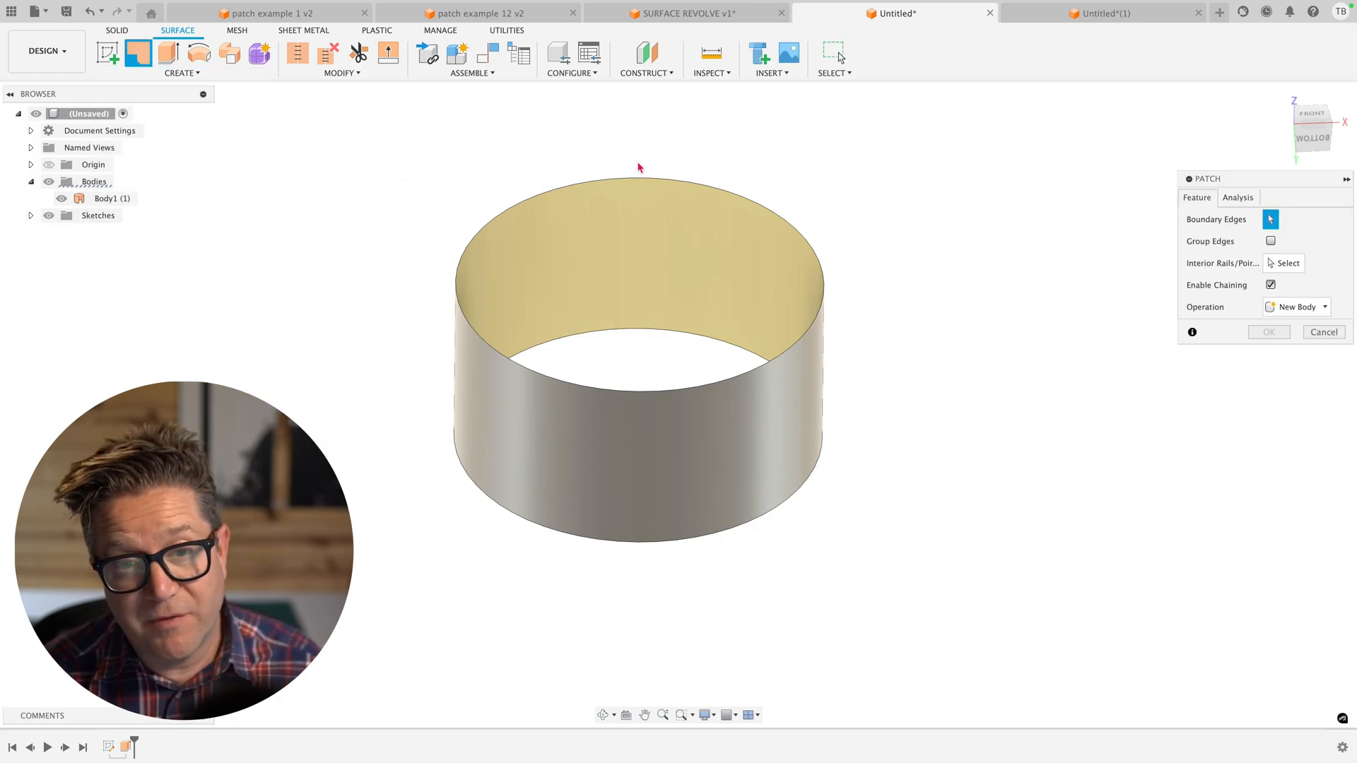
left_click(638, 179)
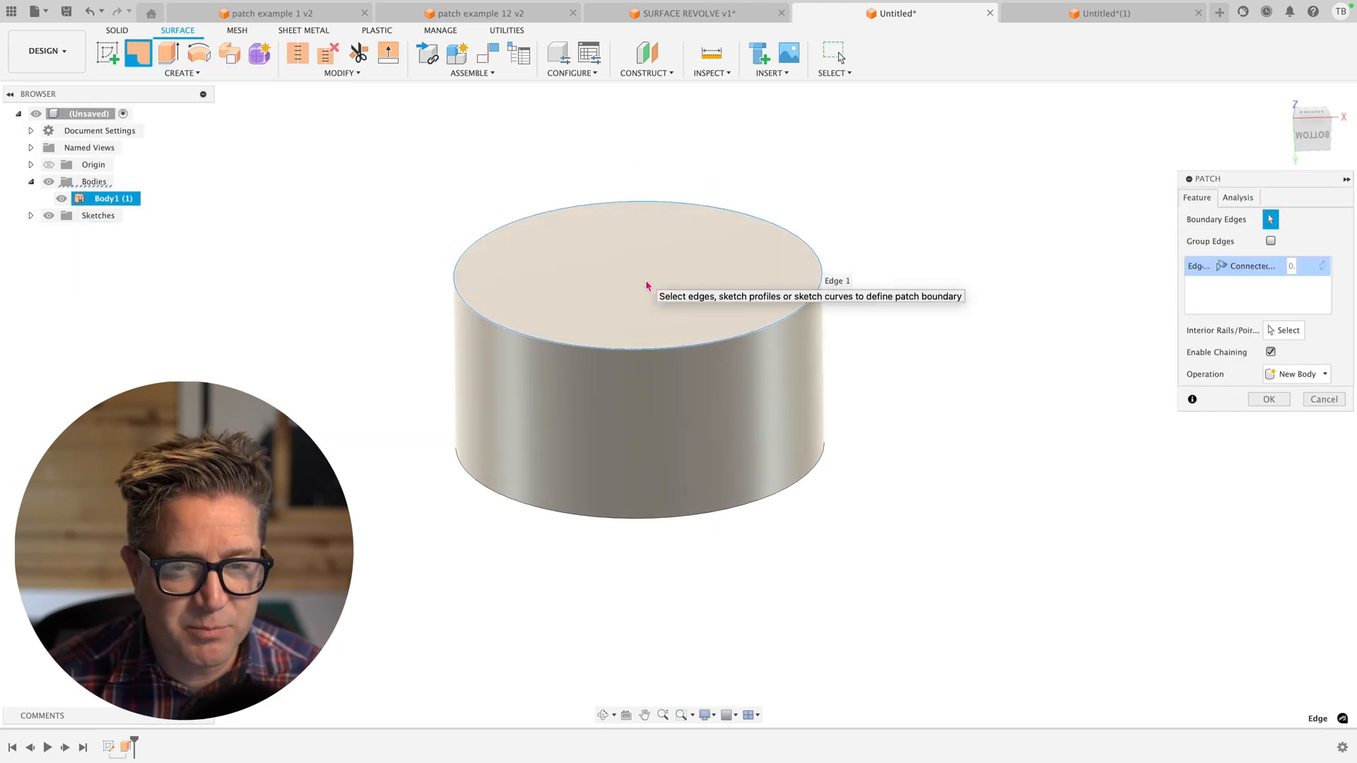
left_click(687, 12)
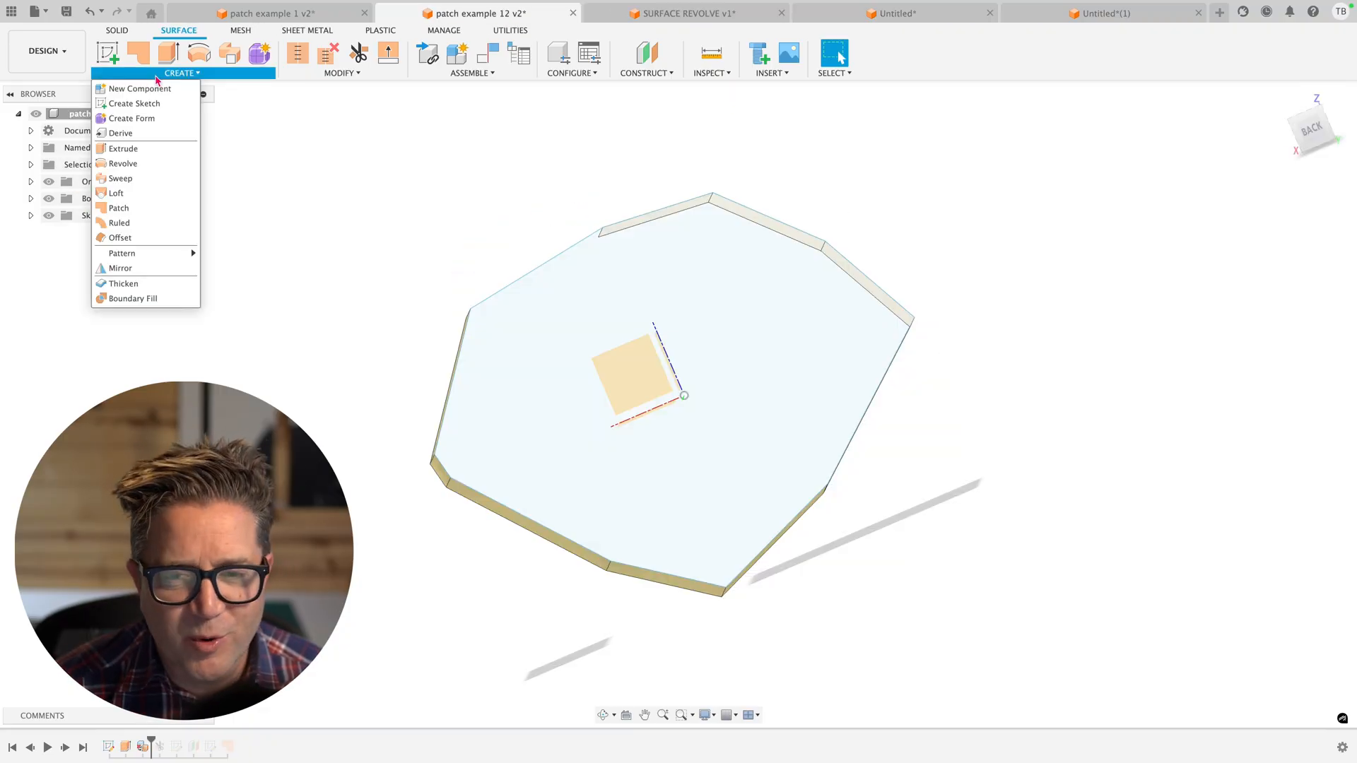
left_click(119, 208)
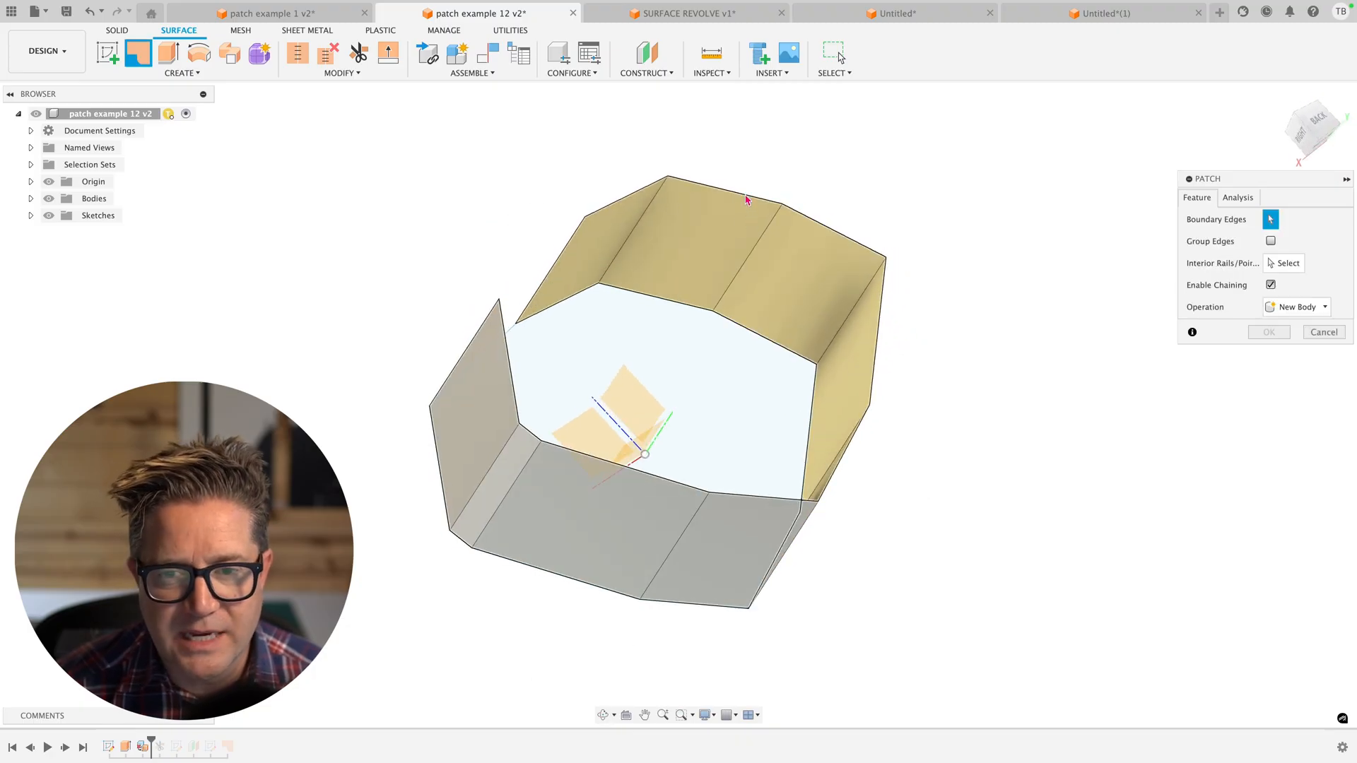
left_click(735, 205)
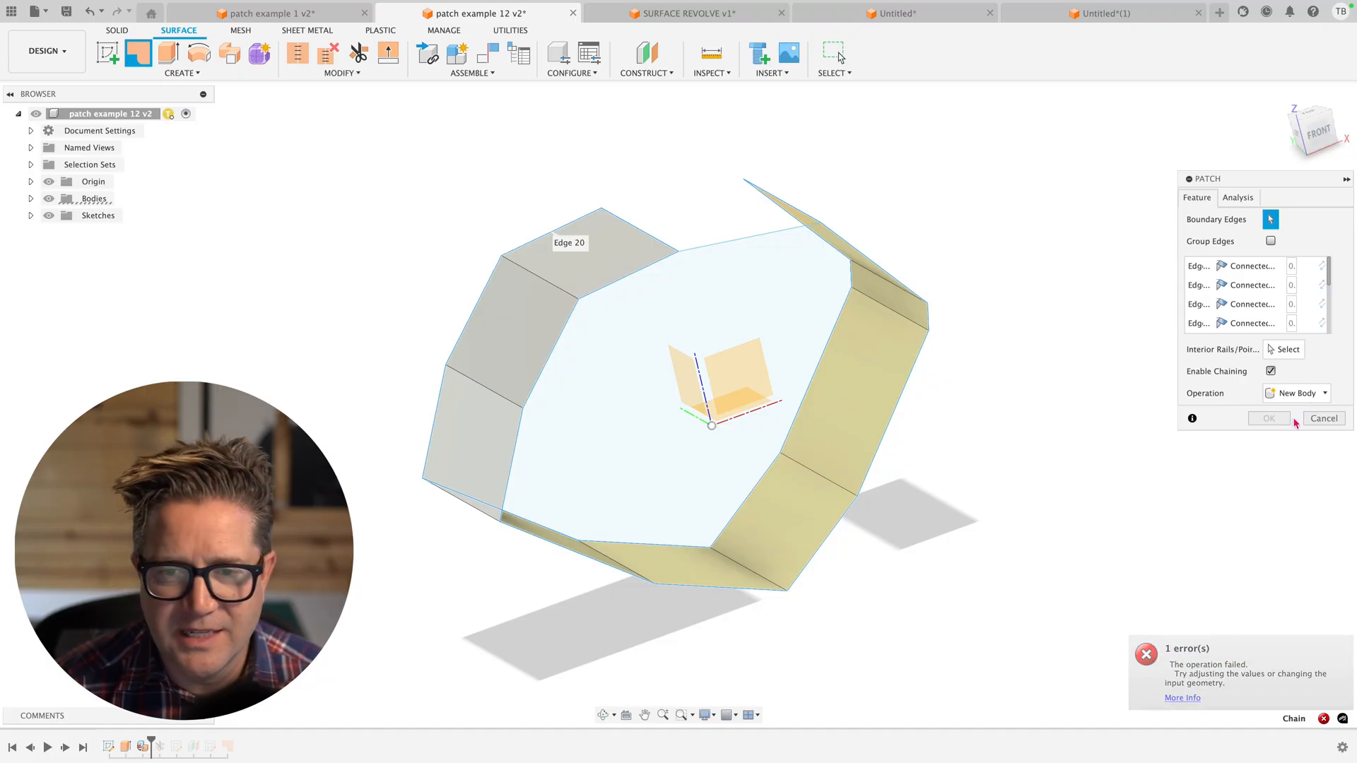
left_click(1322, 417)
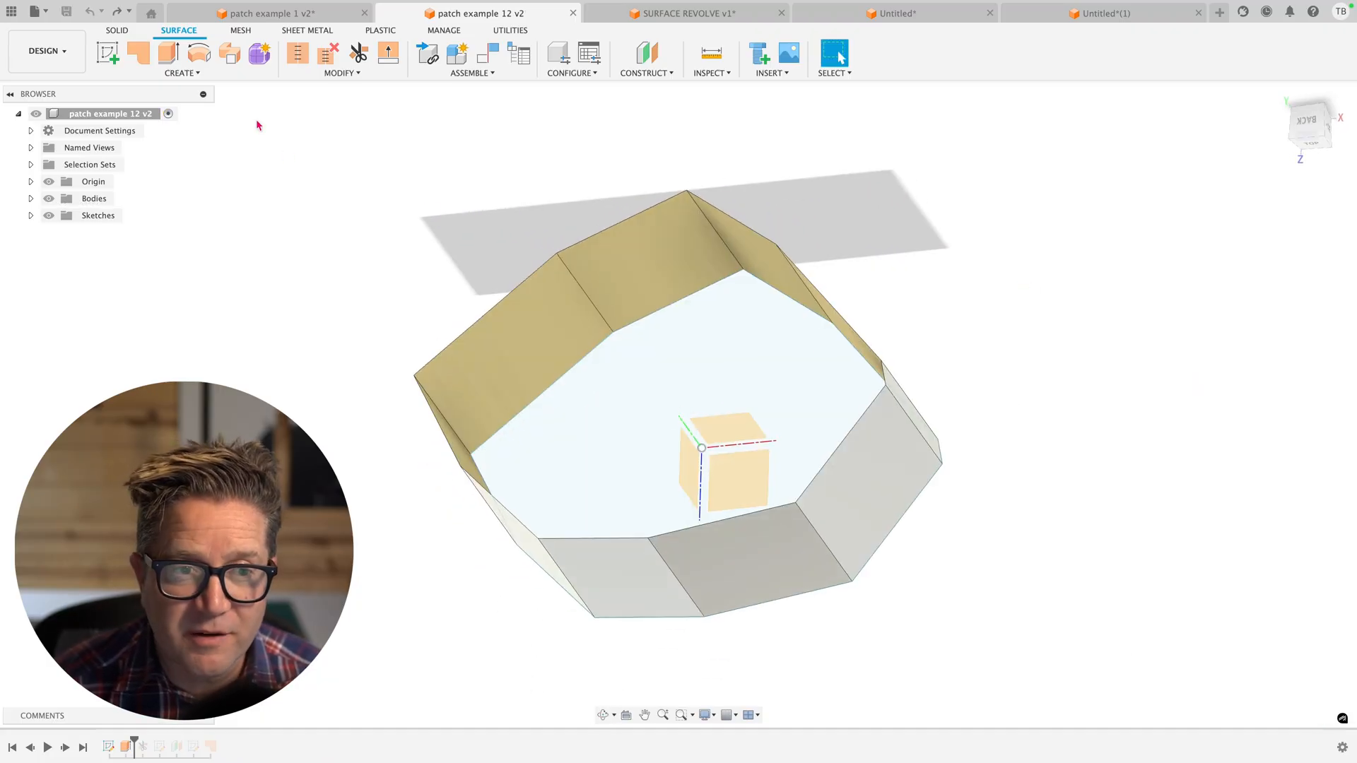
left_click(181, 73)
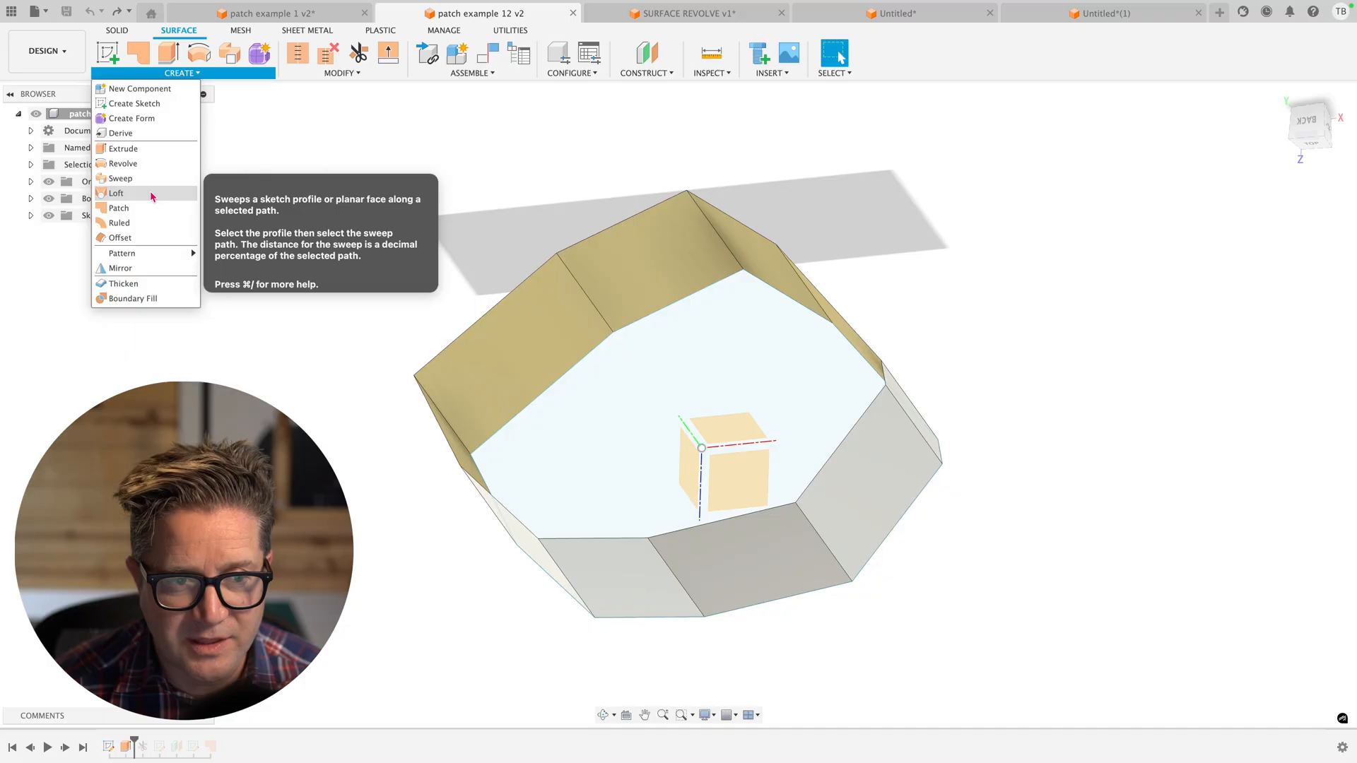
left_click(119, 208)
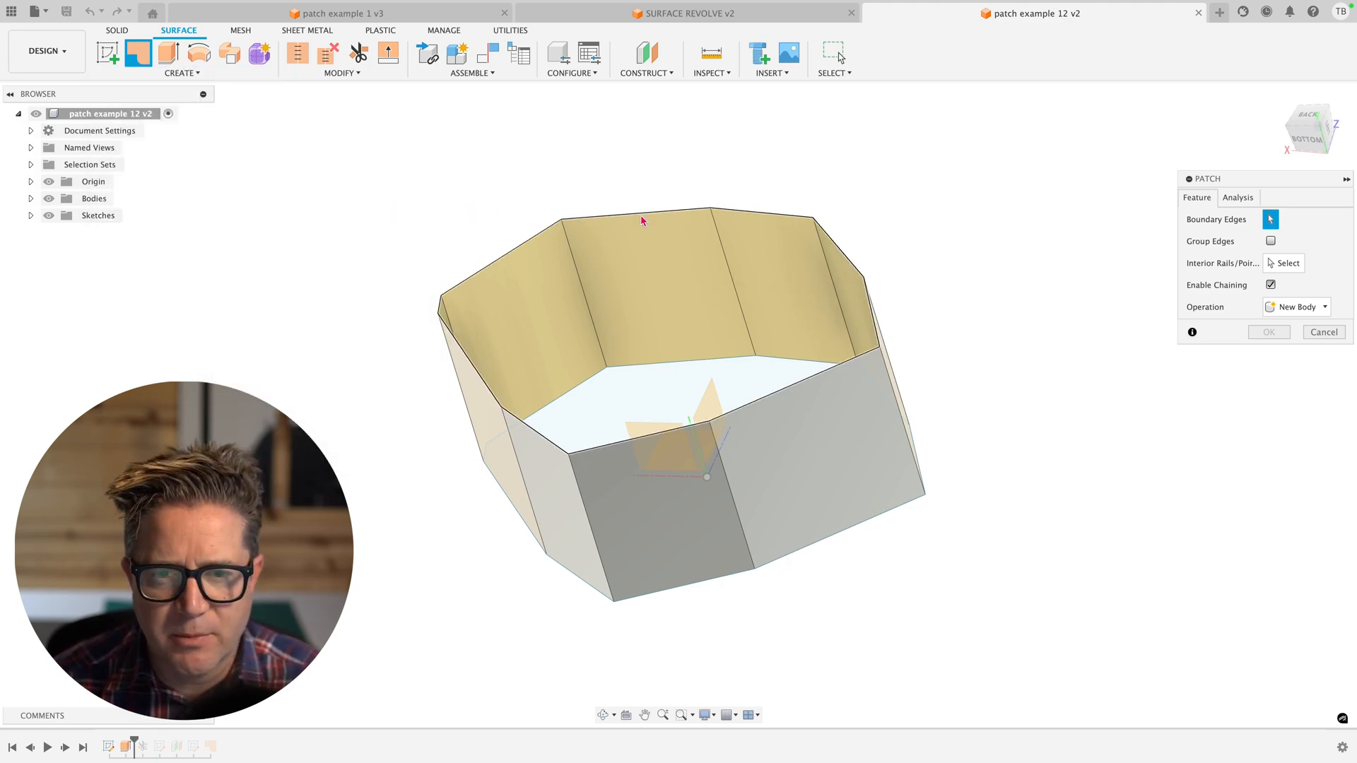
- Select the octagonal top rim so all ten edges chain as the patch boundary
left_click(650, 223)
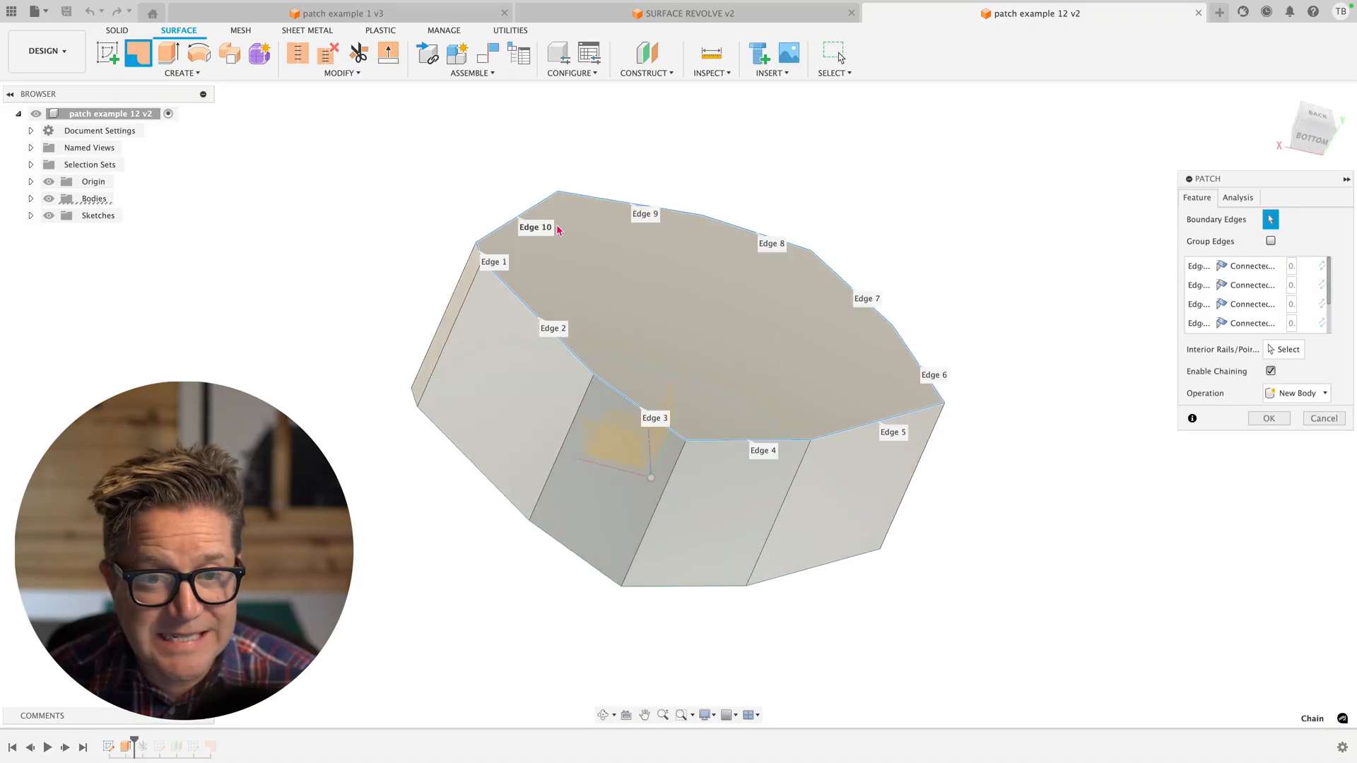
mouse_move(878, 273)
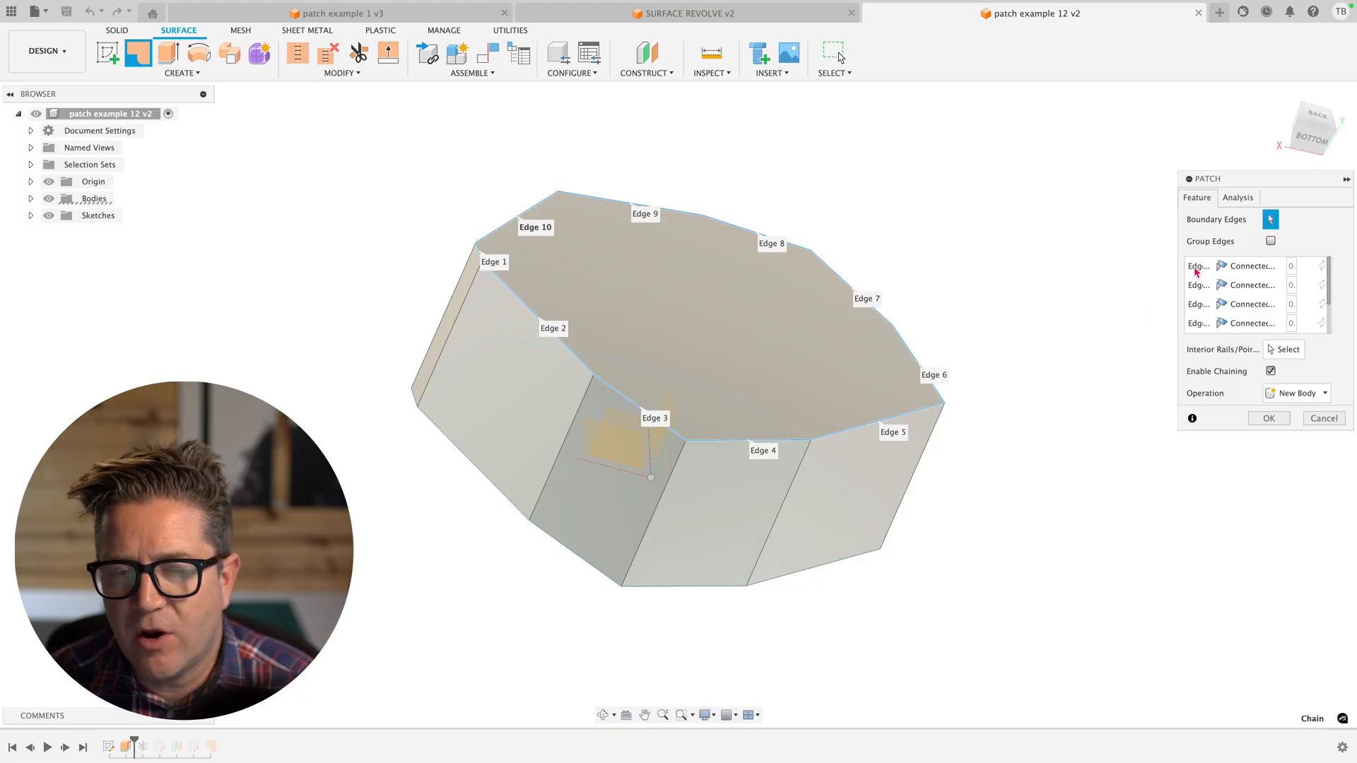
mouse_move(833, 277)
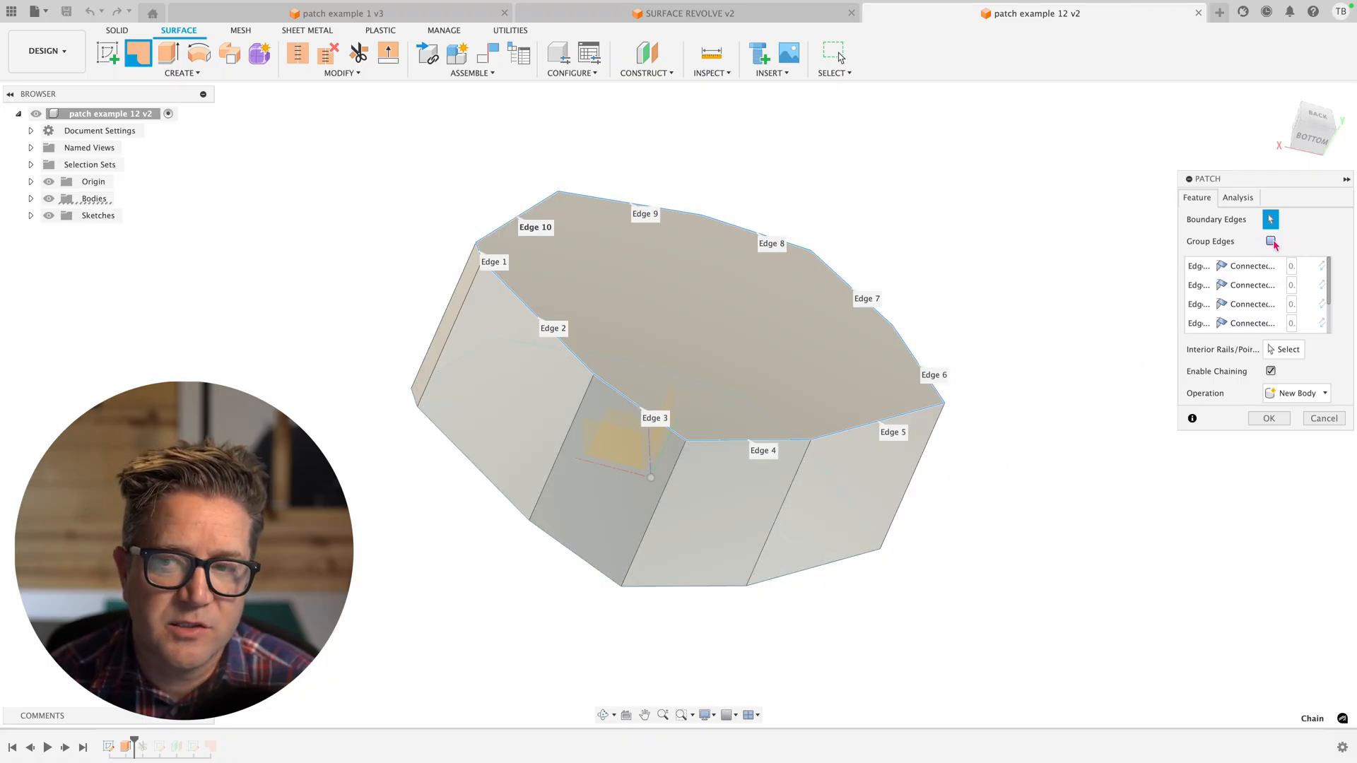
- Enable Group Edges, set continuity to Tangent (G1), and orbit to view the dome
left_click(1271, 242)
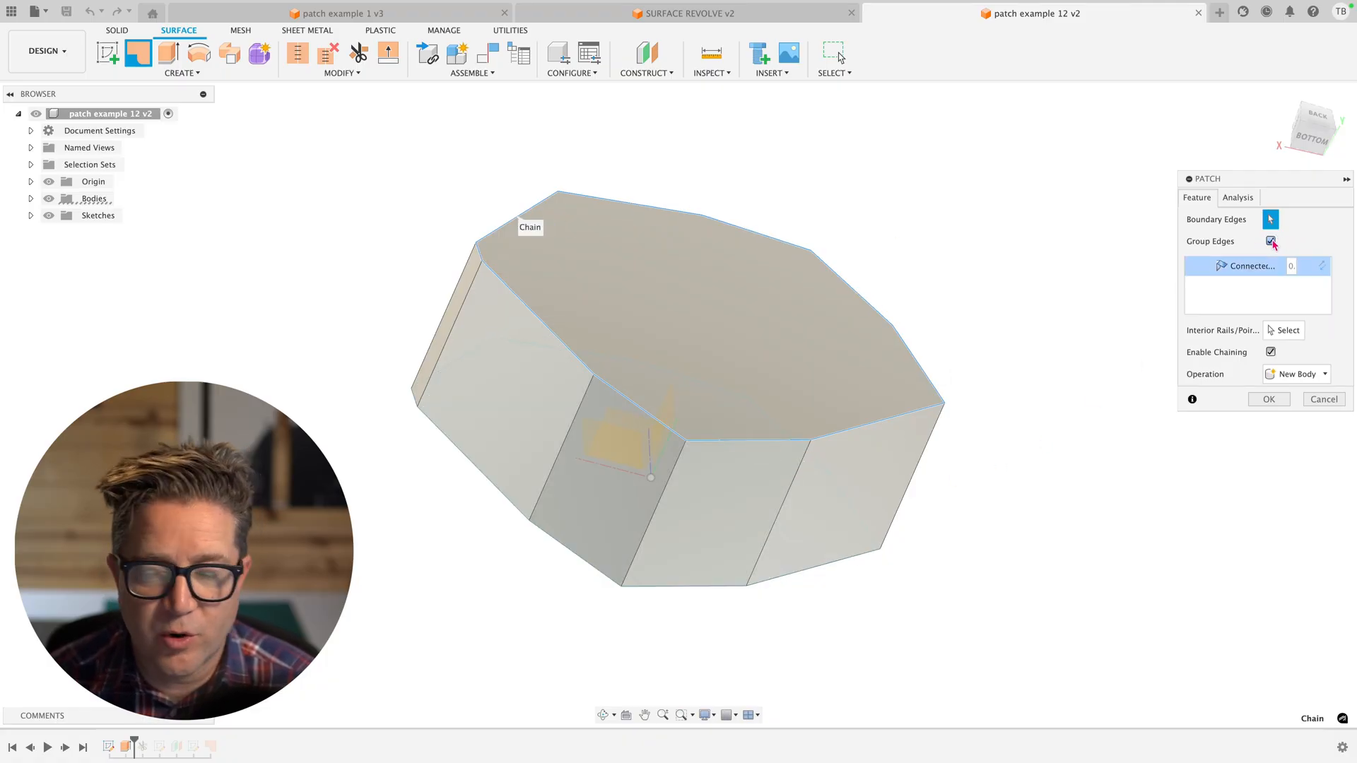
left_click(1253, 266)
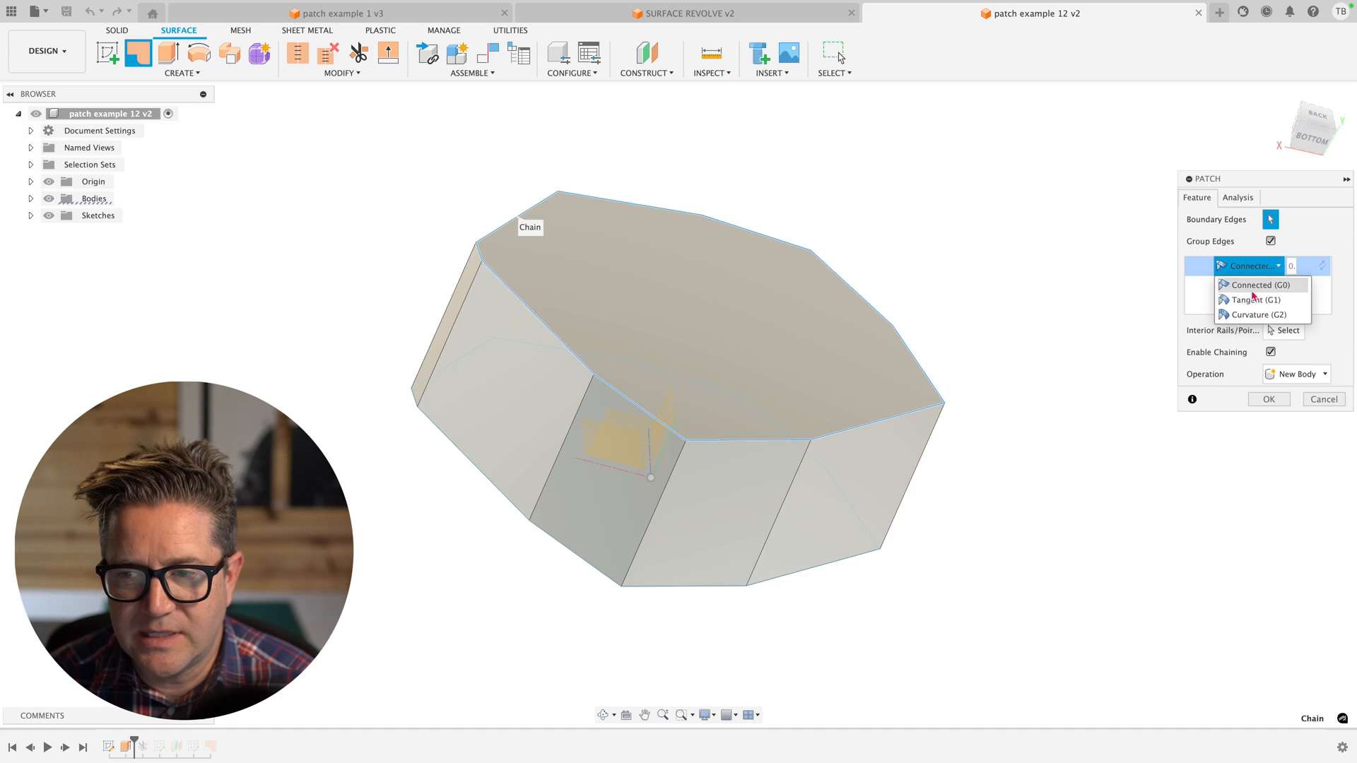
left_click(1248, 299)
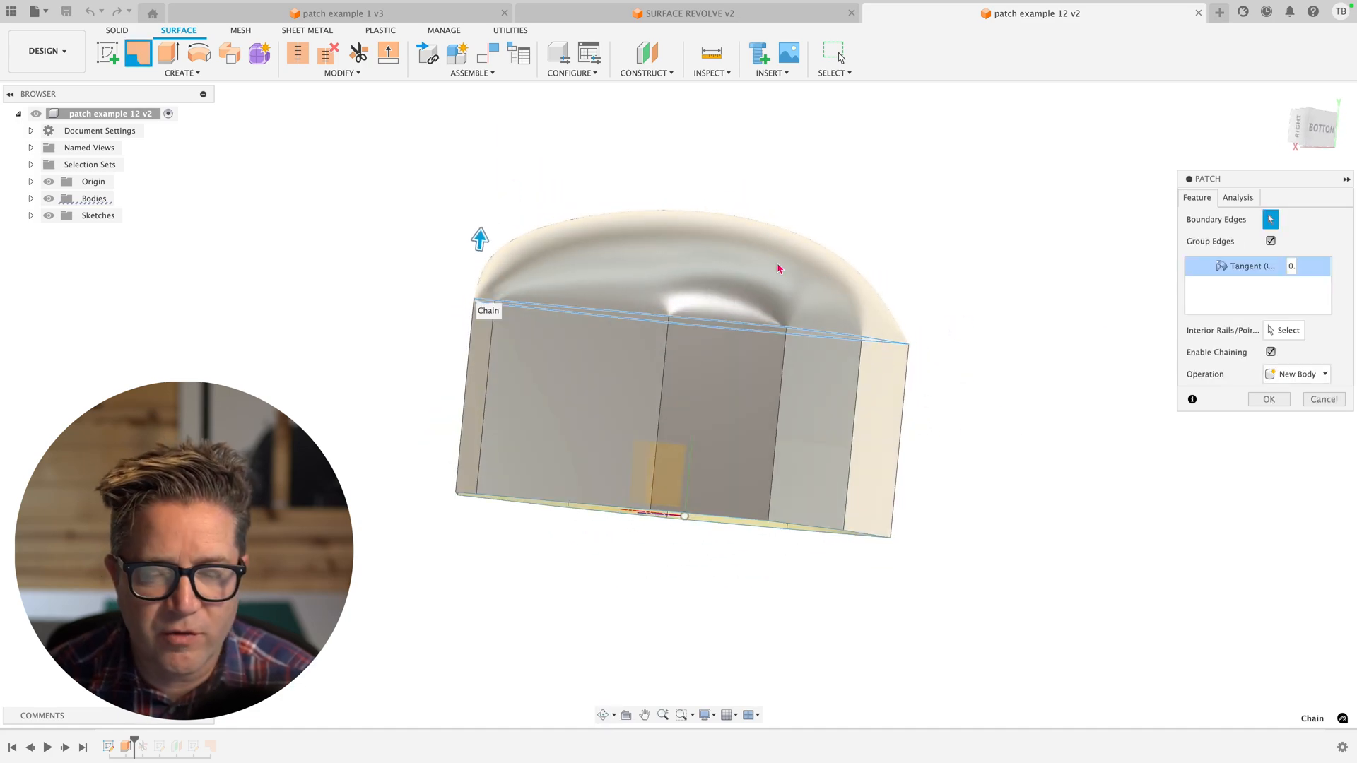
left_click_drag(779, 268, 952, 407)
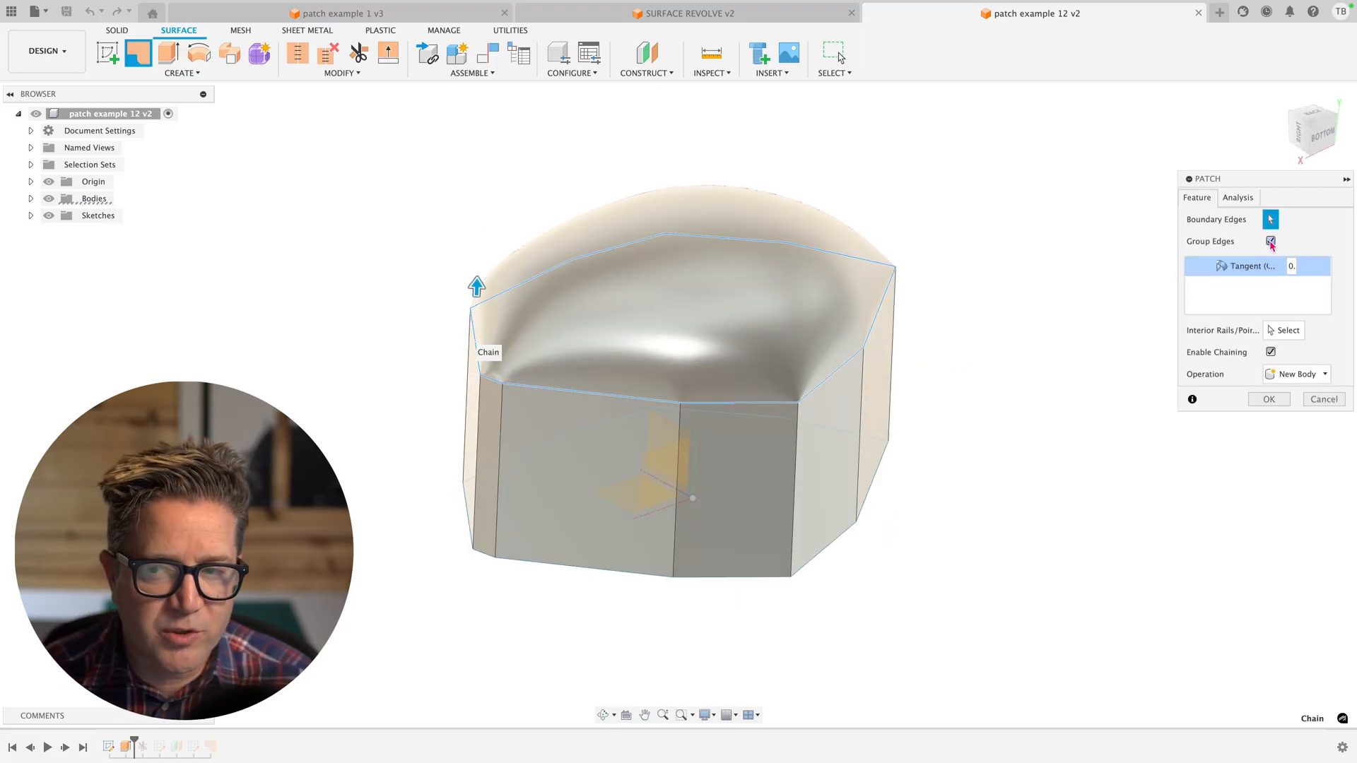
- Ungroup the edges, set the first and second edges to Tangent (G1), then open patch example 1
left_click(1270, 242)
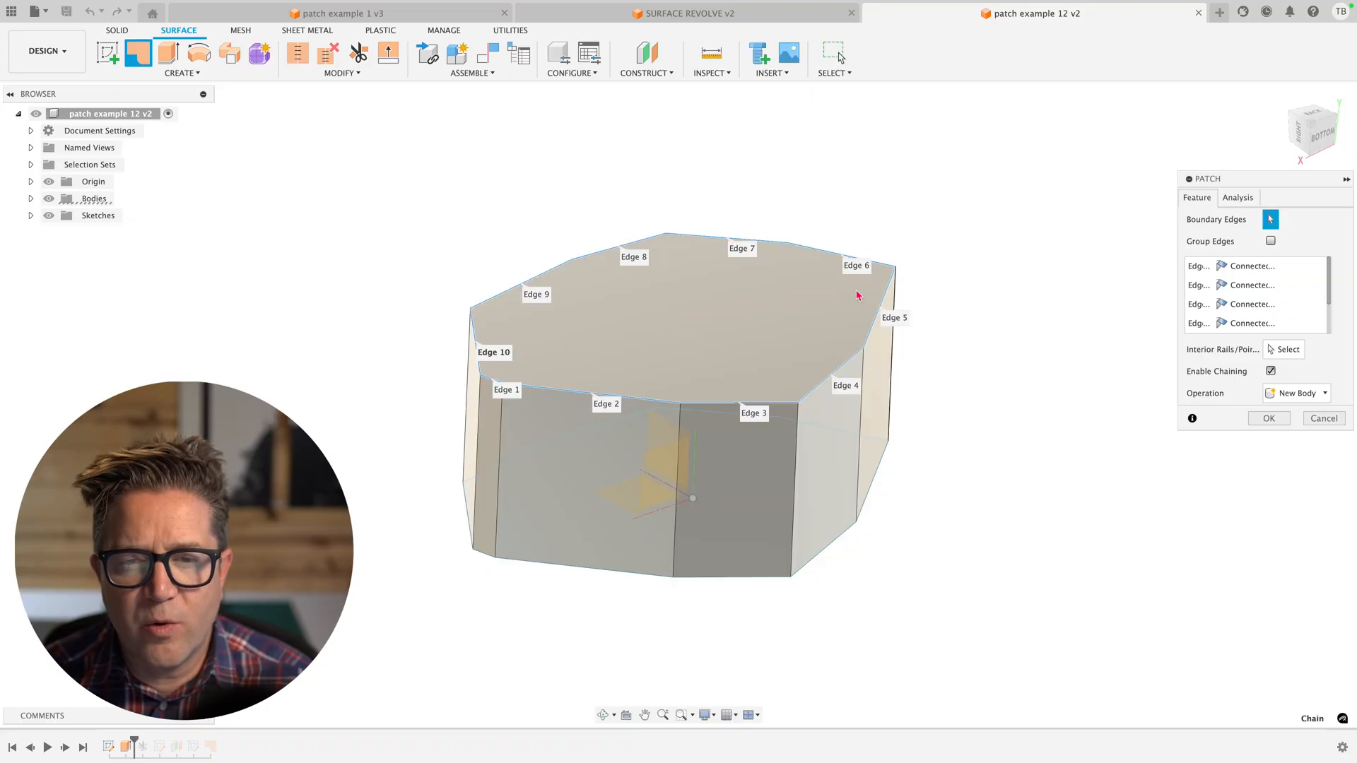
left_click(1250, 266)
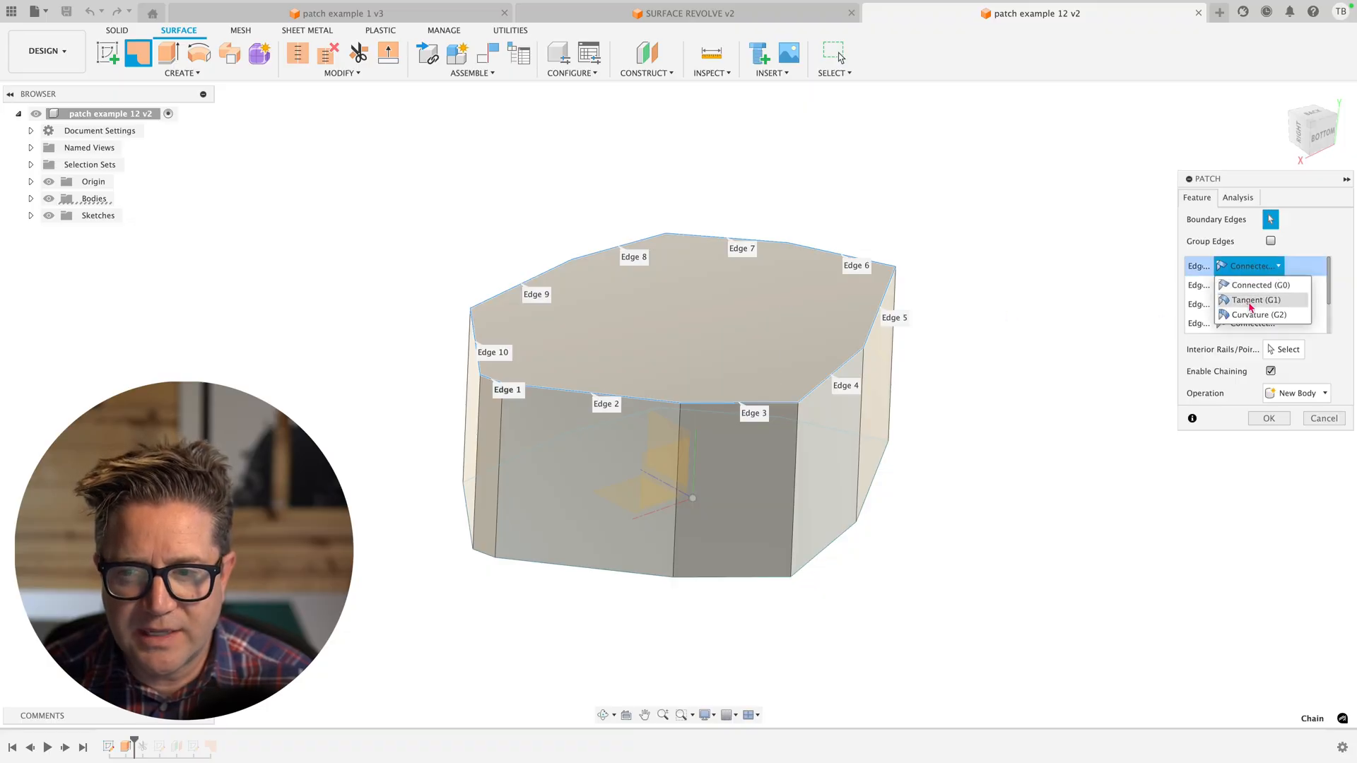
left_click(1253, 299)
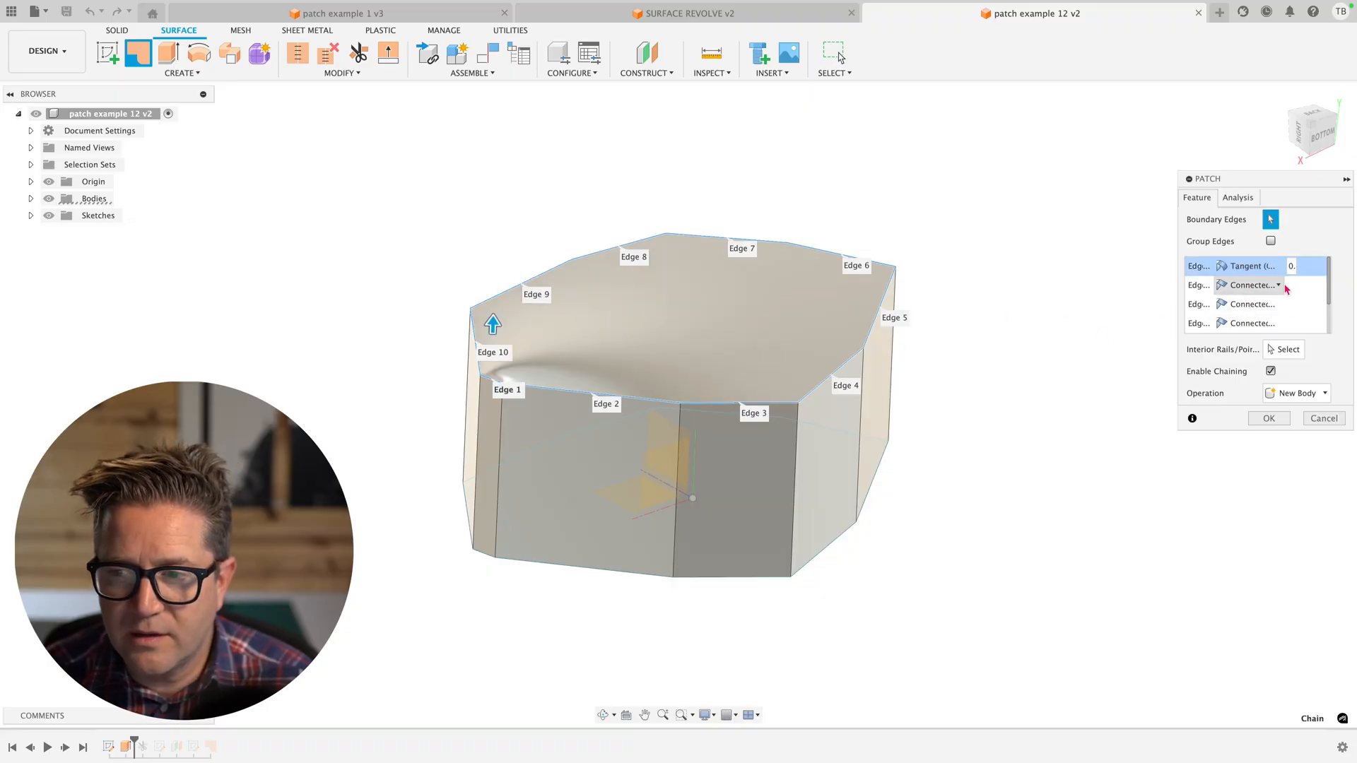
left_click(1250, 285)
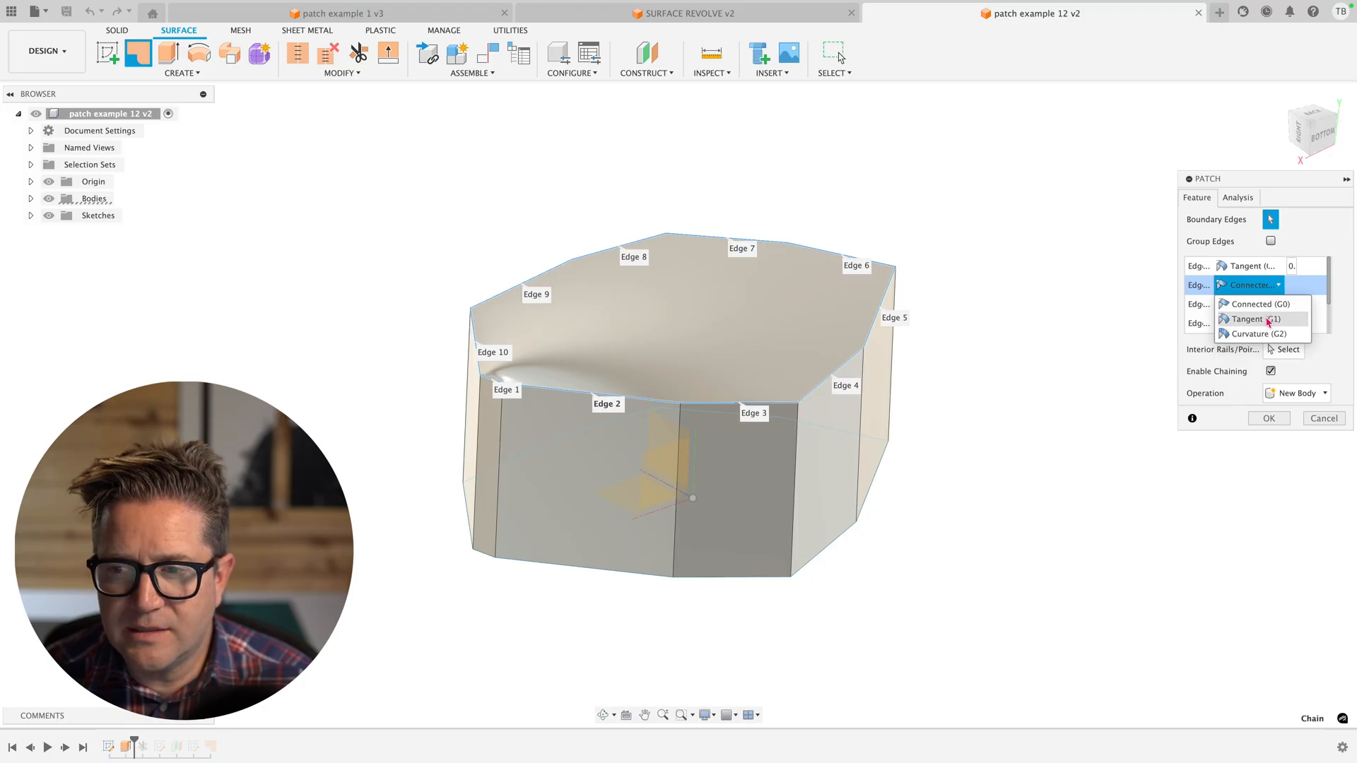
left_click(1248, 319)
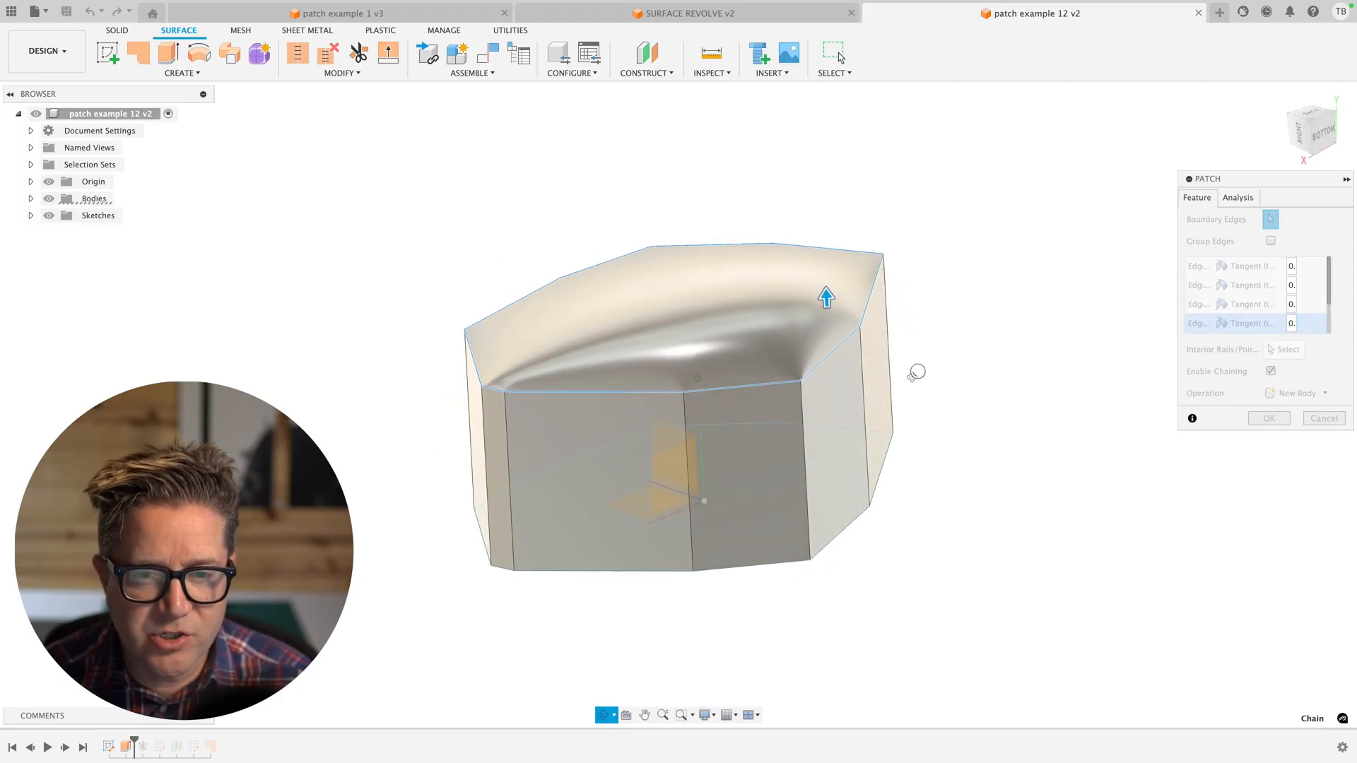
left_click(338, 12)
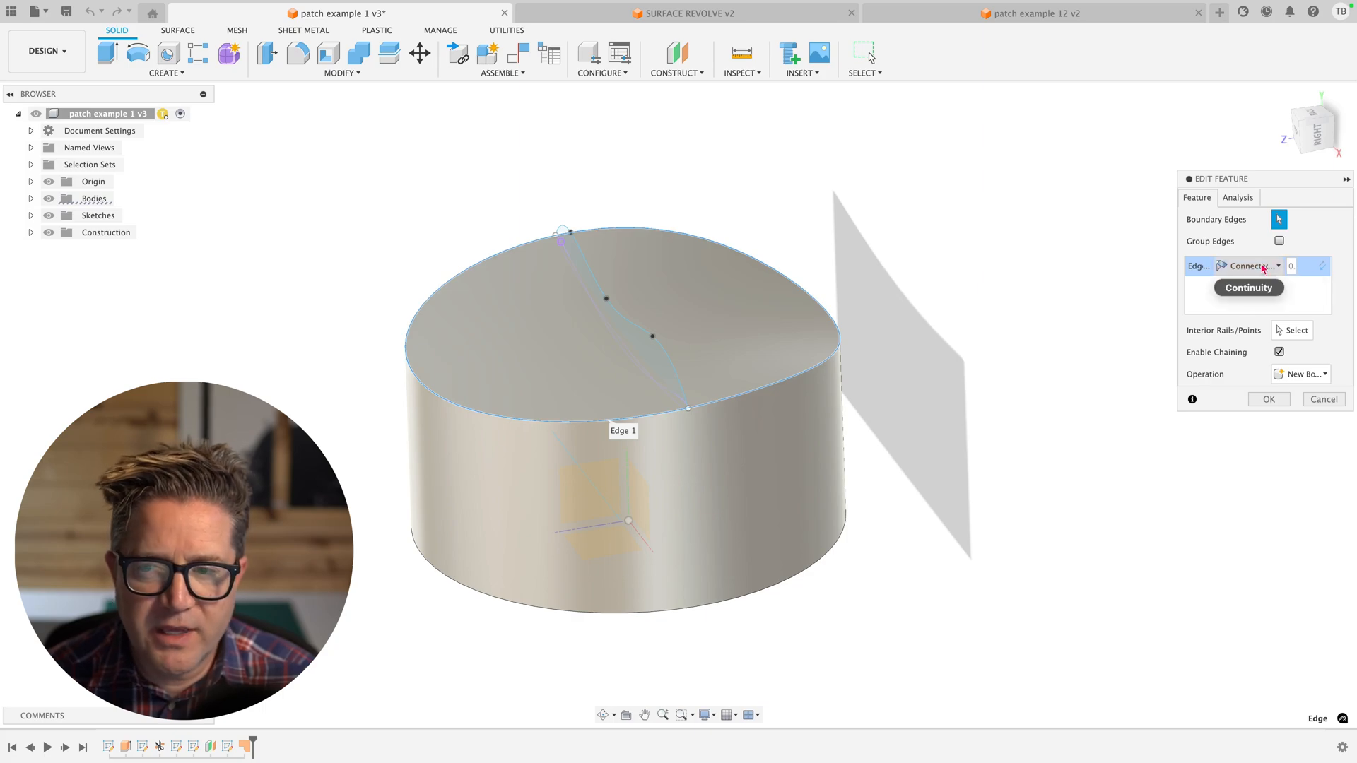
left_click(1249, 266)
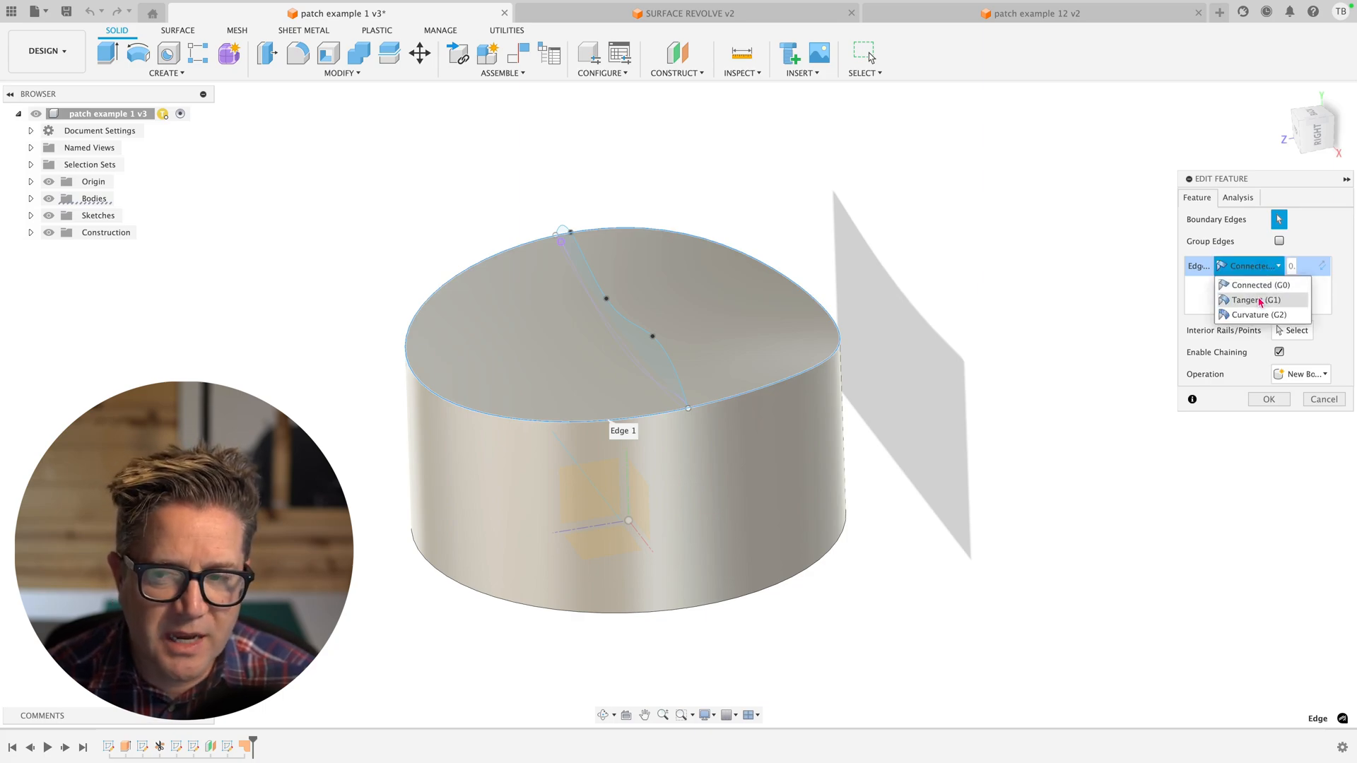
left_click(1248, 300)
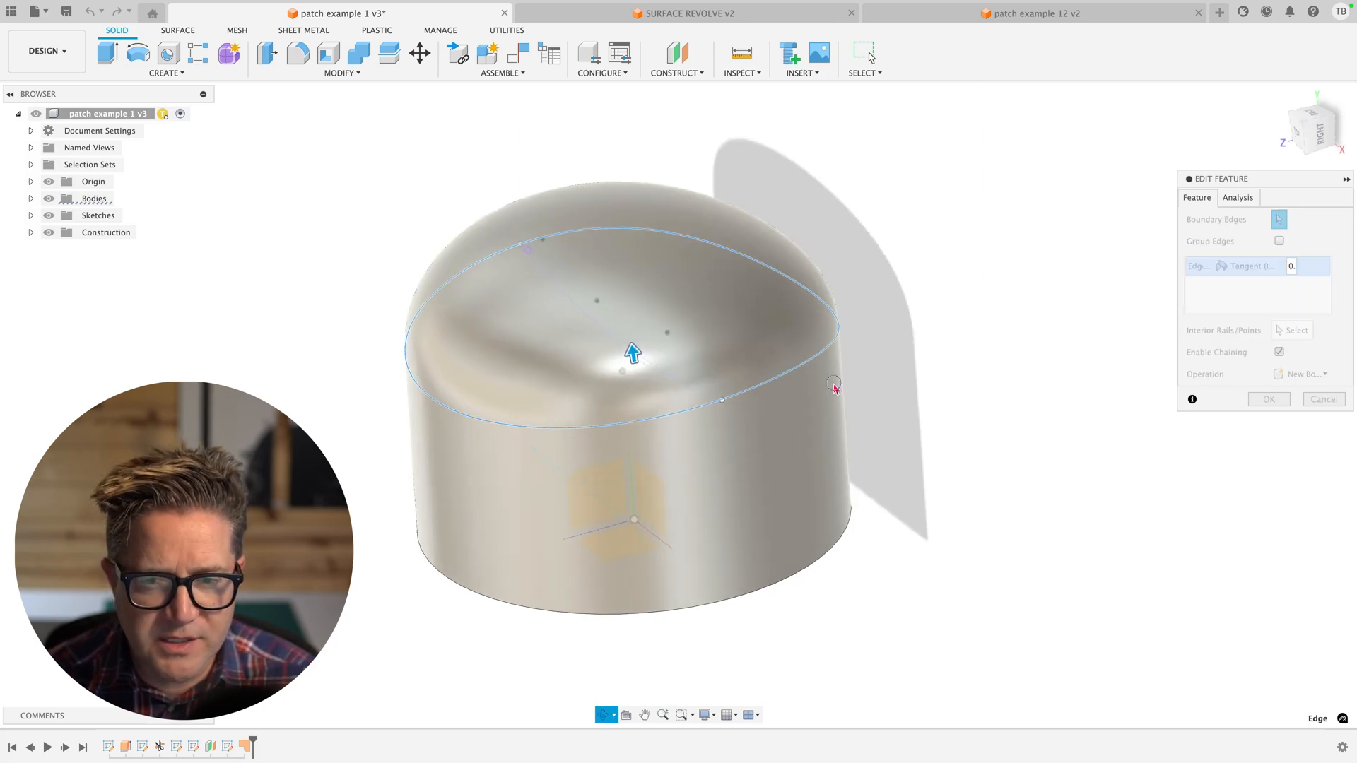
left_click(1250, 266)
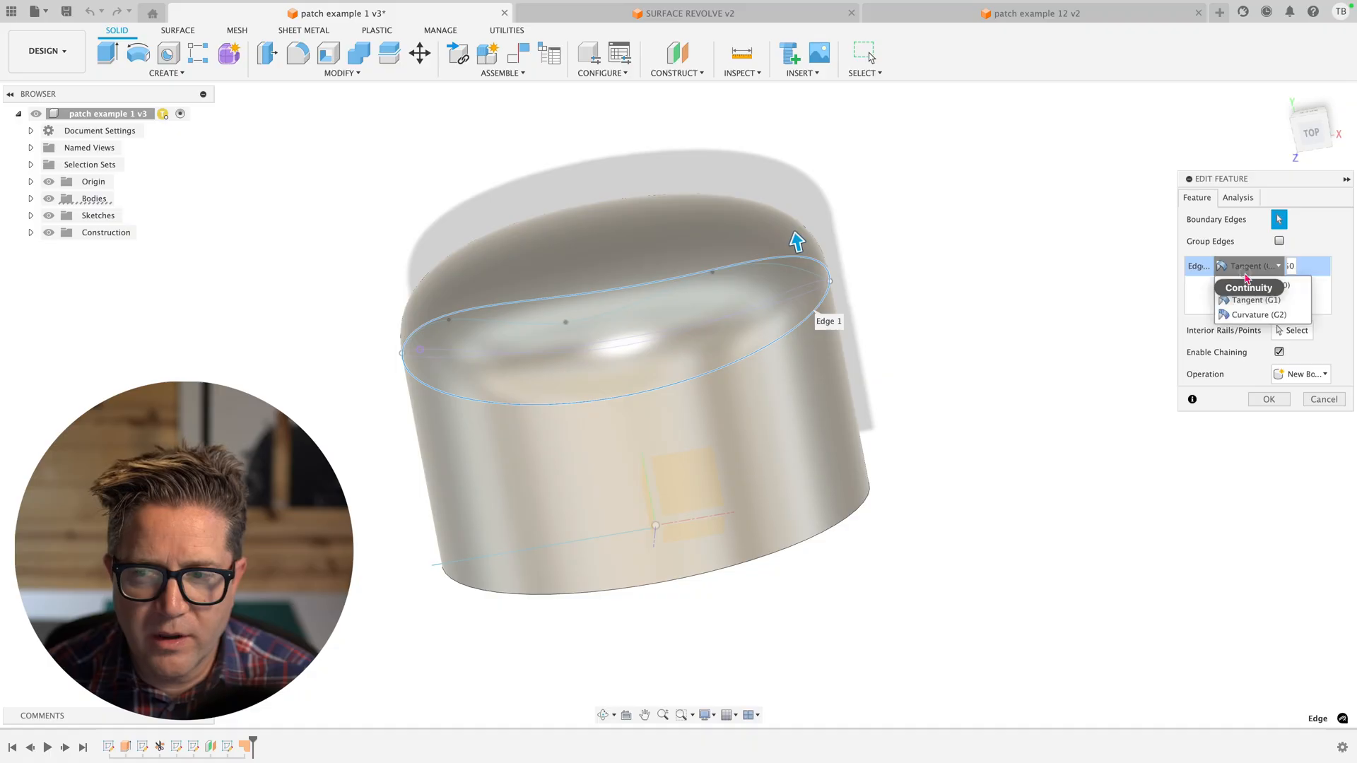
left_click(1256, 314)
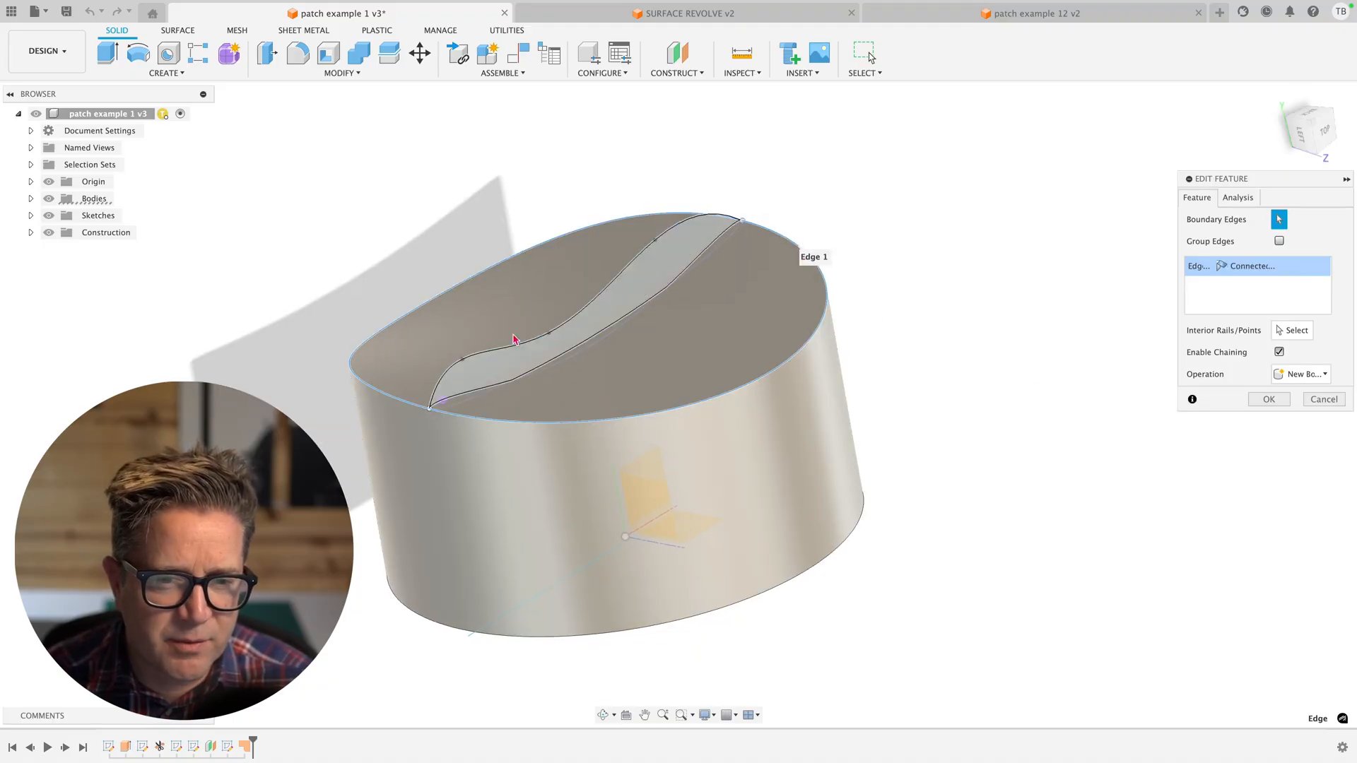
- Add the sketched curve as an interior rail, orbit to inspect, then open SURFACE REVOLVE v2
left_click(666, 234)
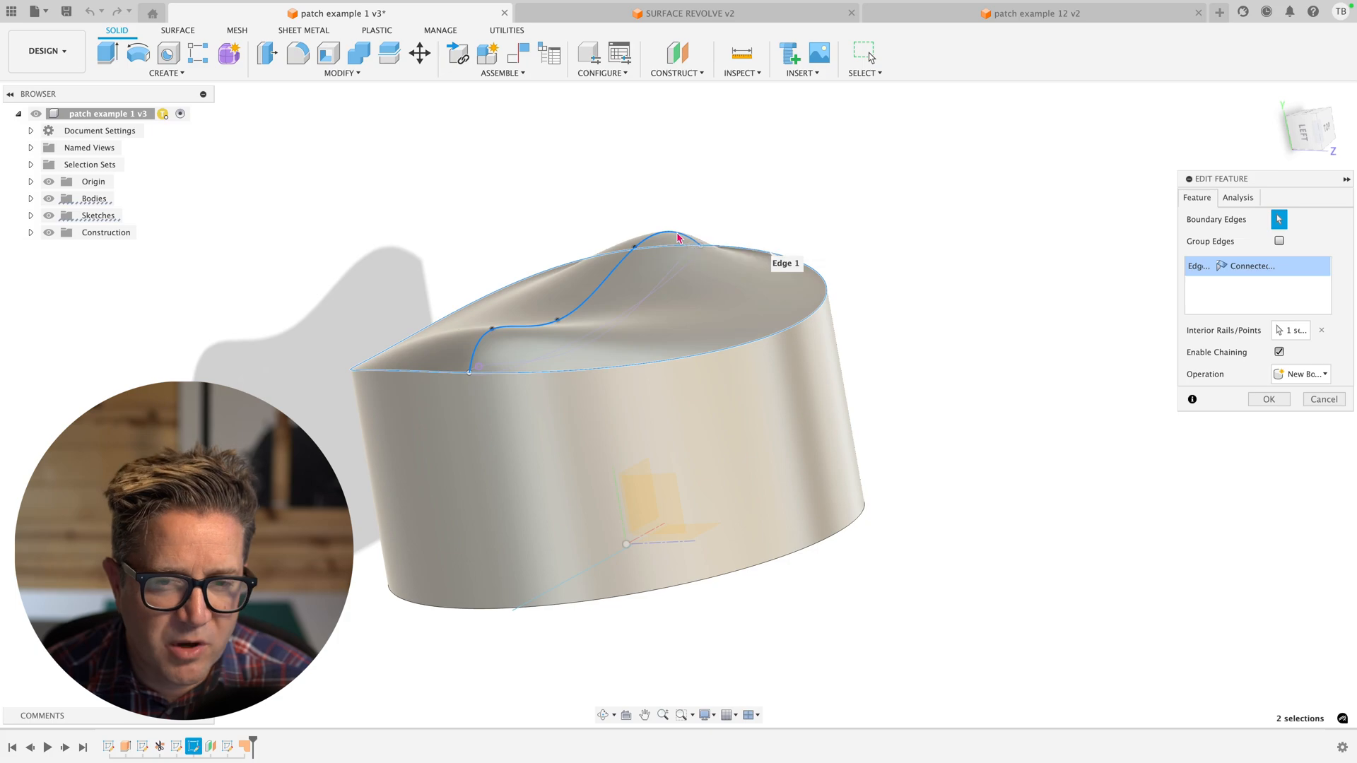
left_click_drag(675, 238, 869, 283)
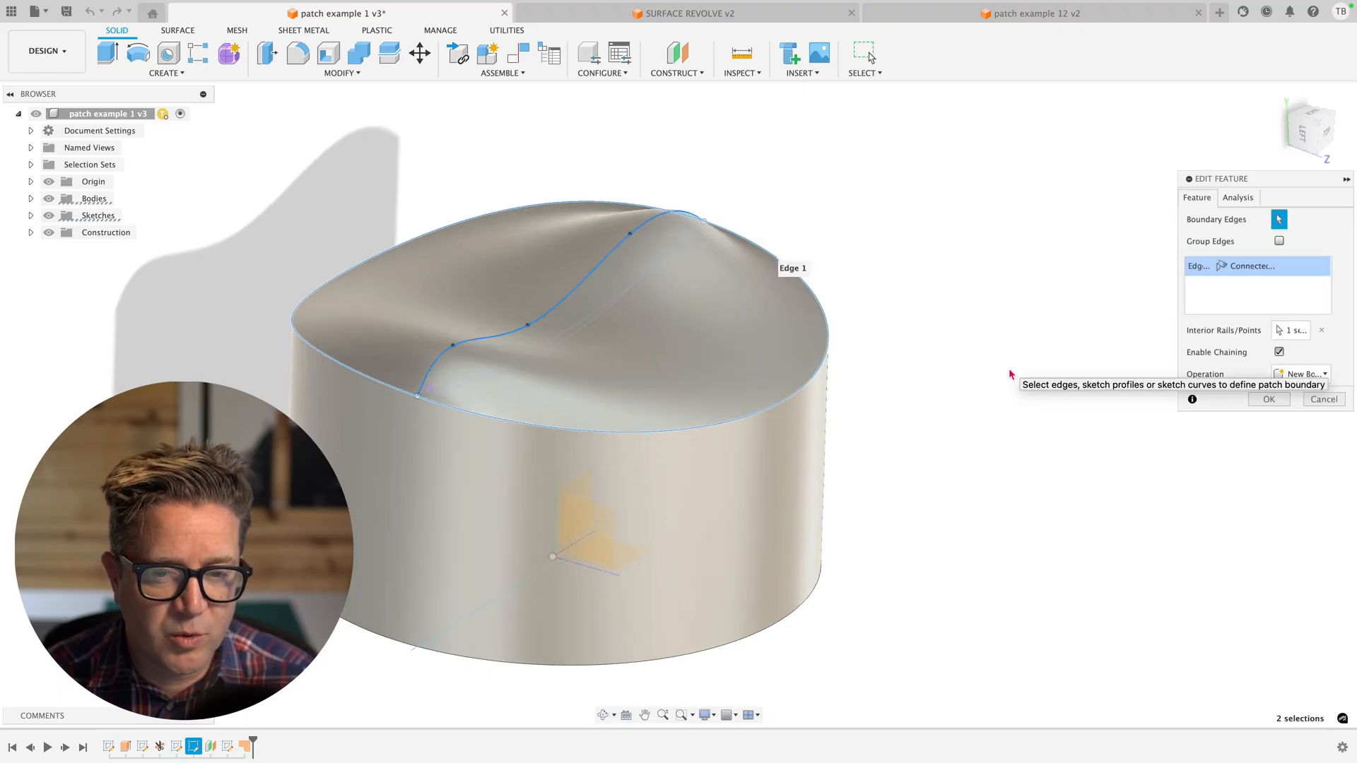
left_click(689, 13)
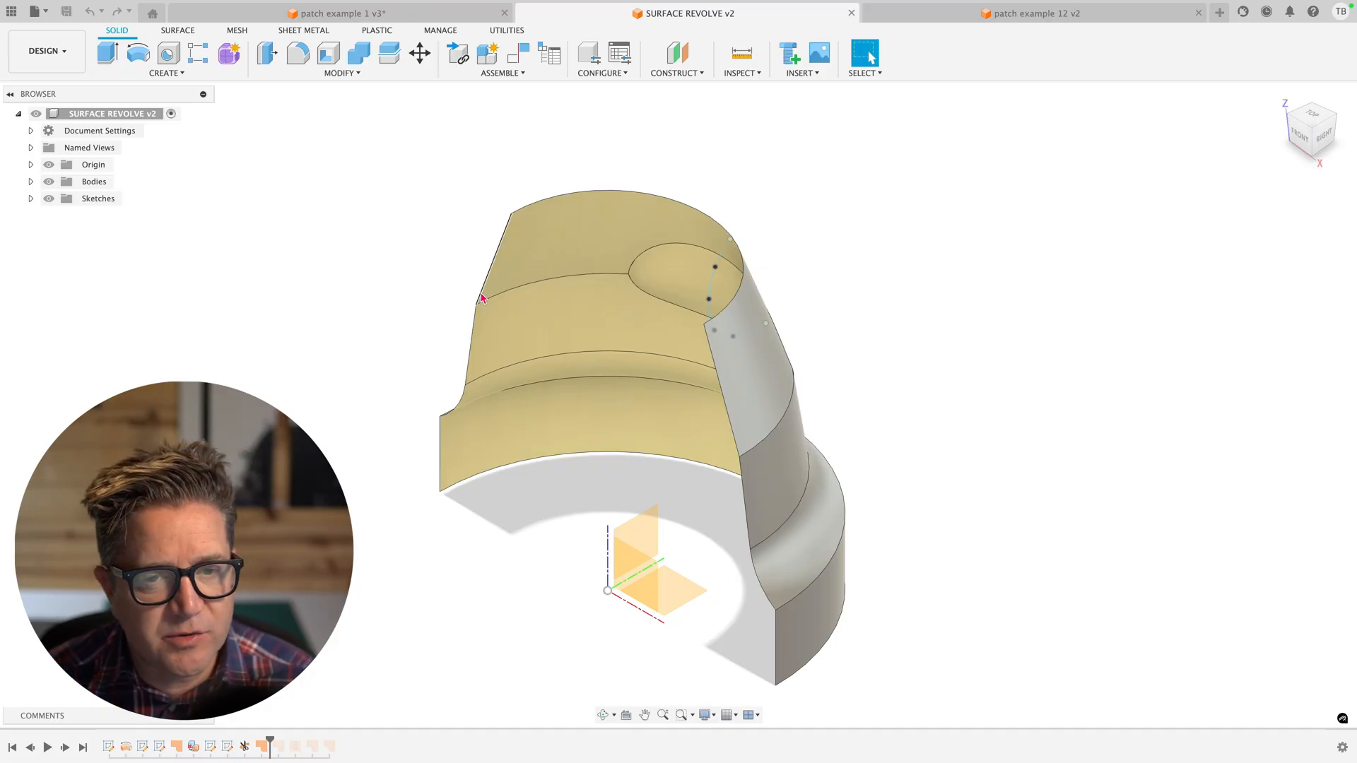
mouse_move(1056, 364)
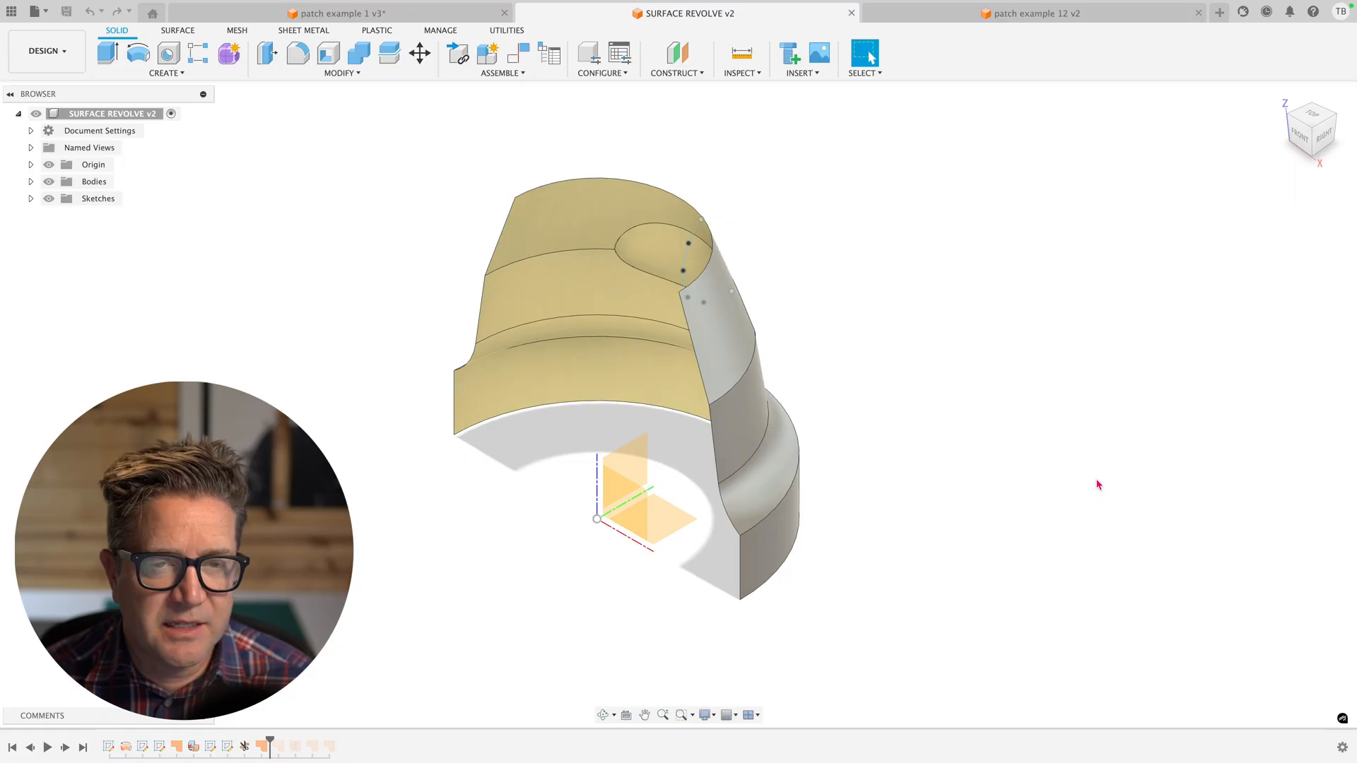
- Open a new untitled design tab for the square patch example
left_click(1218, 12)
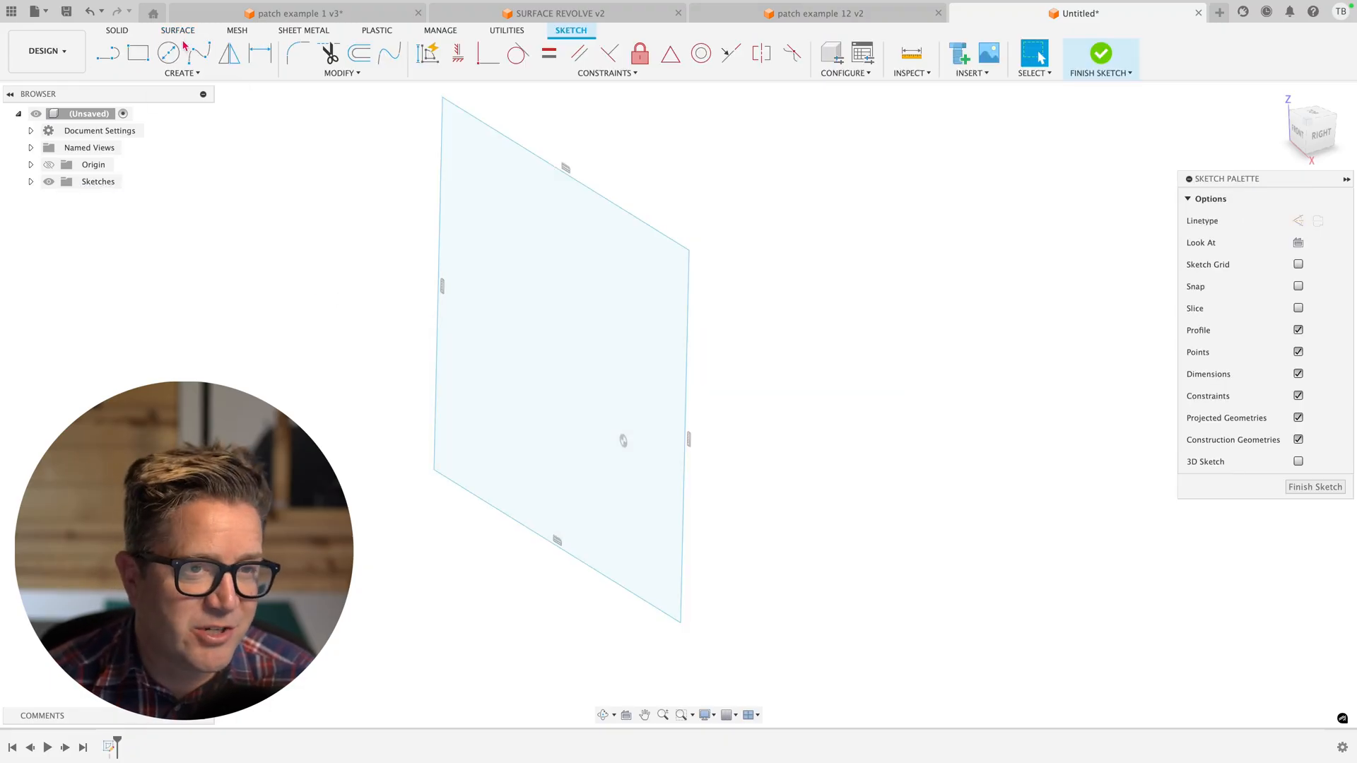
- Patch the square sketch's Profile 1, then return to the SURFACE REVOLVE v2 tab
left_click(178, 31)
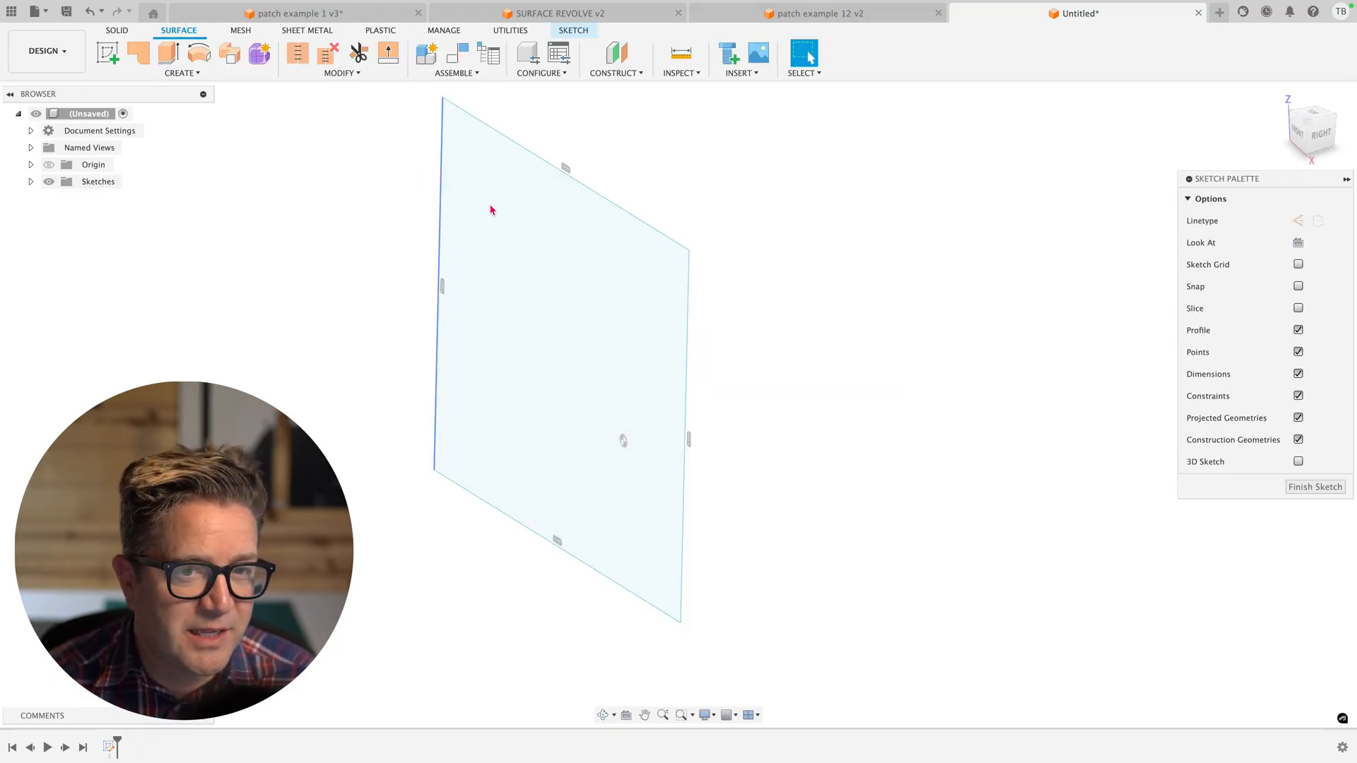
left_click(181, 72)
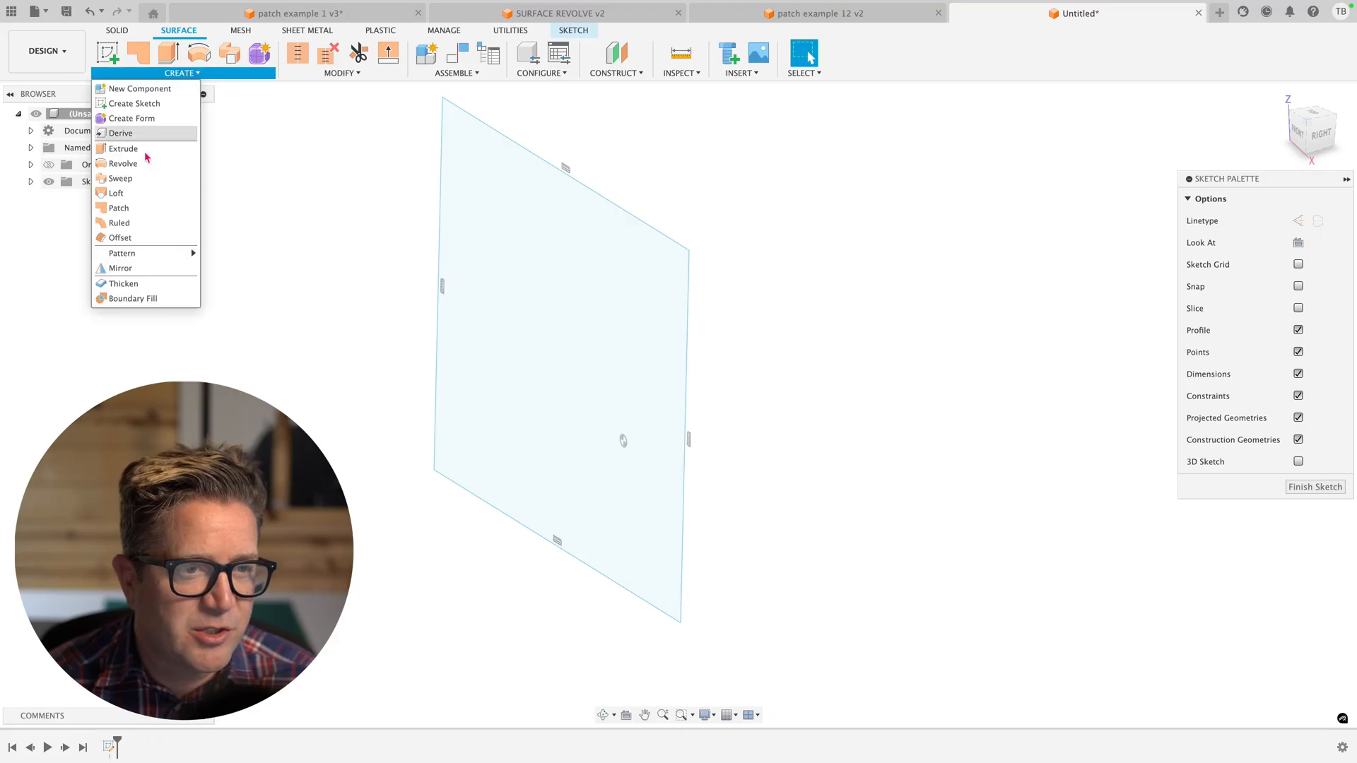
left_click(118, 208)
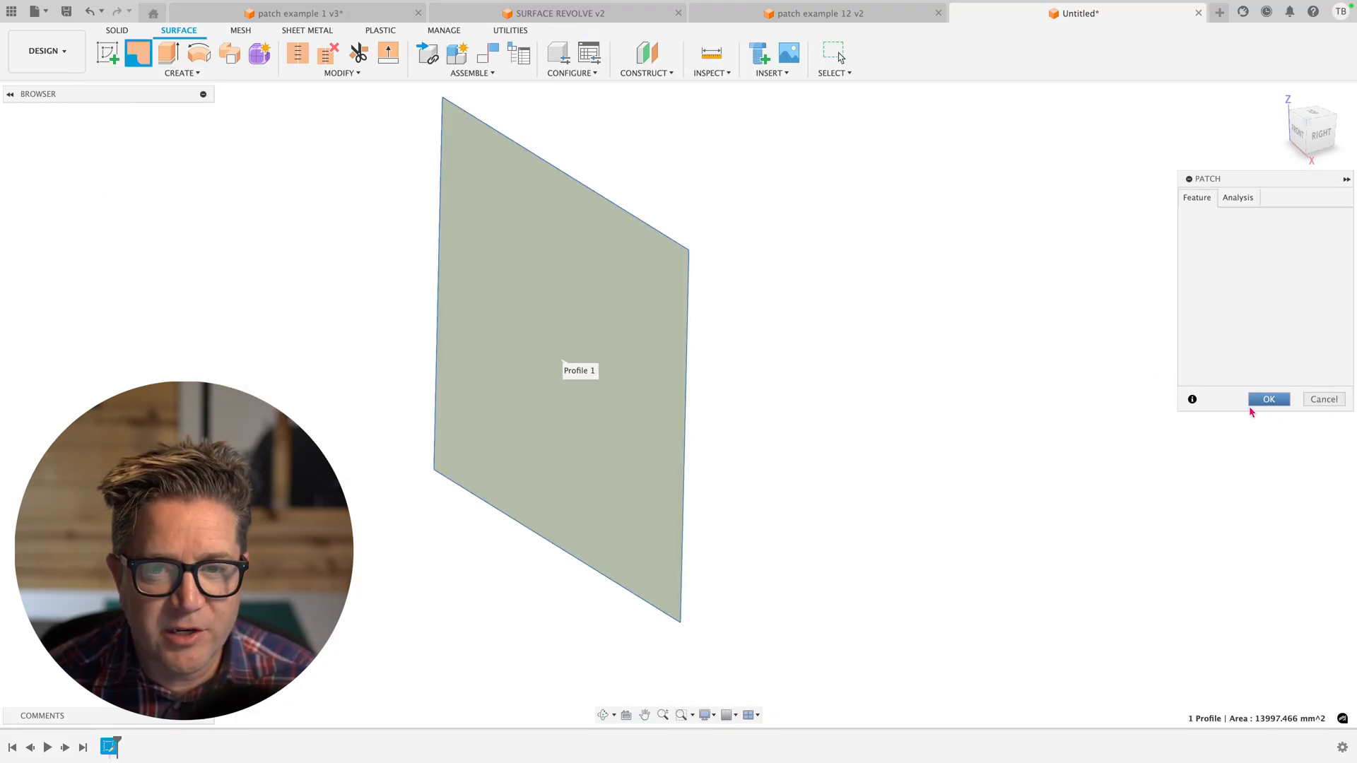
left_click(557, 13)
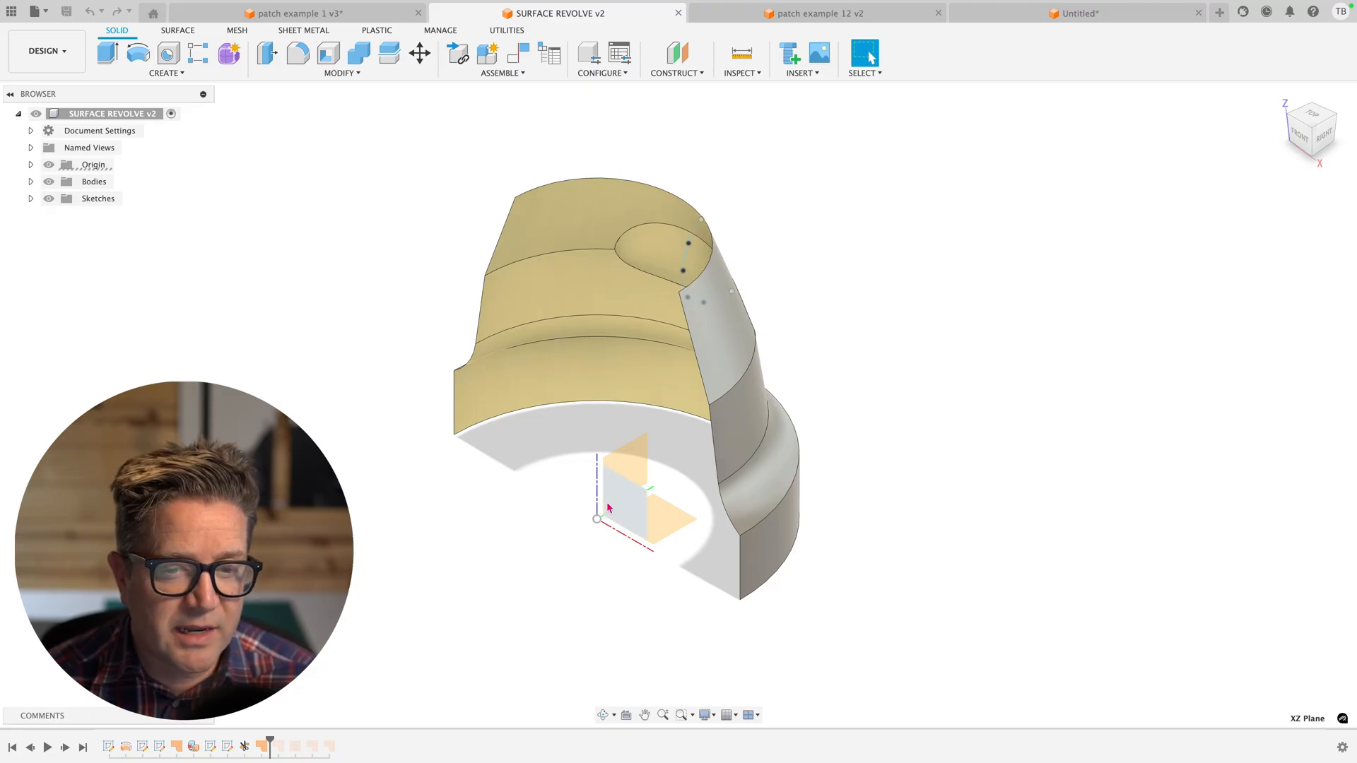
- Sketch on the XZ cut plane, projecting the revolved shape's eight outline edges
left_click(165, 58)
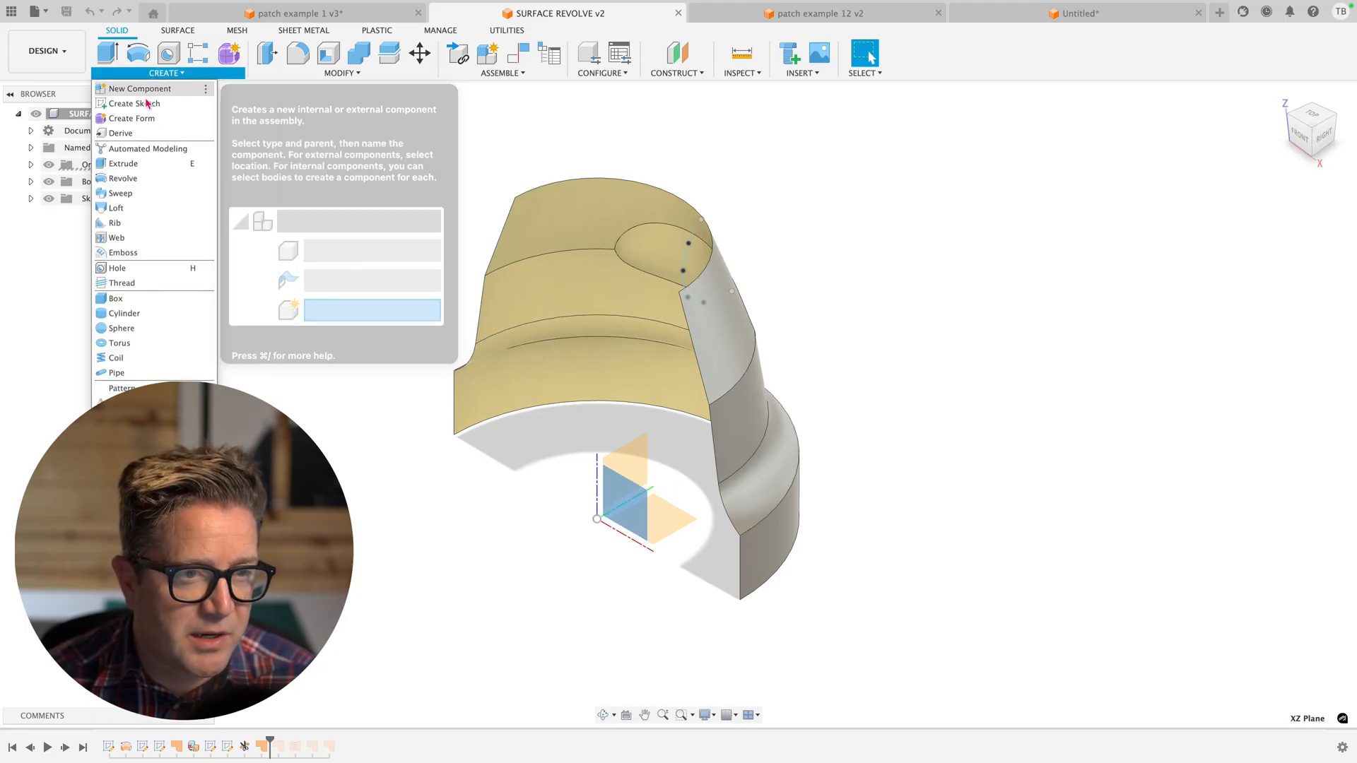
left_click(136, 103)
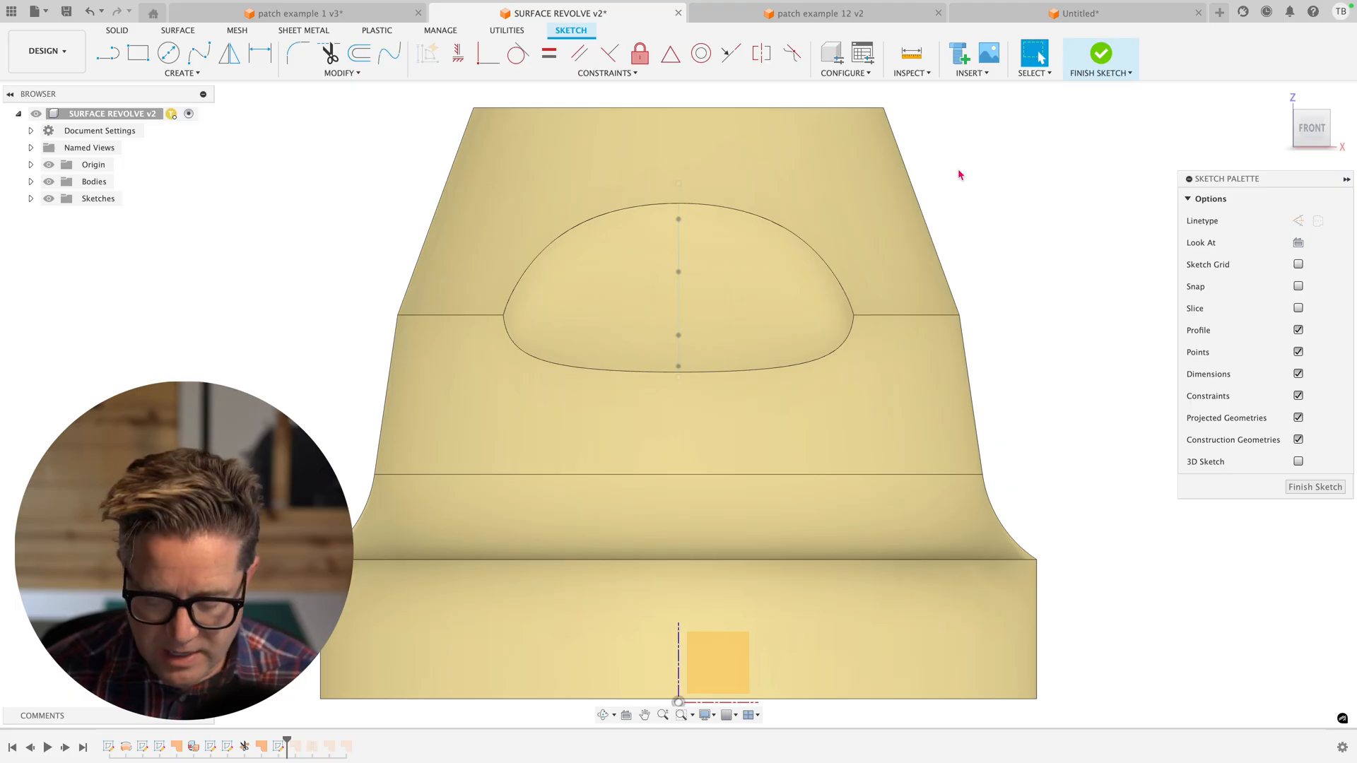
left_click(1034, 54)
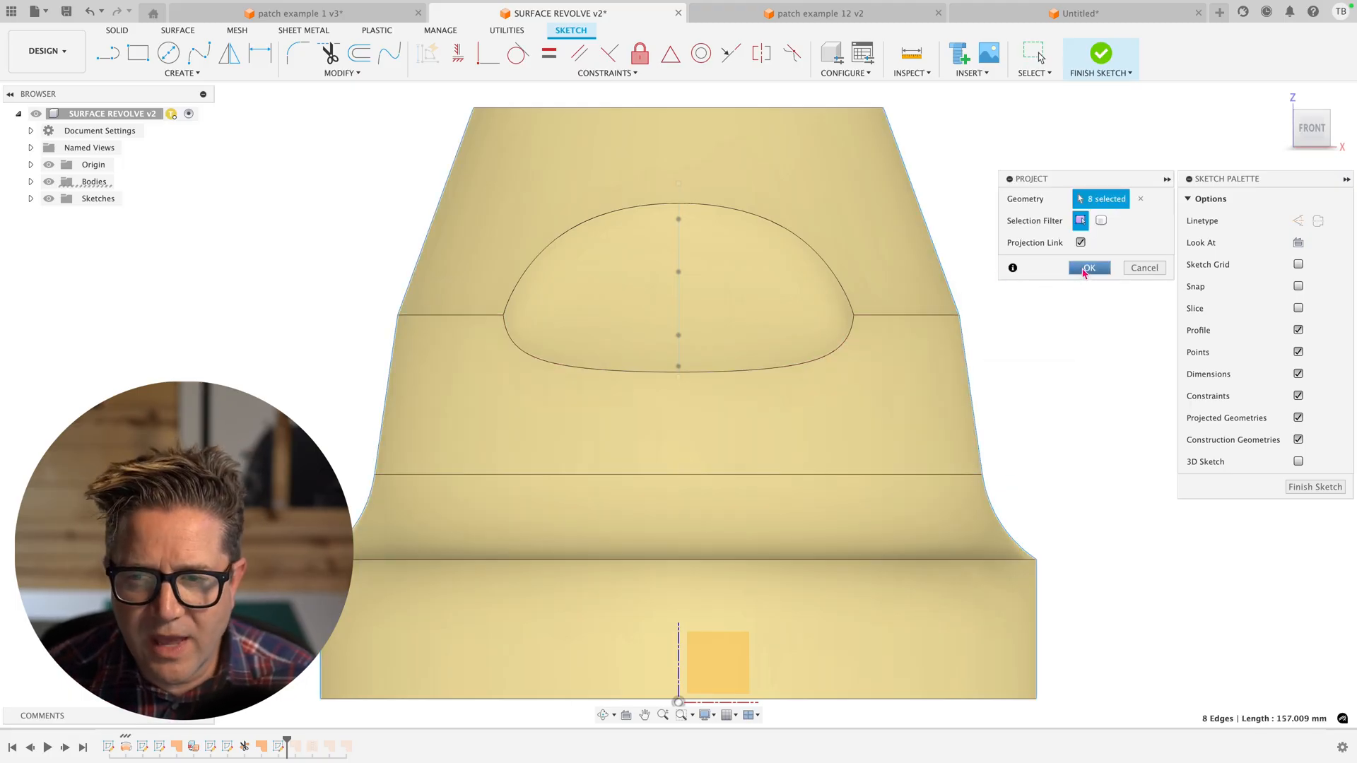
left_click(1089, 267)
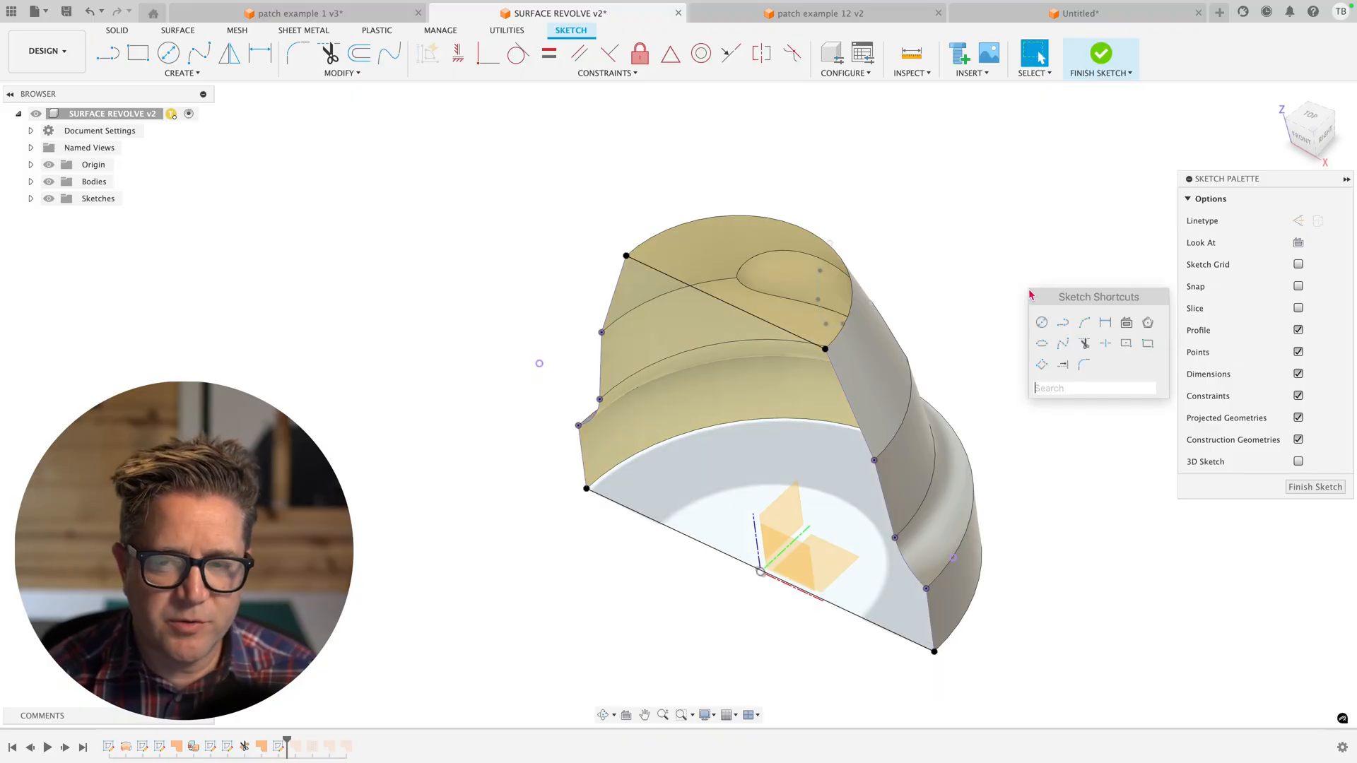
type("patch")
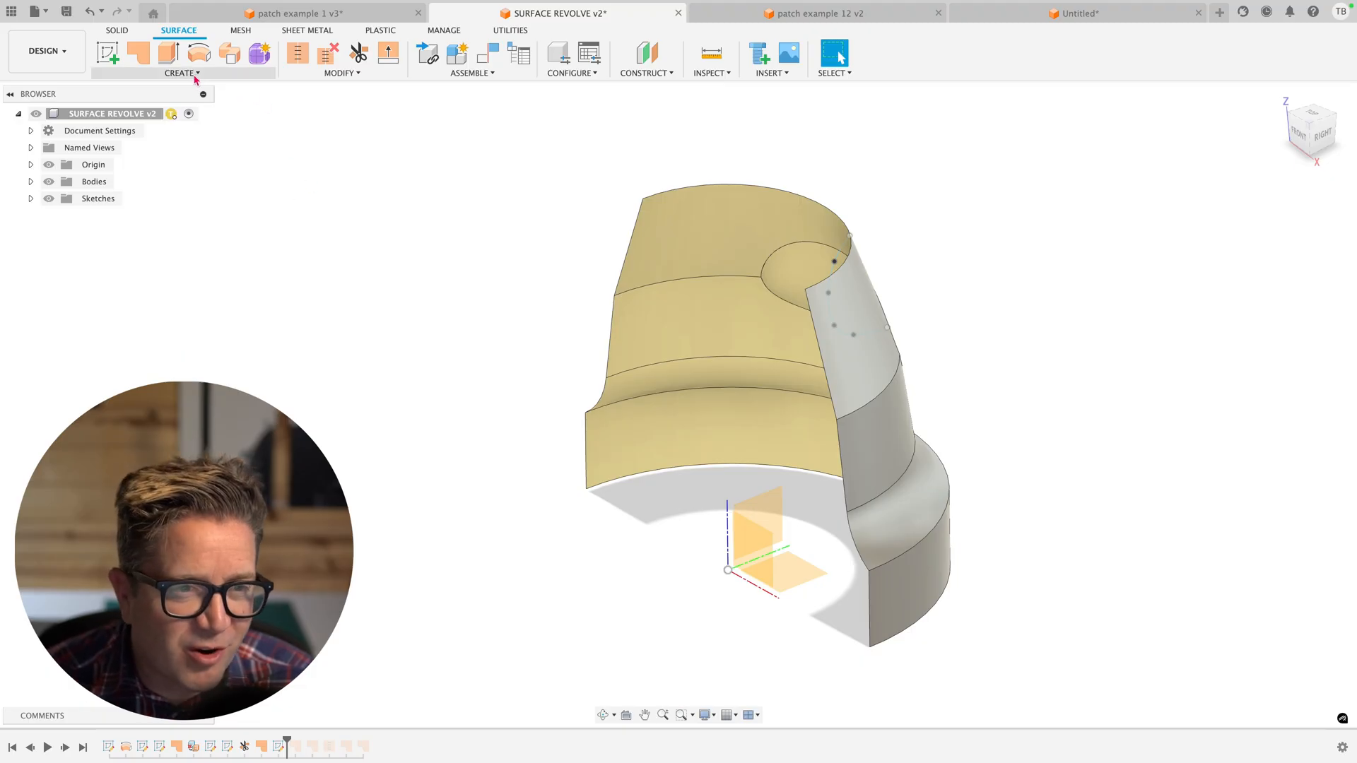
- After trying Loft, patch the projected sketch profile to close the flat side
left_click(181, 72)
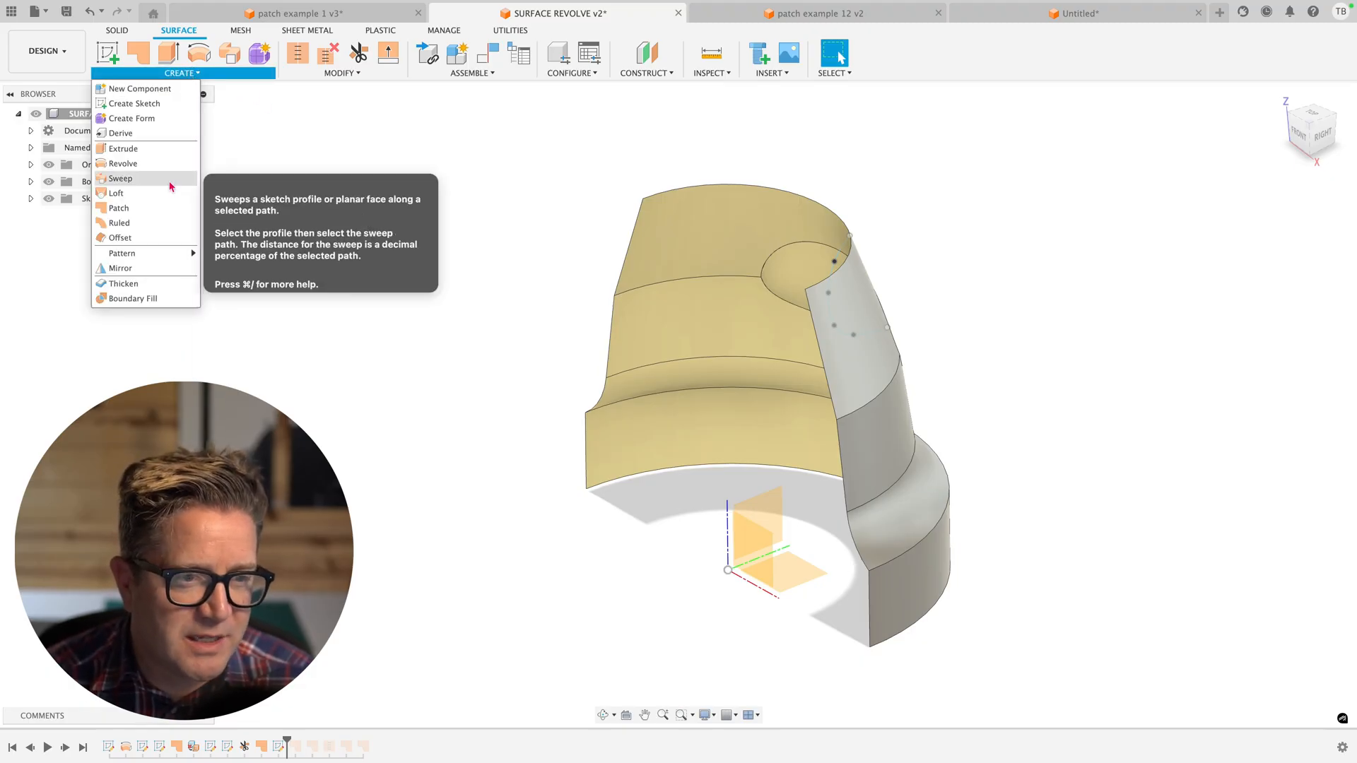
left_click(114, 192)
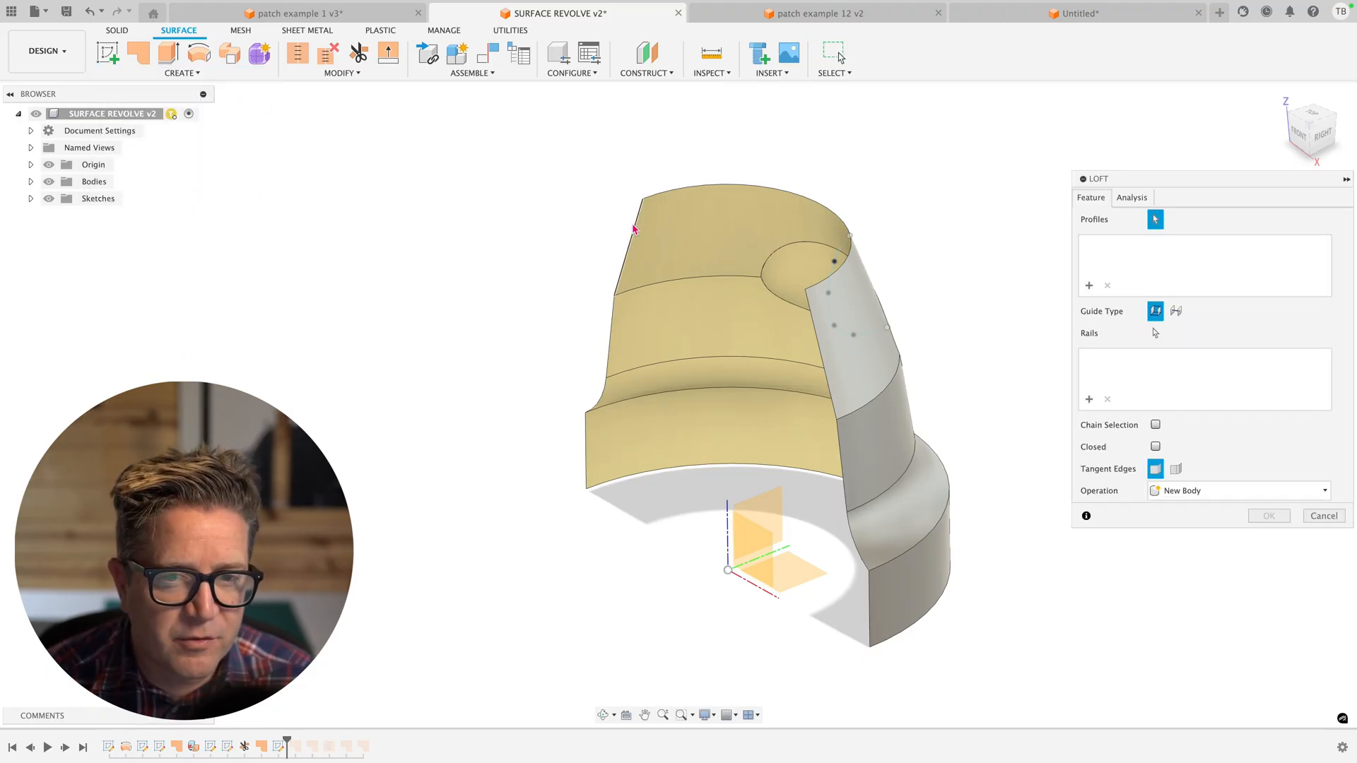
left_click(603, 391)
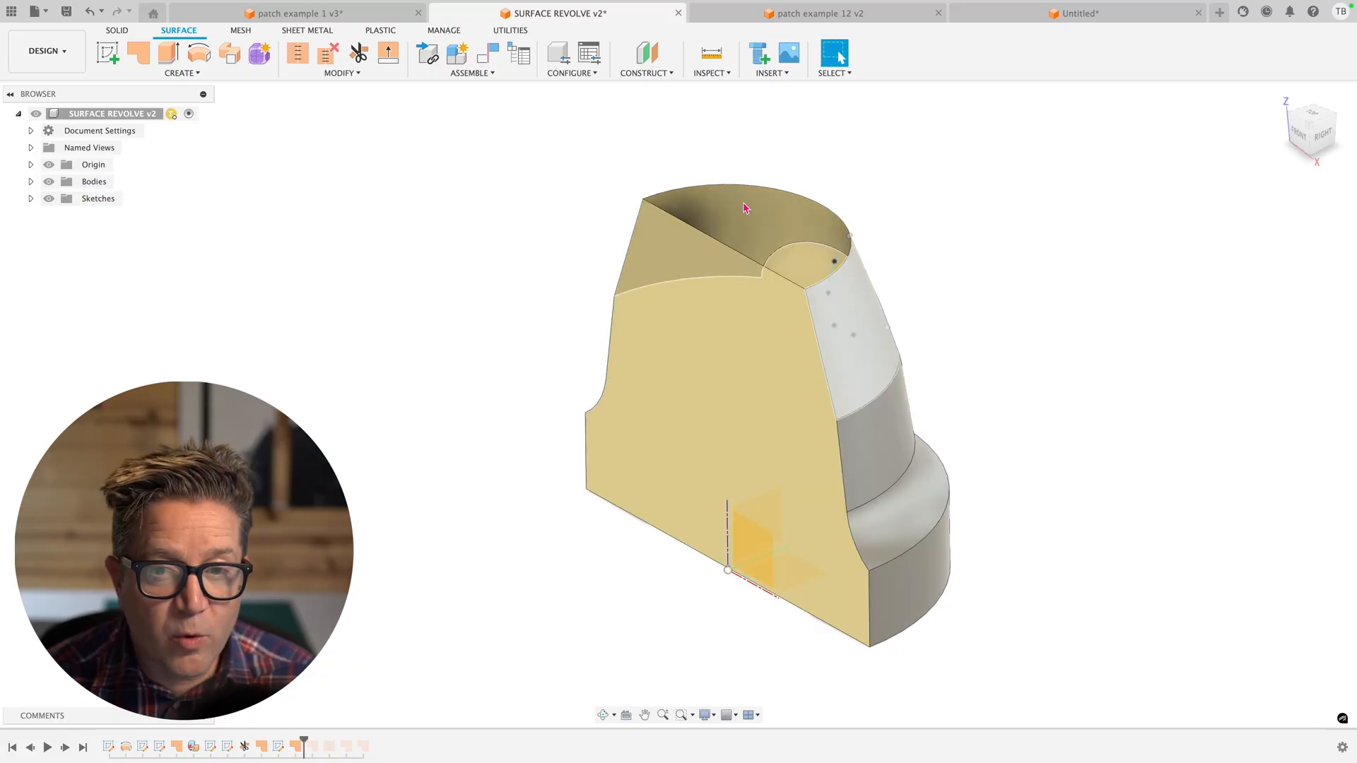
mouse_move(742, 248)
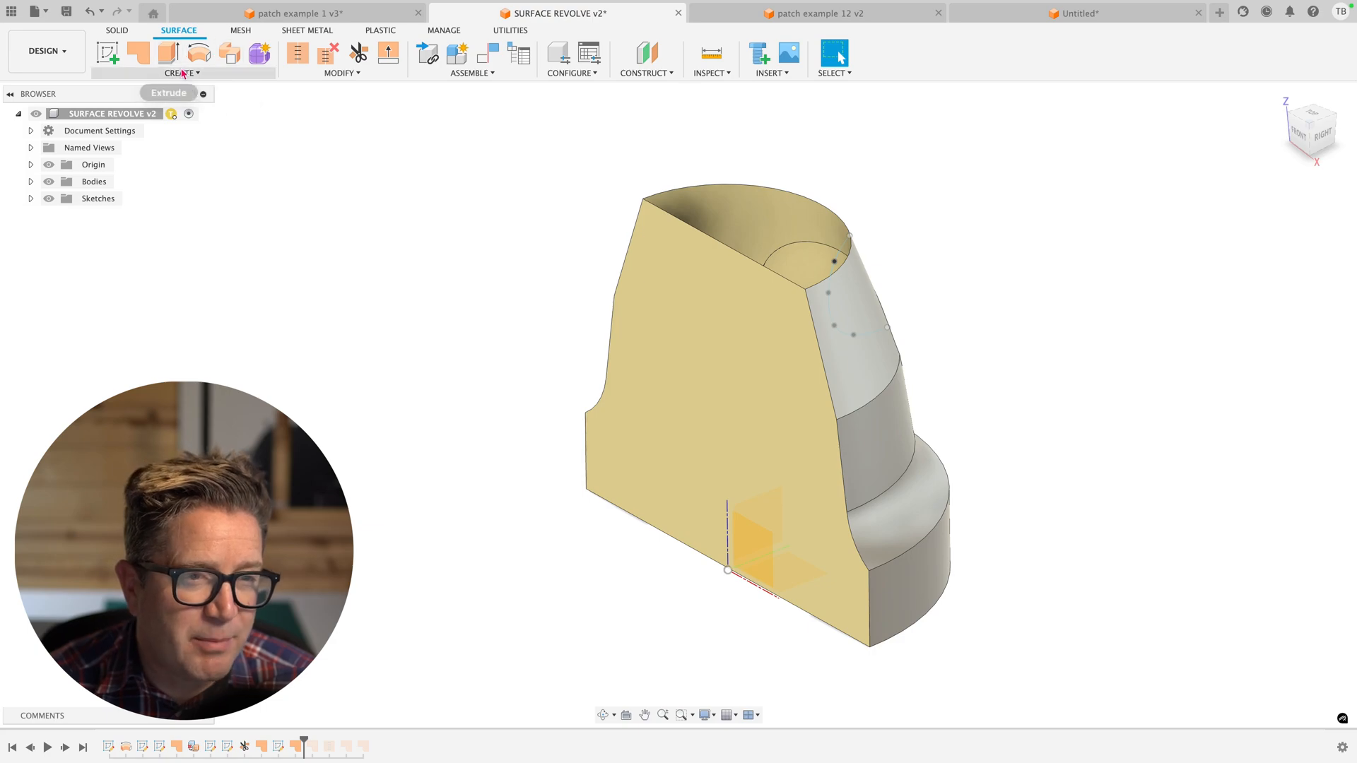
left_click(180, 73)
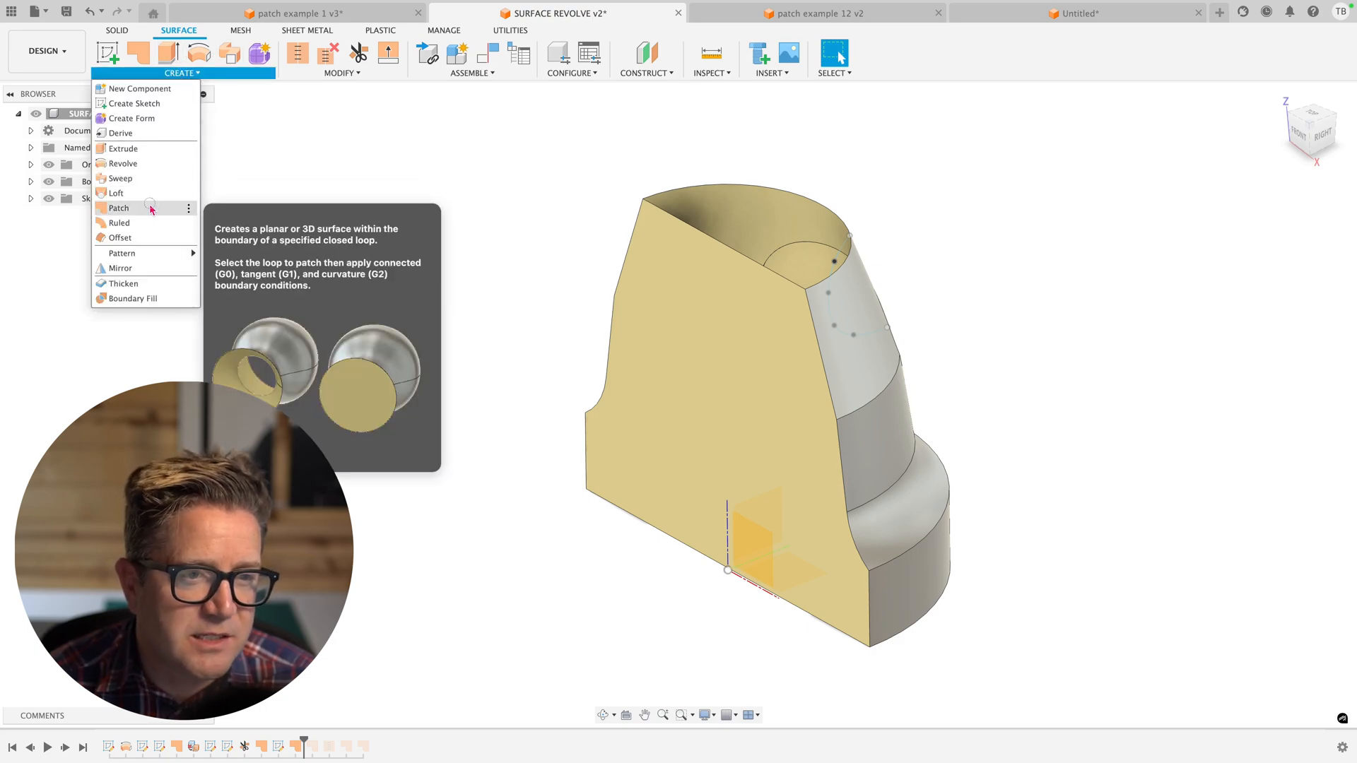
left_click(119, 207)
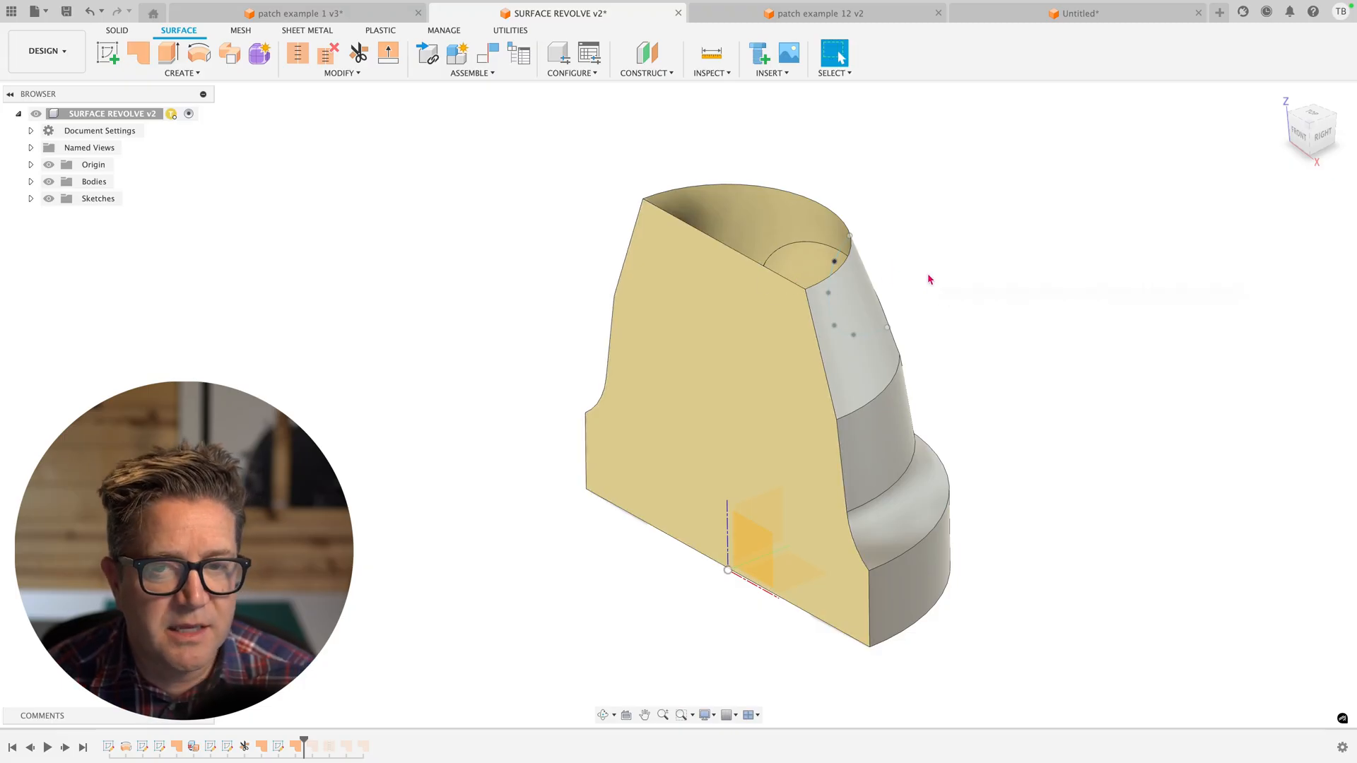
mouse_move(549, 228)
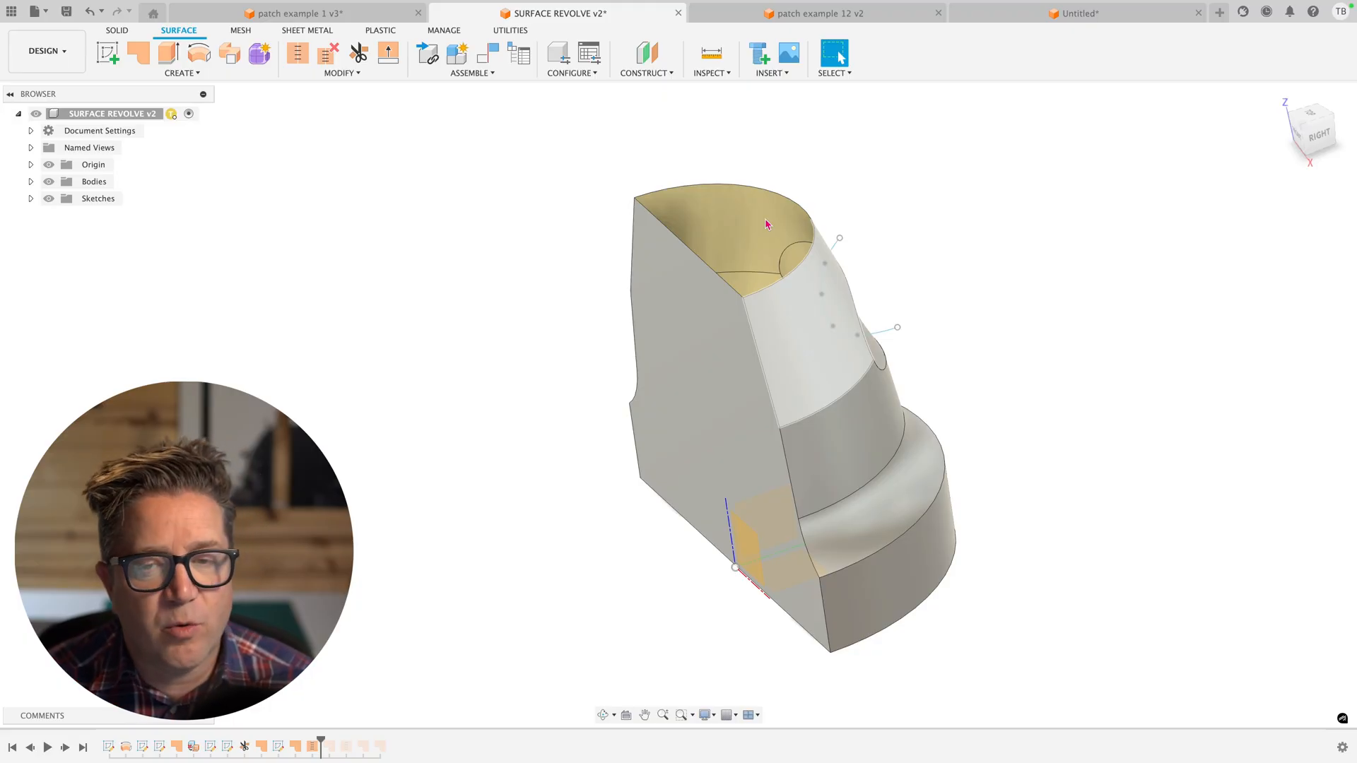
- Cap the top opening with a patch bounded by its two chained top edges
left_click(138, 53)
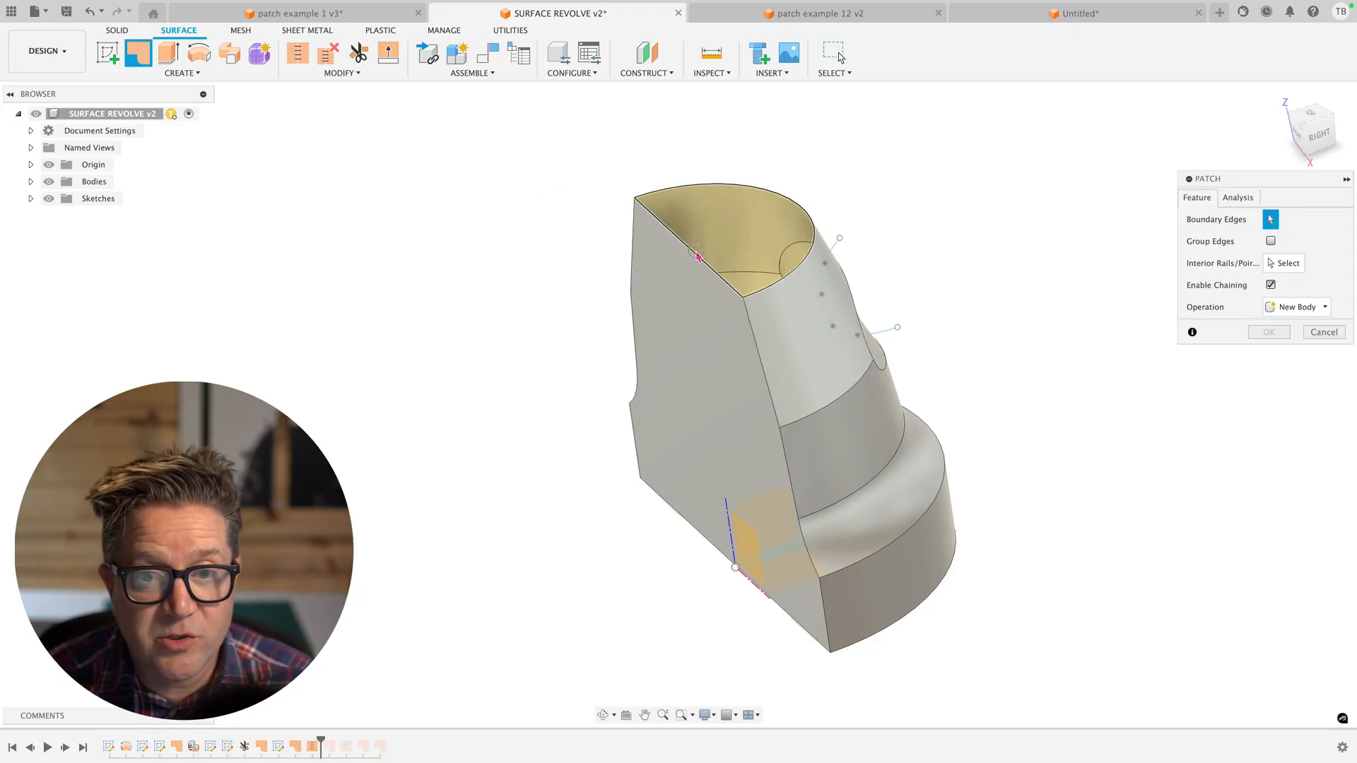
left_click(699, 256)
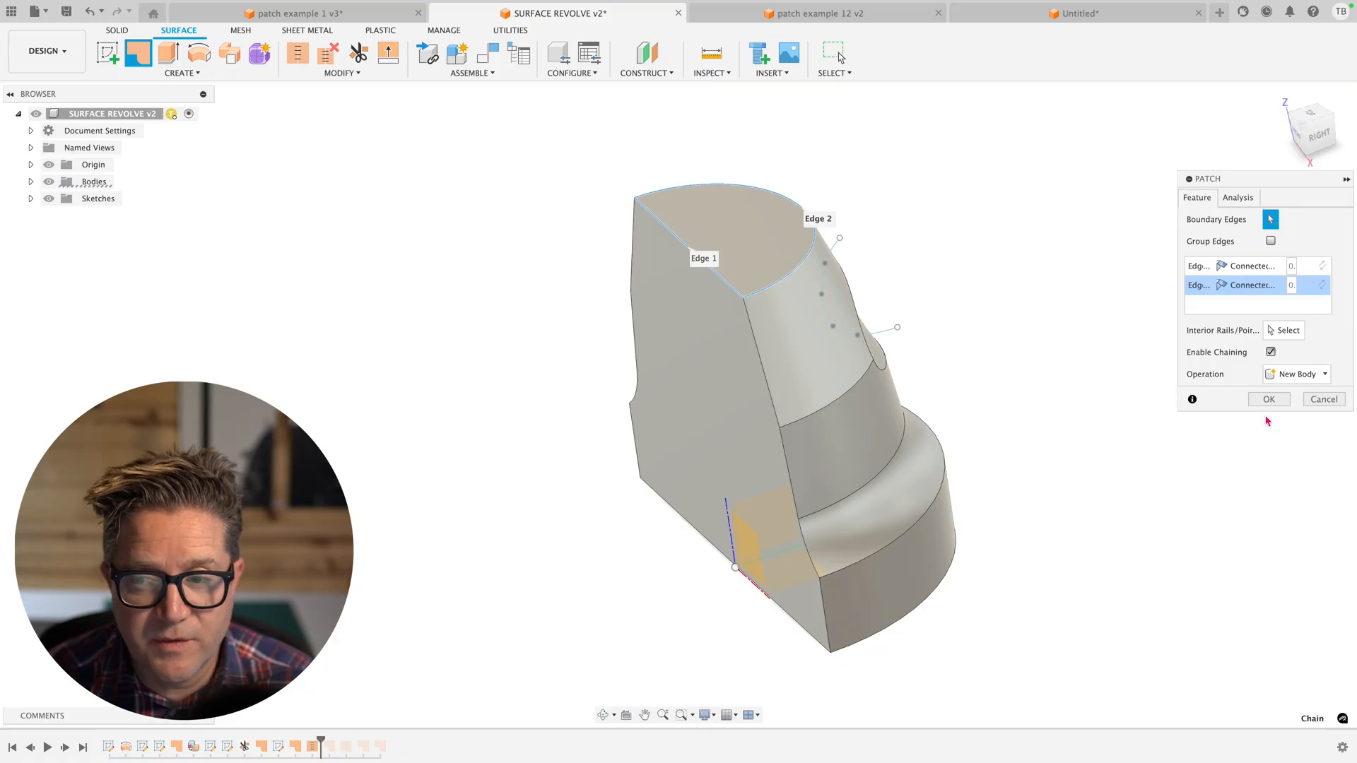
left_click(1267, 398)
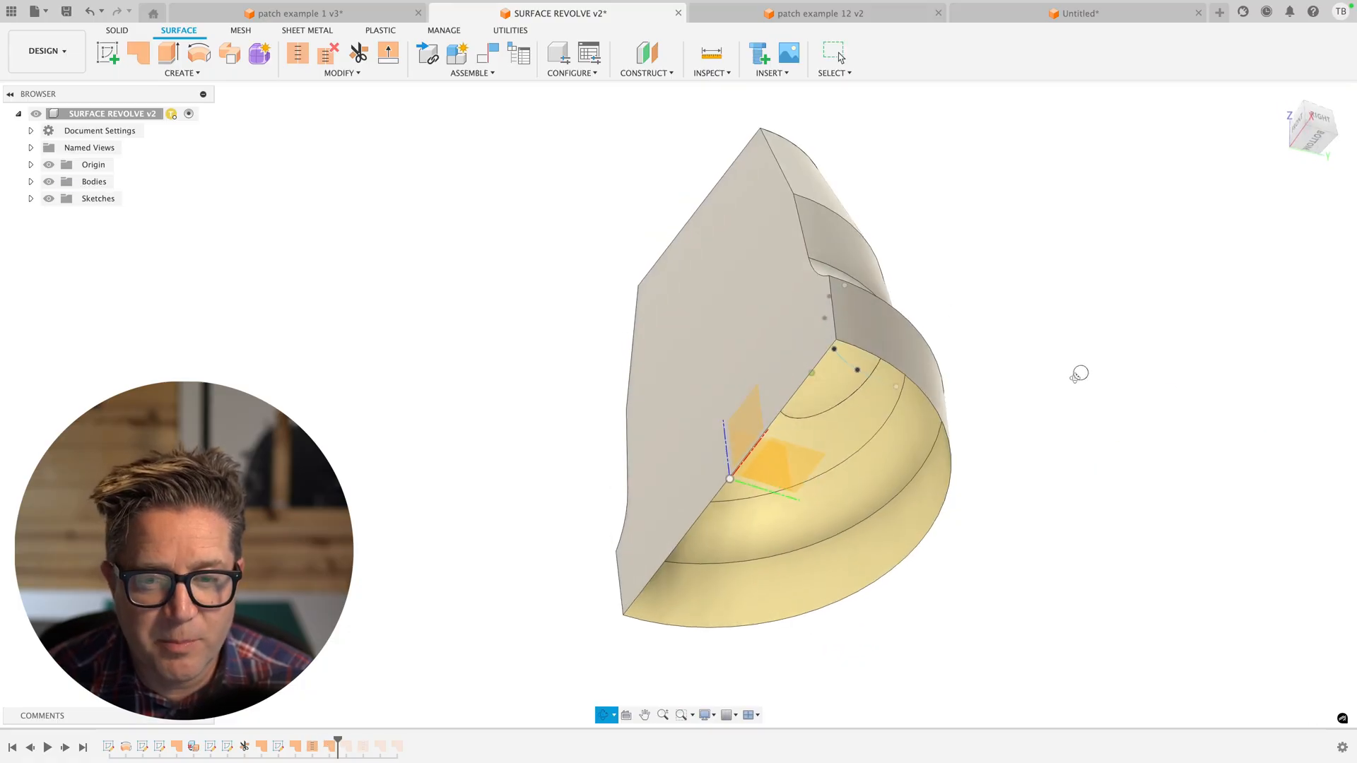
left_click(136, 53)
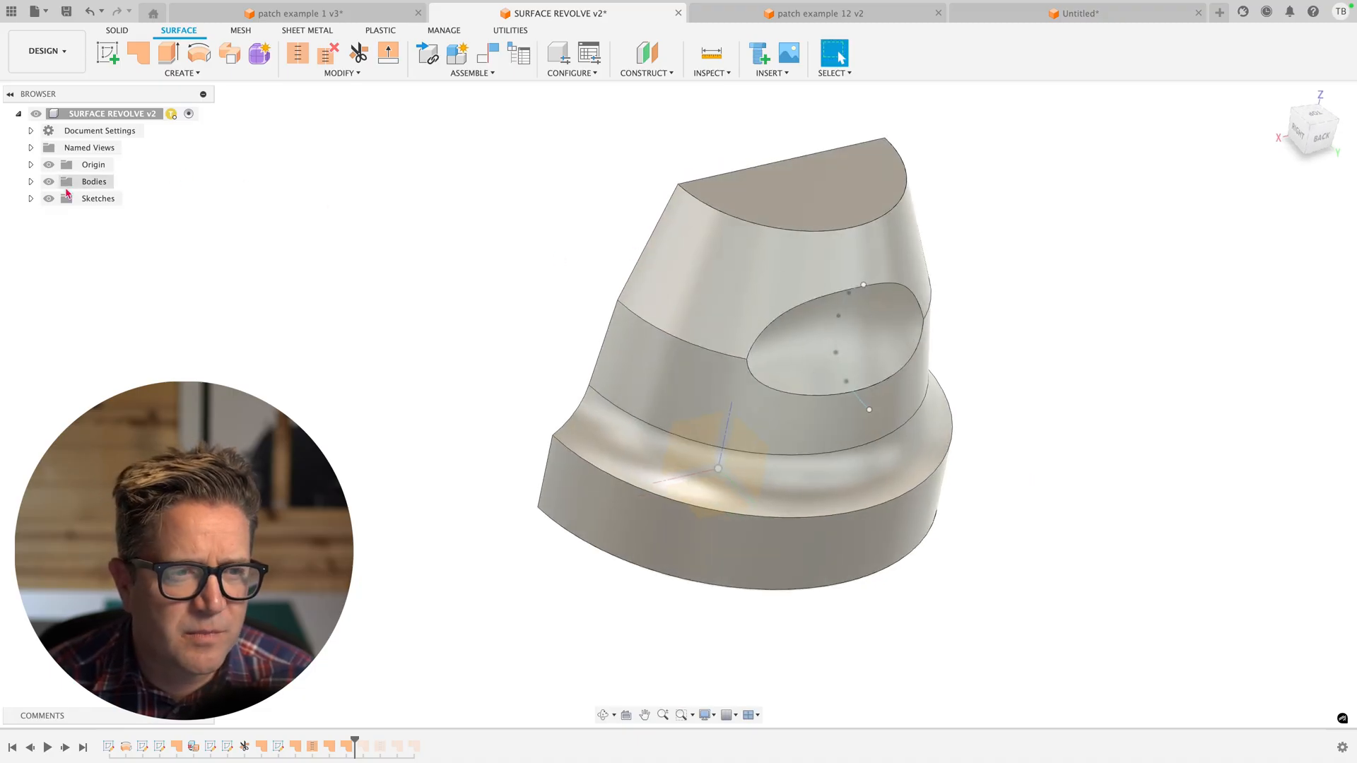
- Stitch all four surface bodies from the browser into the single Body14
left_click(31, 181)
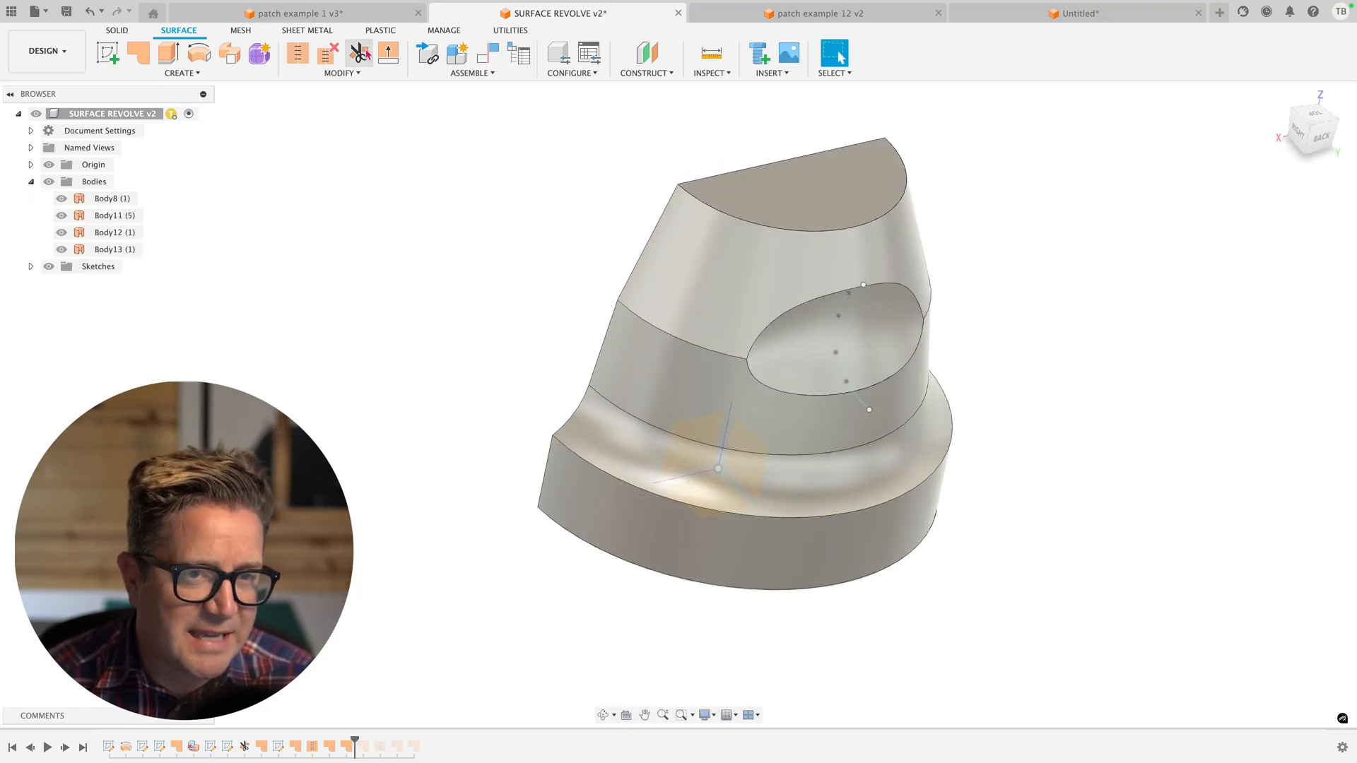
left_click(298, 51)
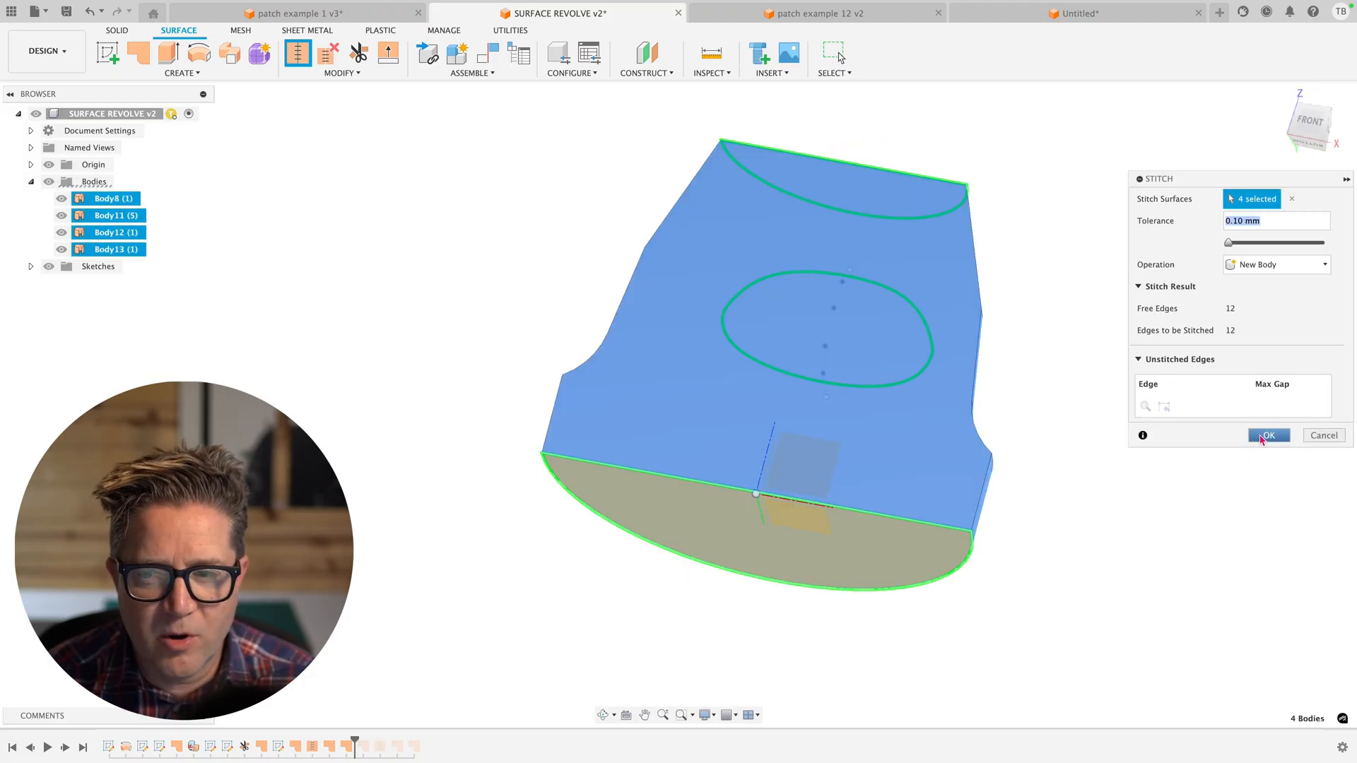
left_click(1267, 435)
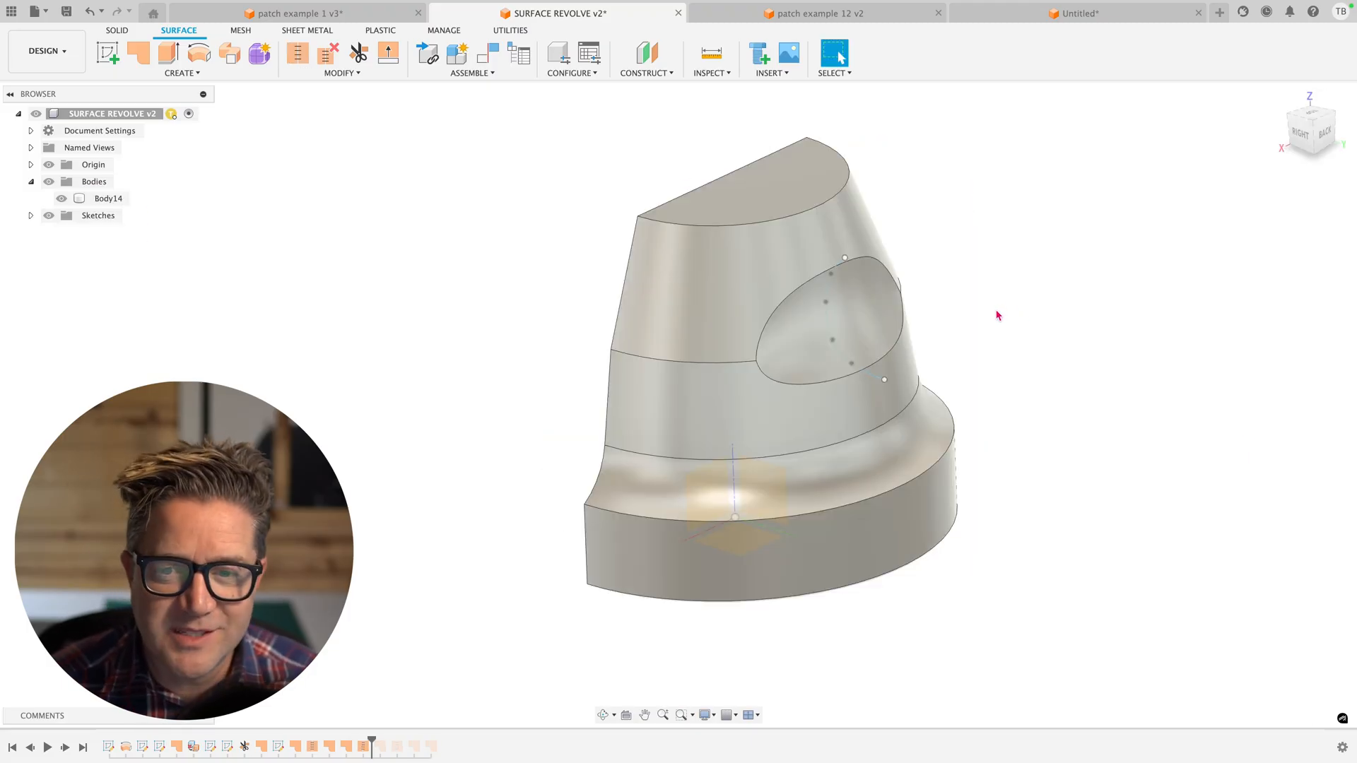